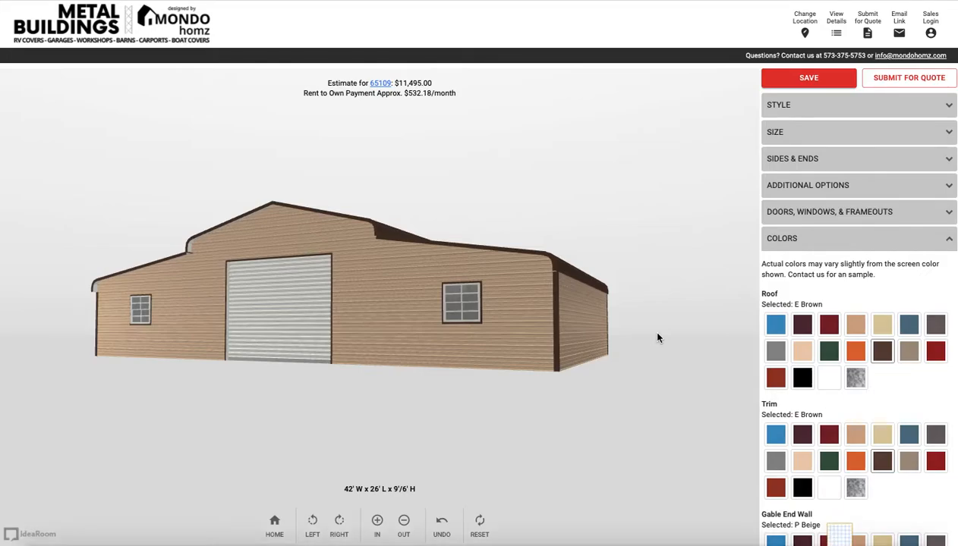
mouse_move(650, 185)
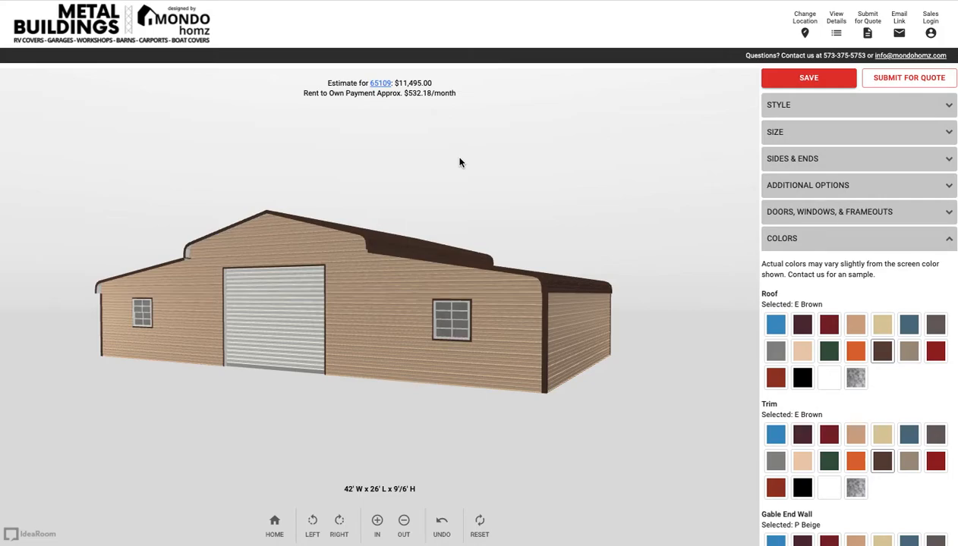
mouse_move(783, 140)
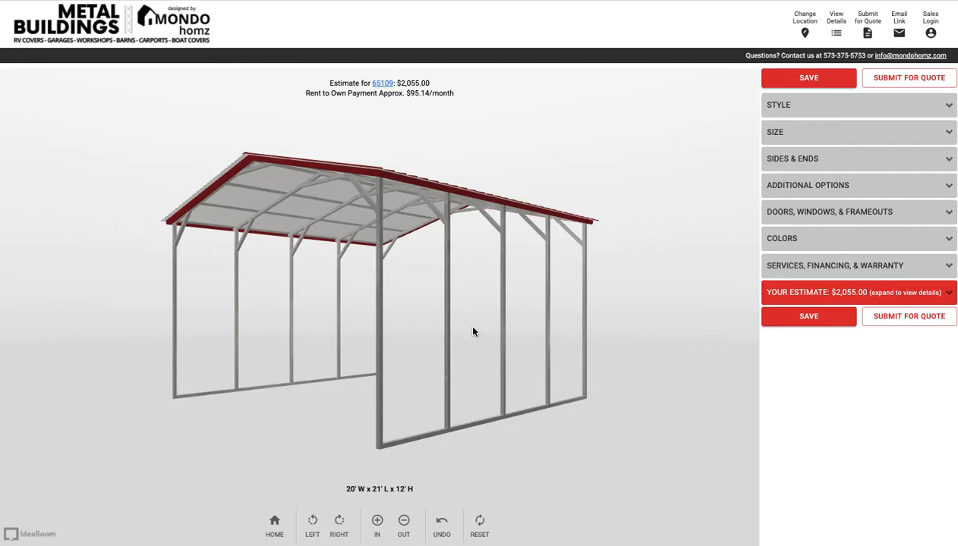
Switch the carport to the Horse Barn style and orbit the new frame to inspect it
drag(474, 331, 626, 337)
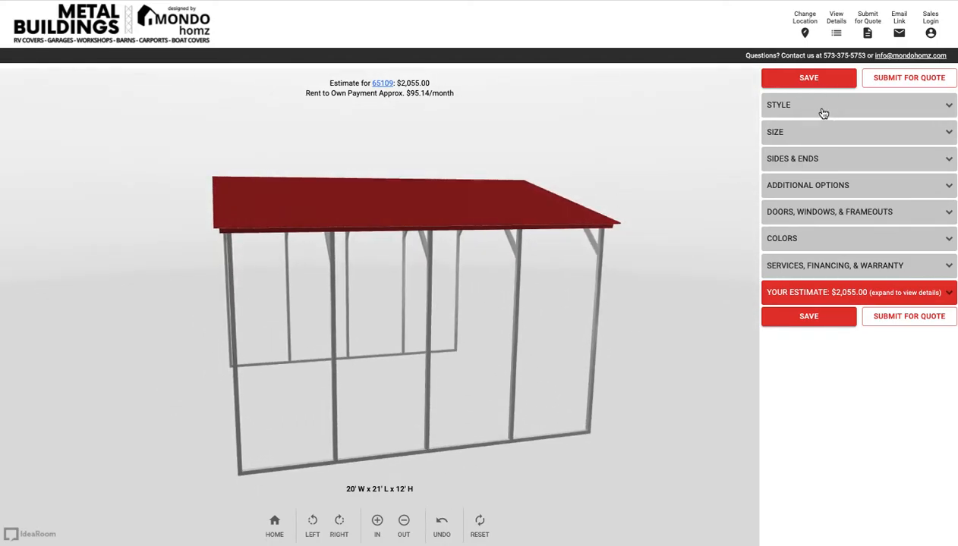
click(858, 105)
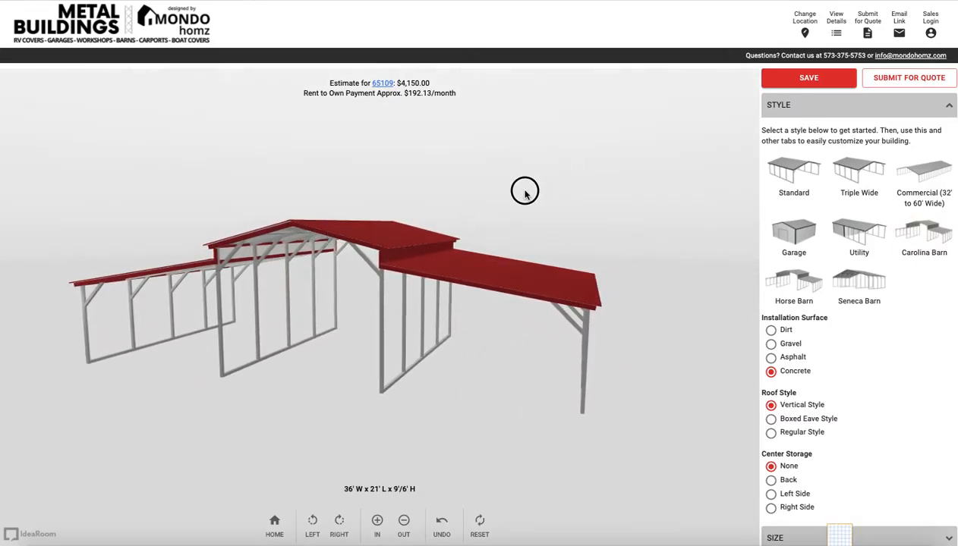
drag(523, 190, 330, 214)
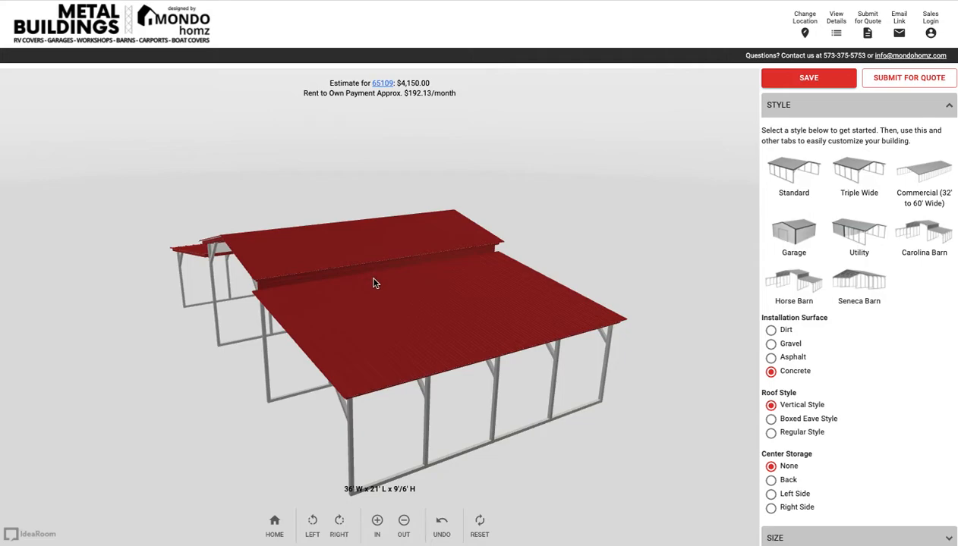
mouse_move(389, 279)
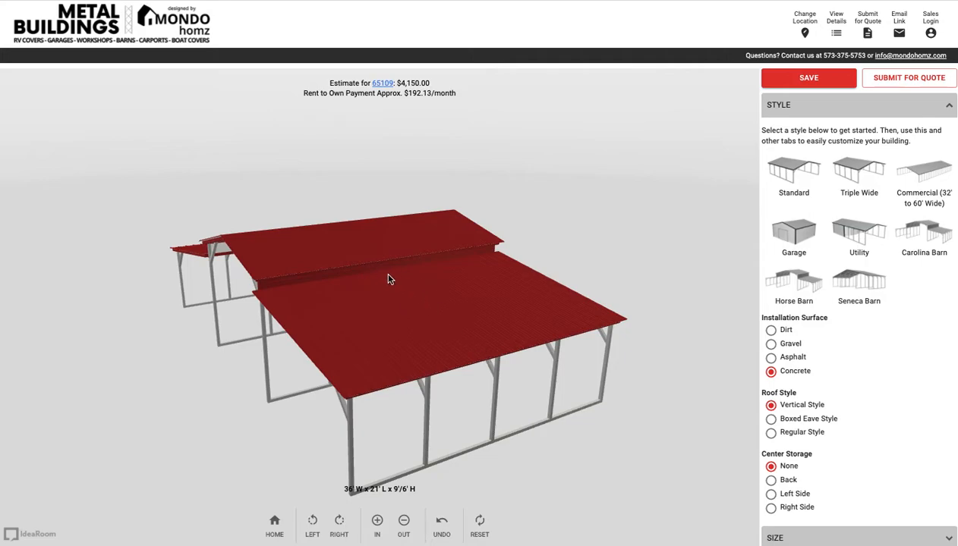
mouse_move(370, 282)
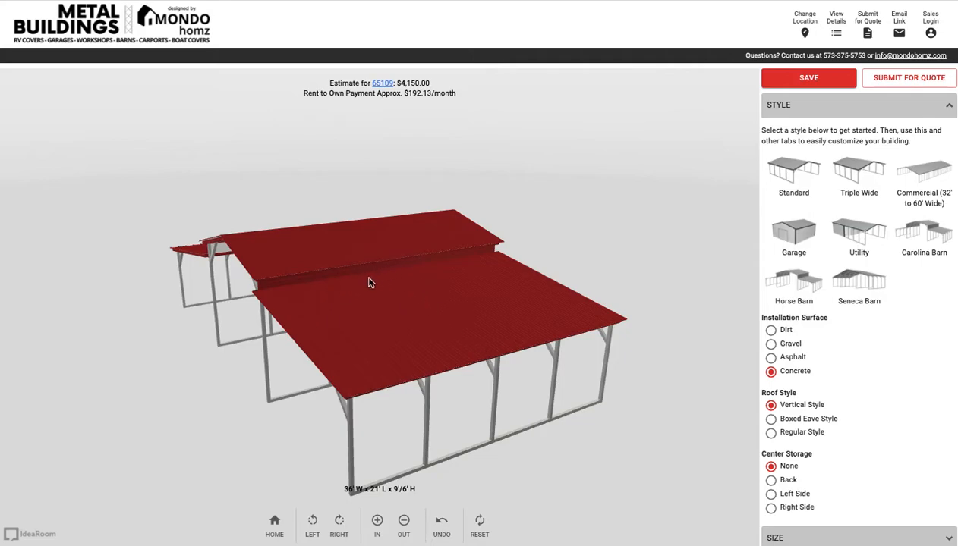
mouse_move(446, 370)
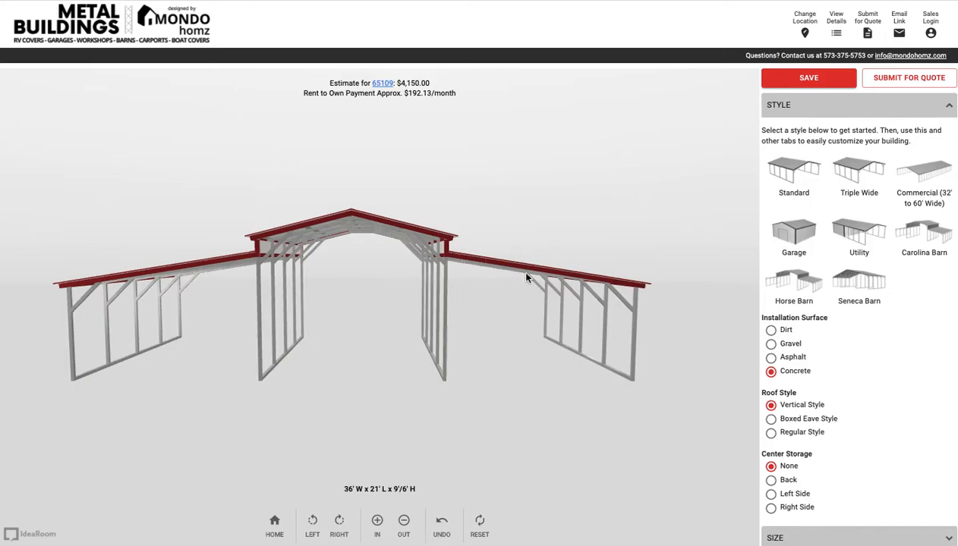
mouse_move(510, 282)
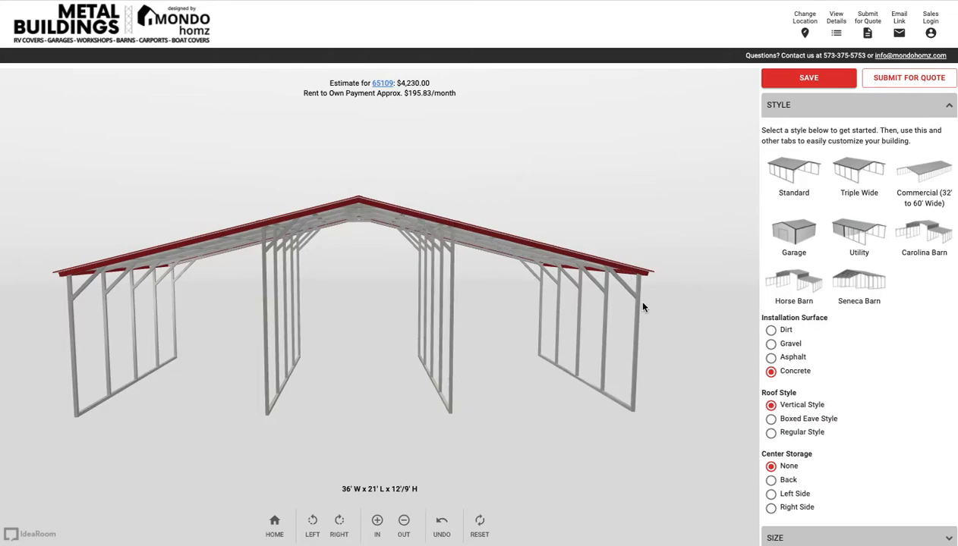
drag(644, 306, 504, 261)
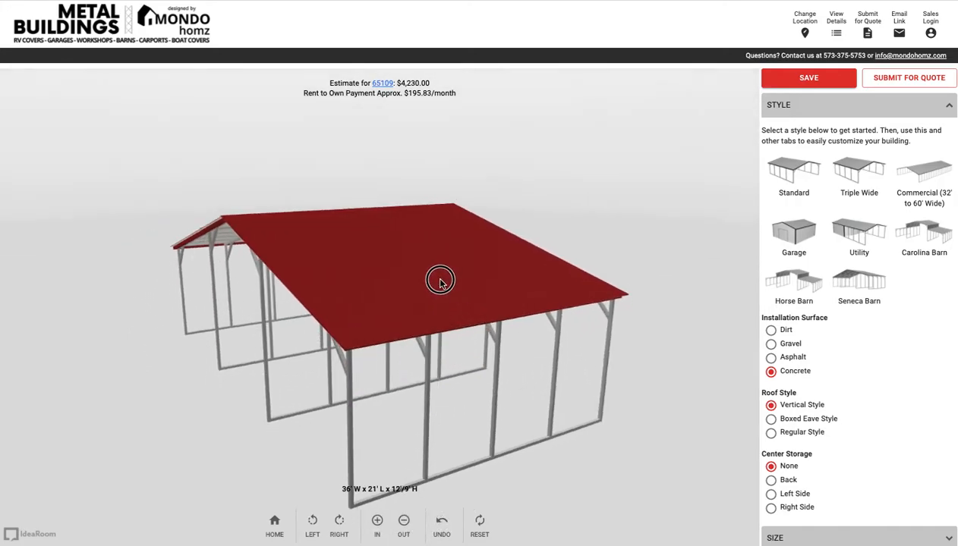
drag(441, 279, 266, 207)
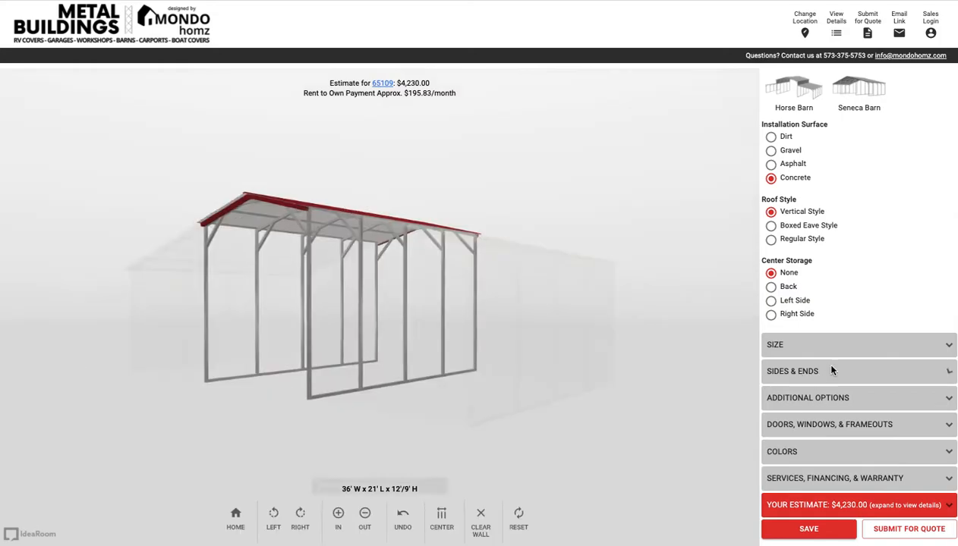
Fully enclose the center section's front gable end under Sides & Ends
click(792, 370)
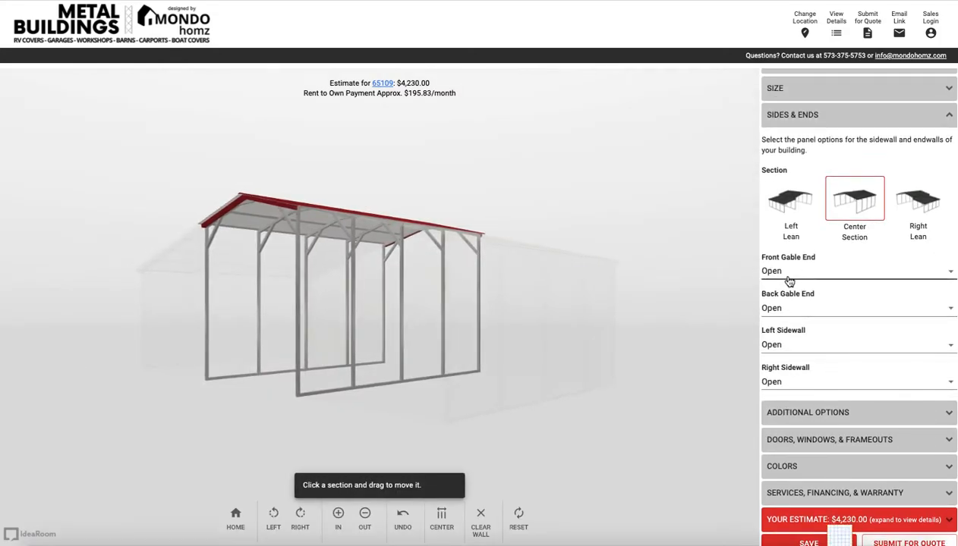
click(859, 270)
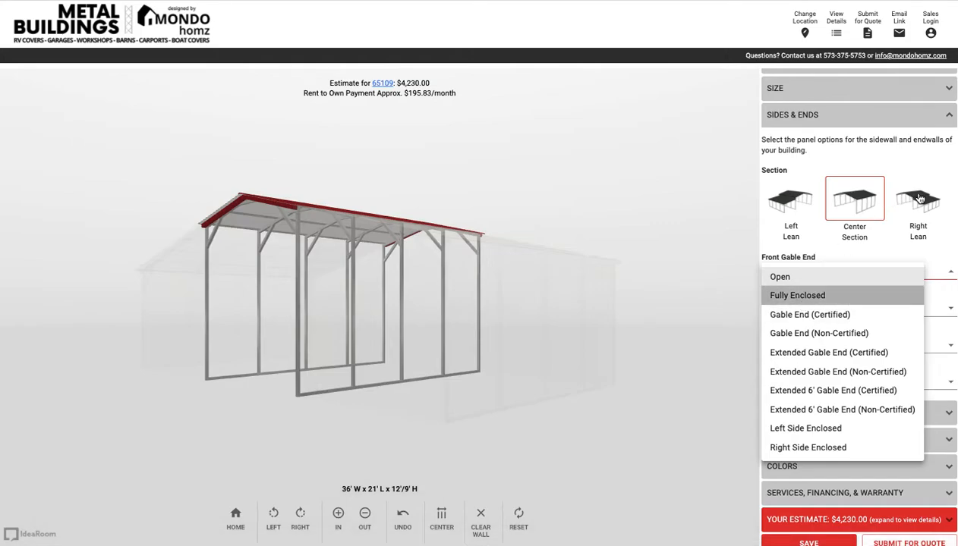
click(797, 294)
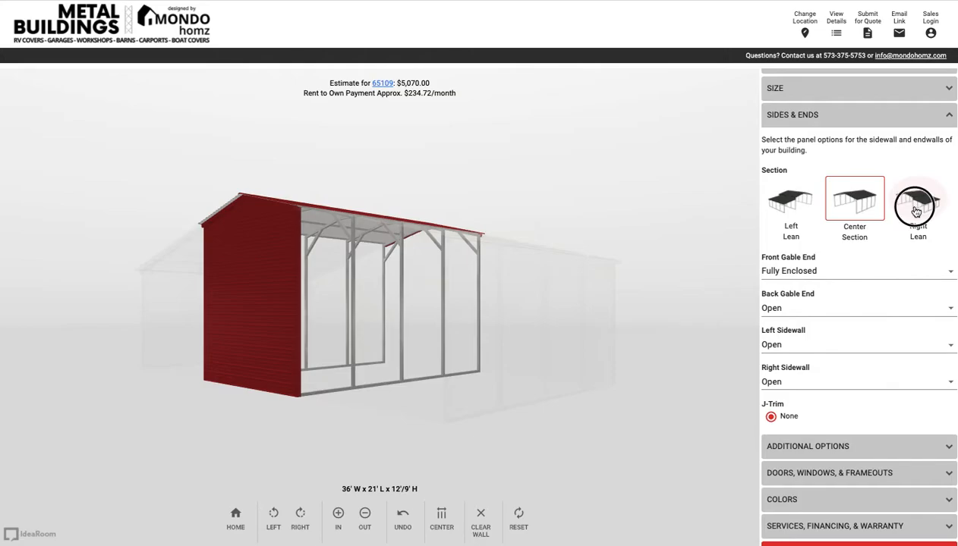
Fully enclose the front gable ends of the right and left lean-tos
click(917, 199)
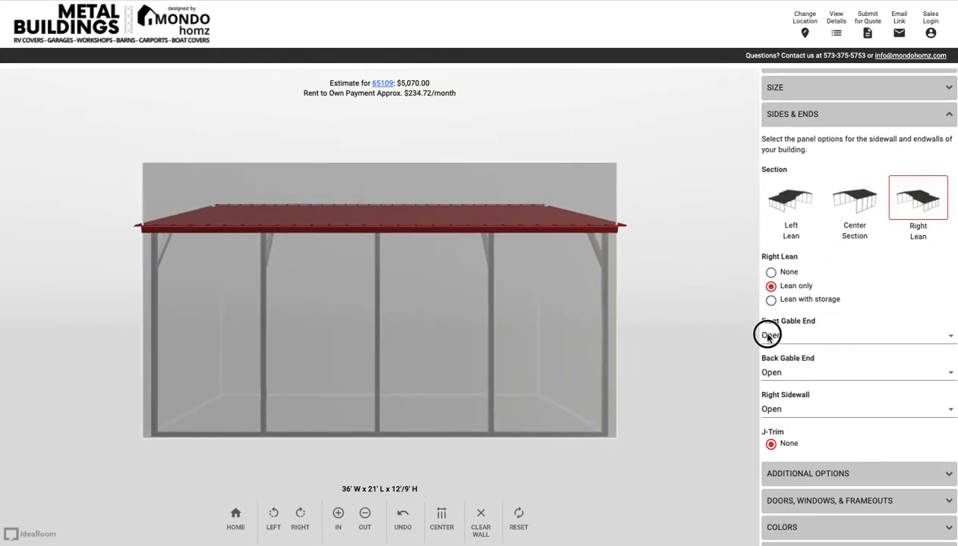
click(950, 336)
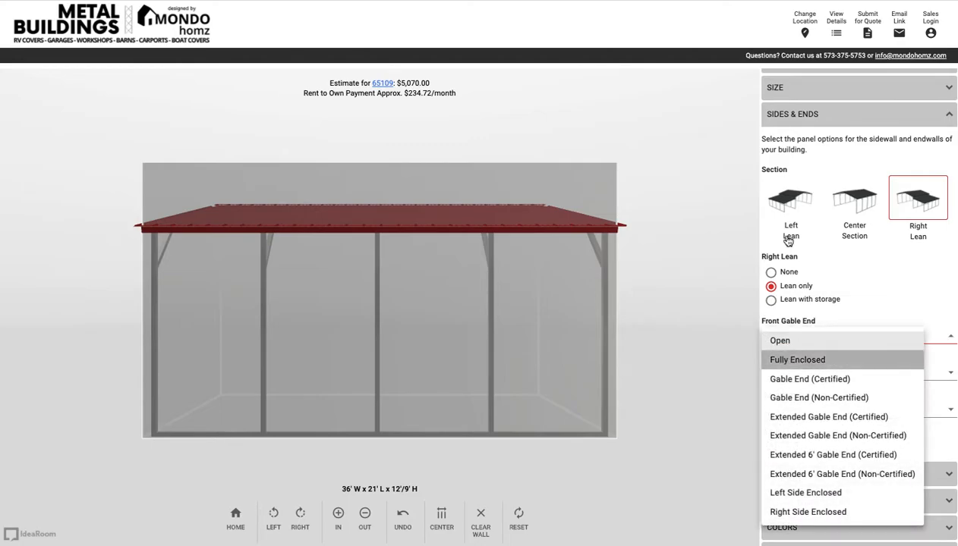
mouse_move(799, 197)
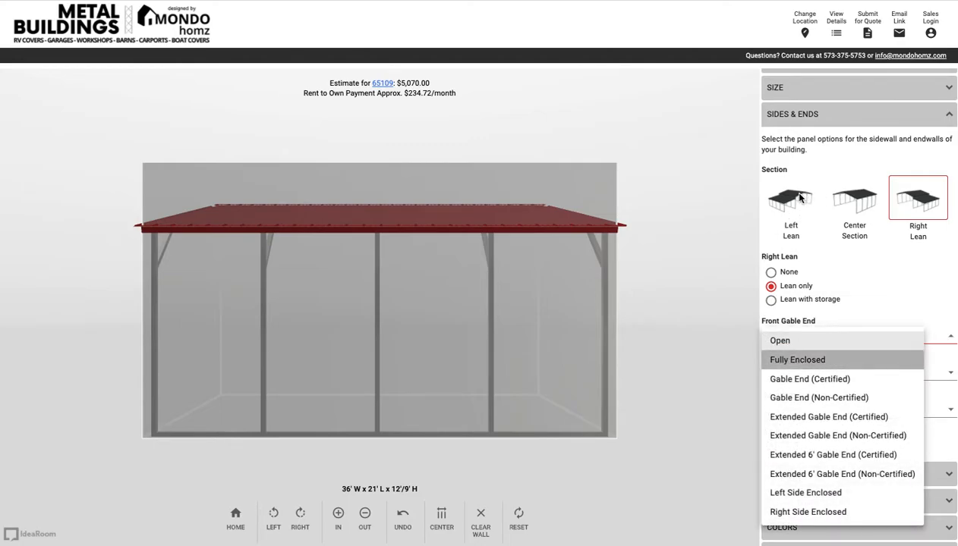
click(797, 360)
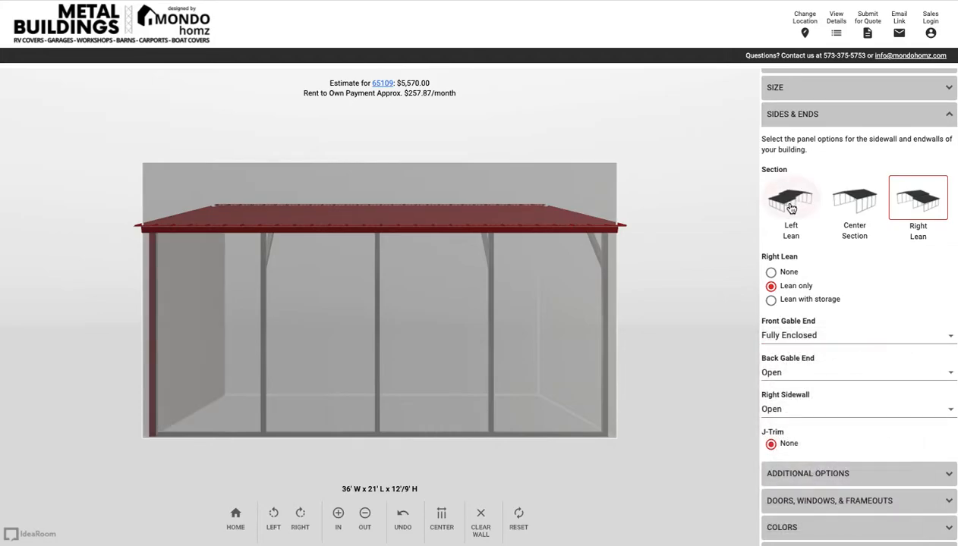
click(791, 197)
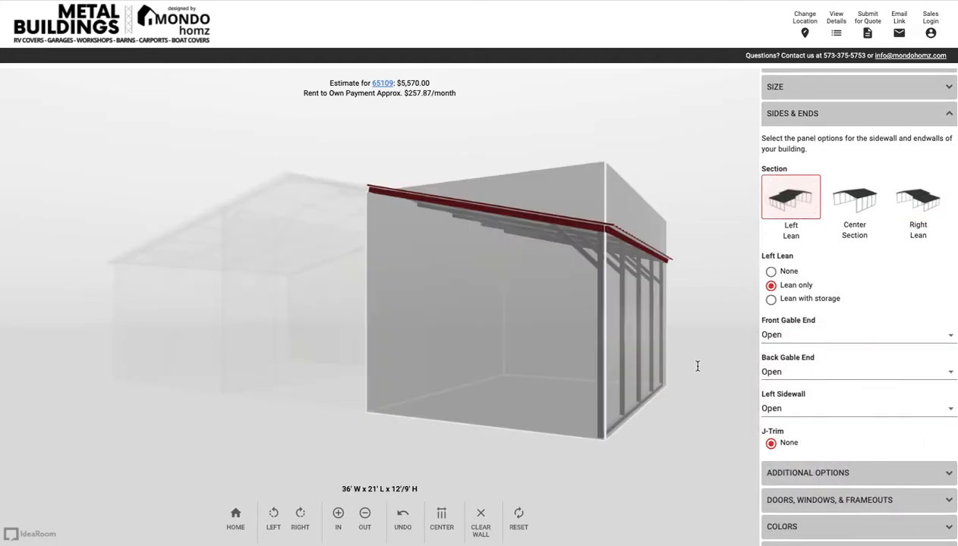
click(858, 335)
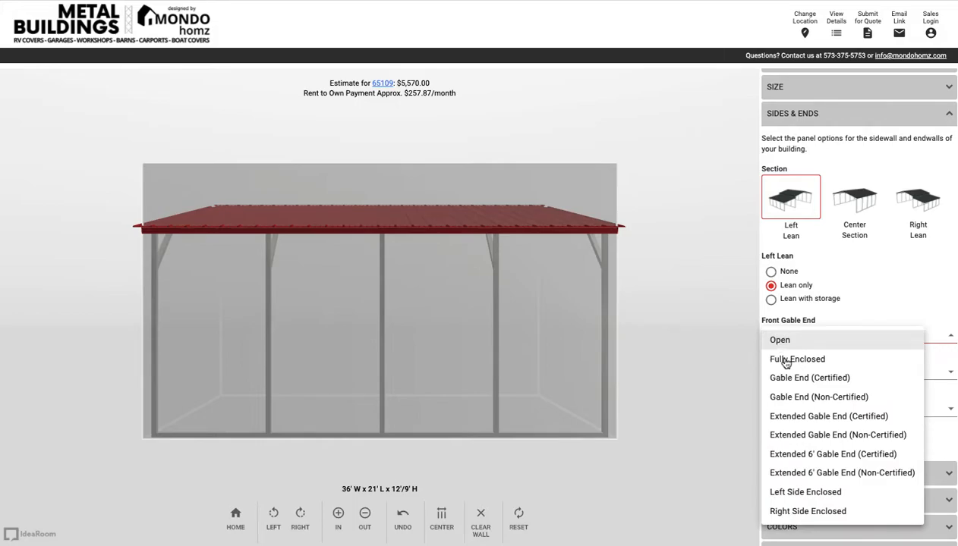
click(797, 358)
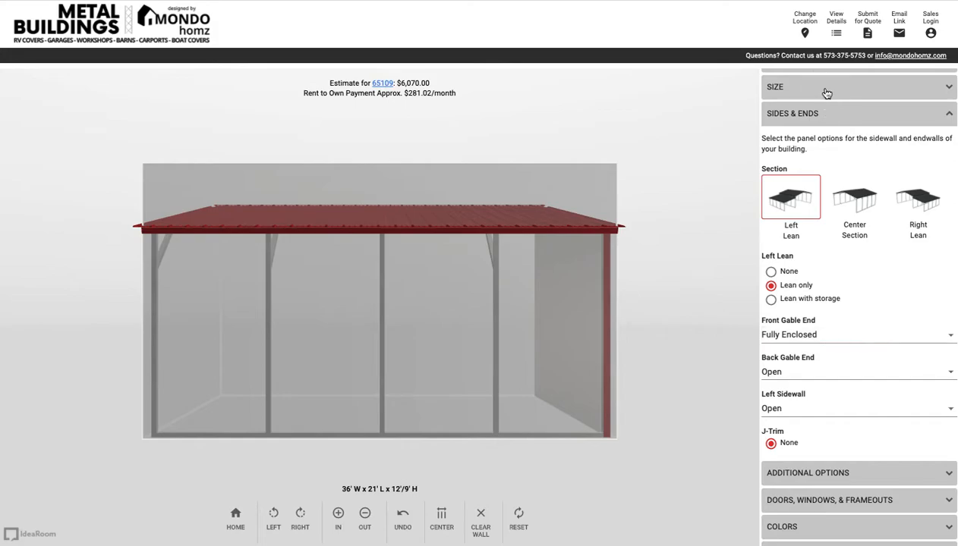
click(835, 87)
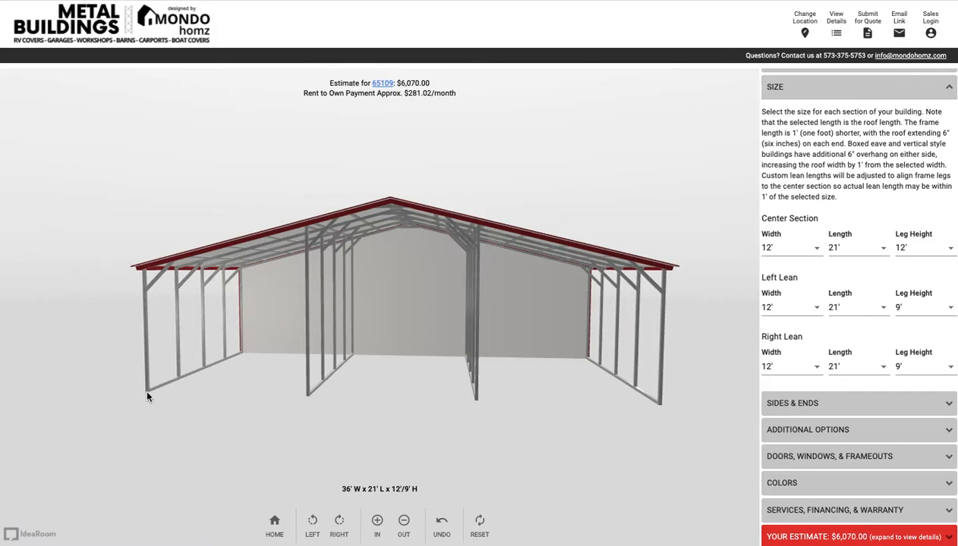
mouse_move(340, 507)
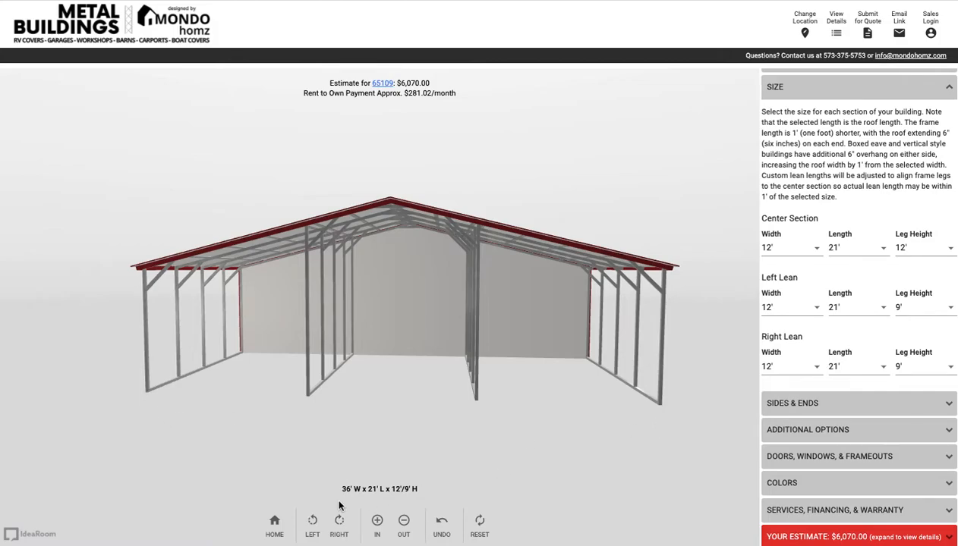
mouse_move(599, 377)
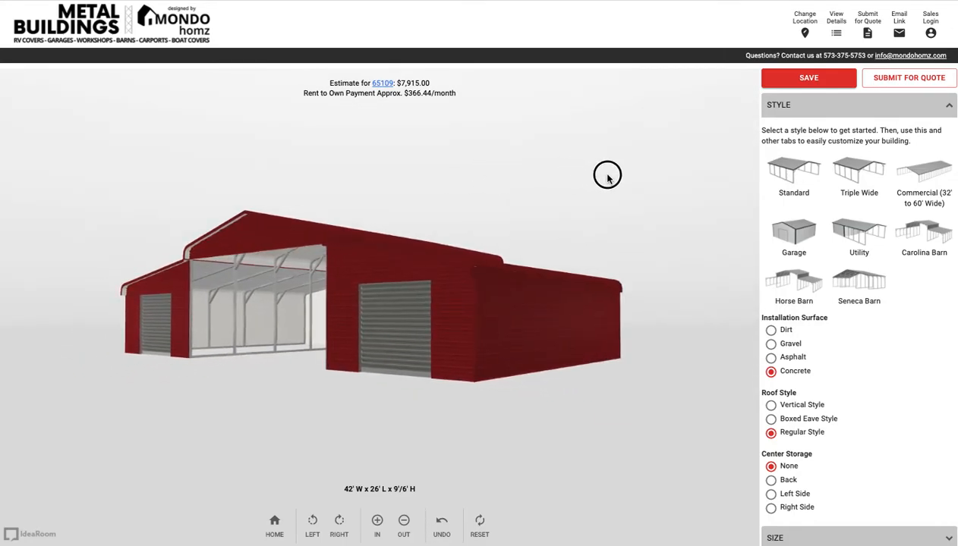
Orbit the red barn to view its sides and roof from several angles
drag(607, 174, 647, 163)
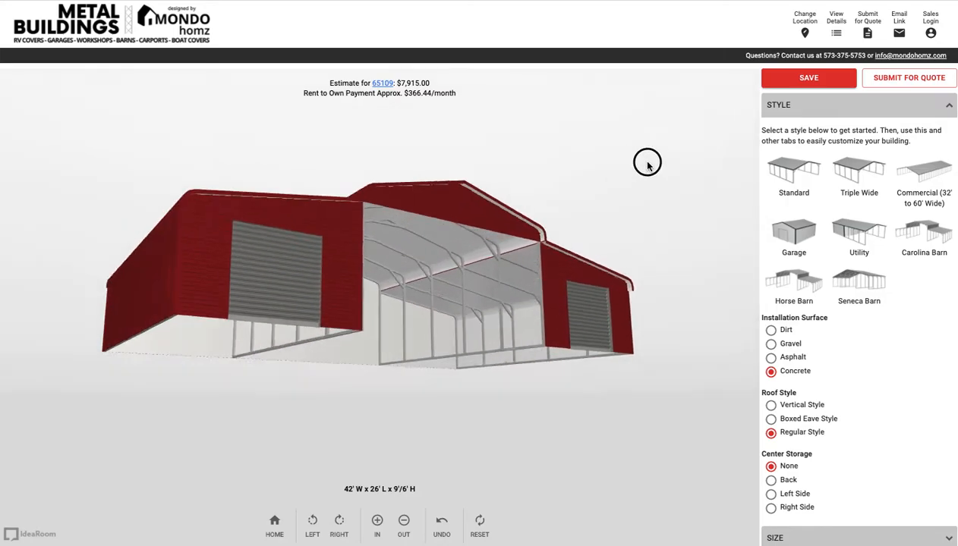
drag(646, 162, 428, 176)
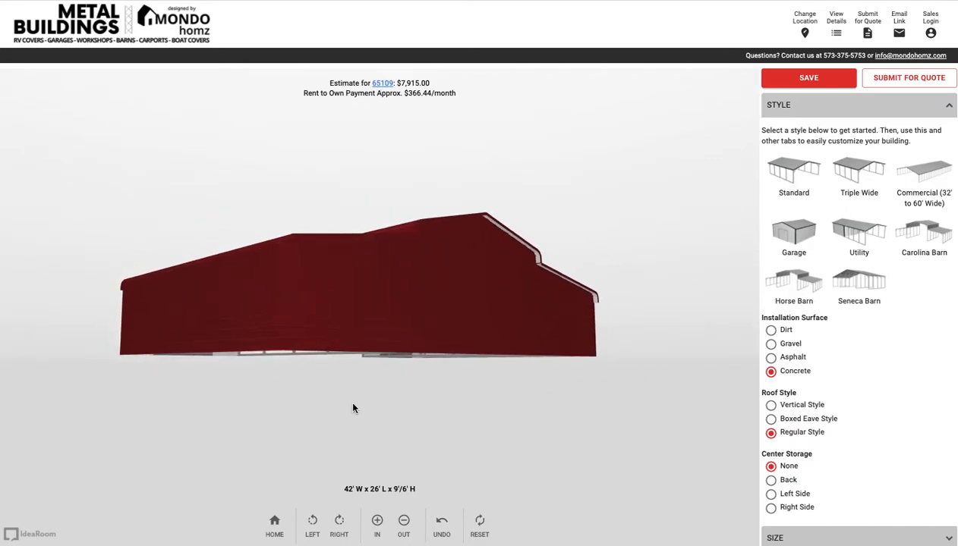
drag(352, 408, 456, 461)
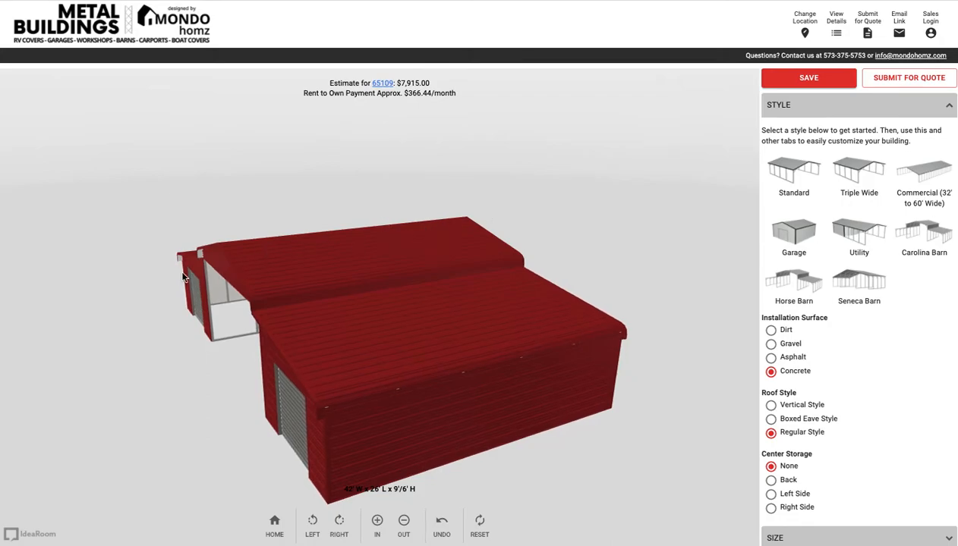
mouse_move(404, 296)
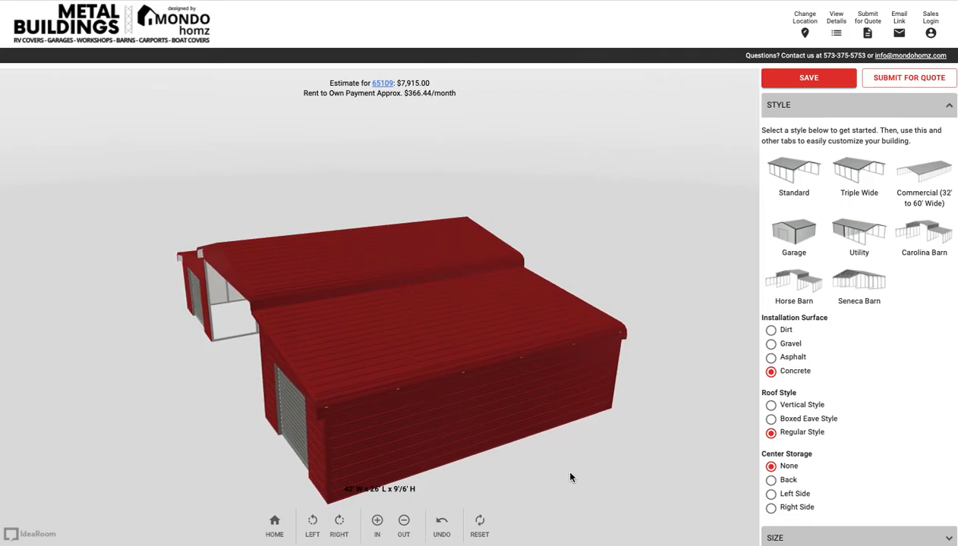
drag(570, 476, 477, 446)
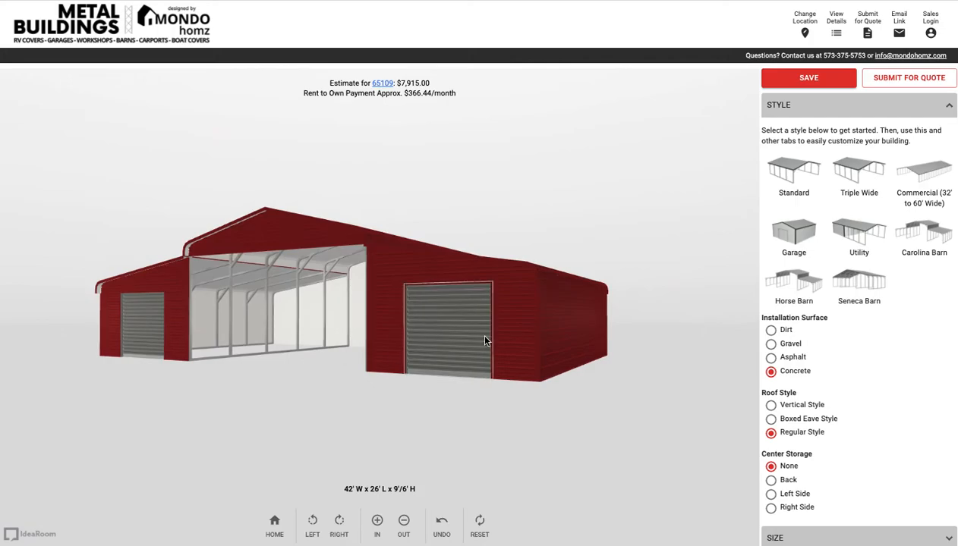
Remove both front roll-up doors from the barn's side sections, dropping the estimate to $6,915
click(446, 334)
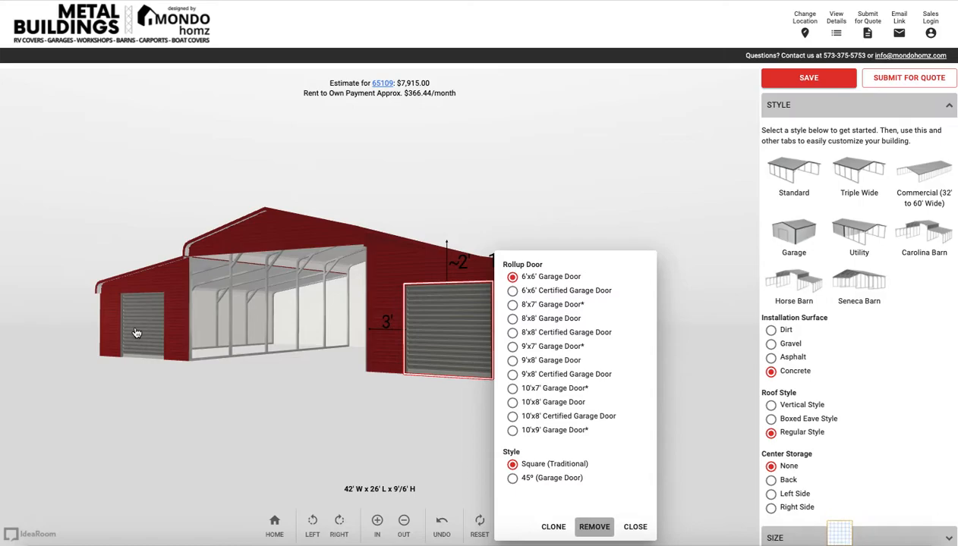
click(594, 527)
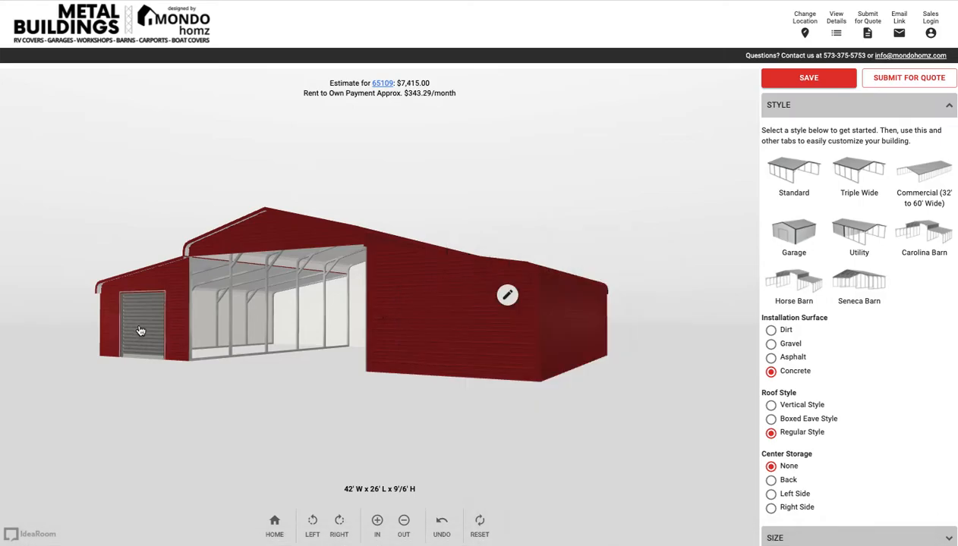
click(140, 331)
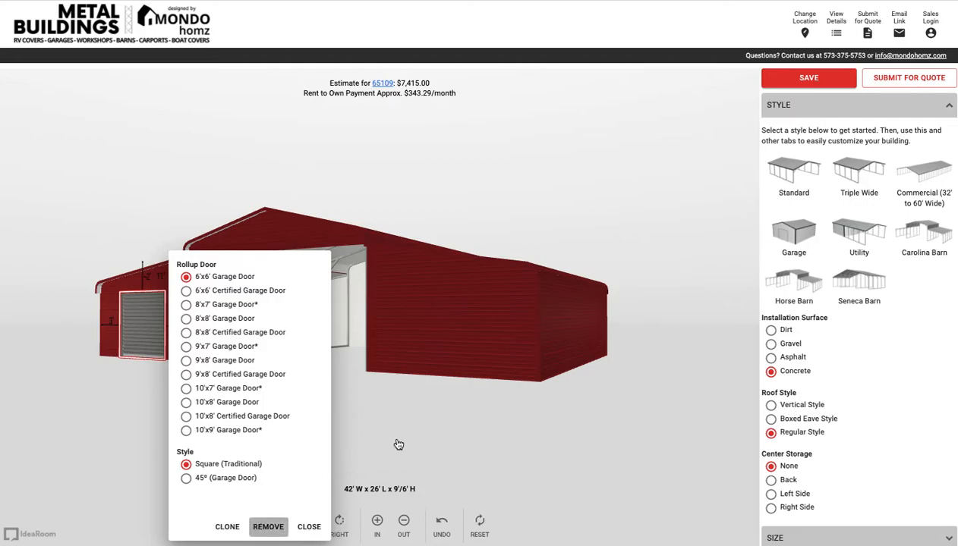
click(267, 527)
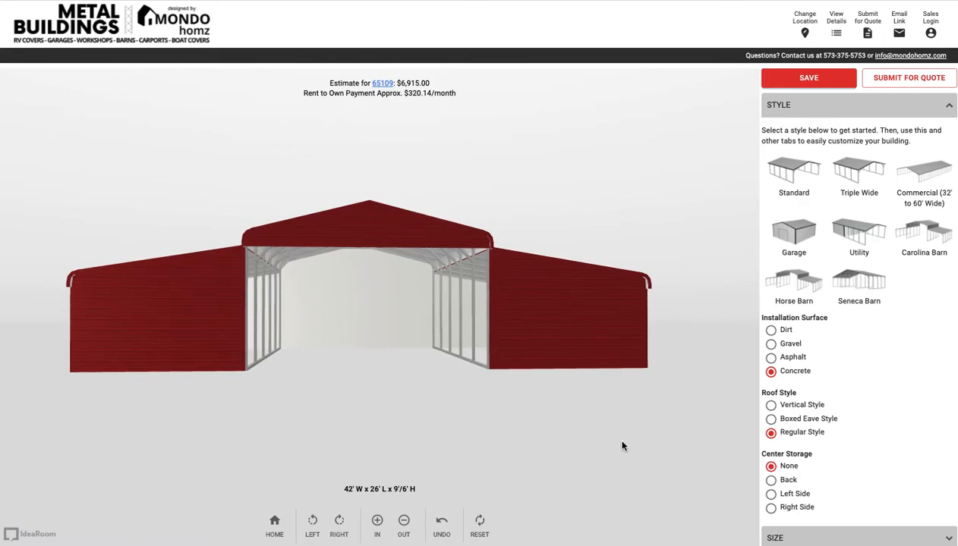
scroll(down, 3)
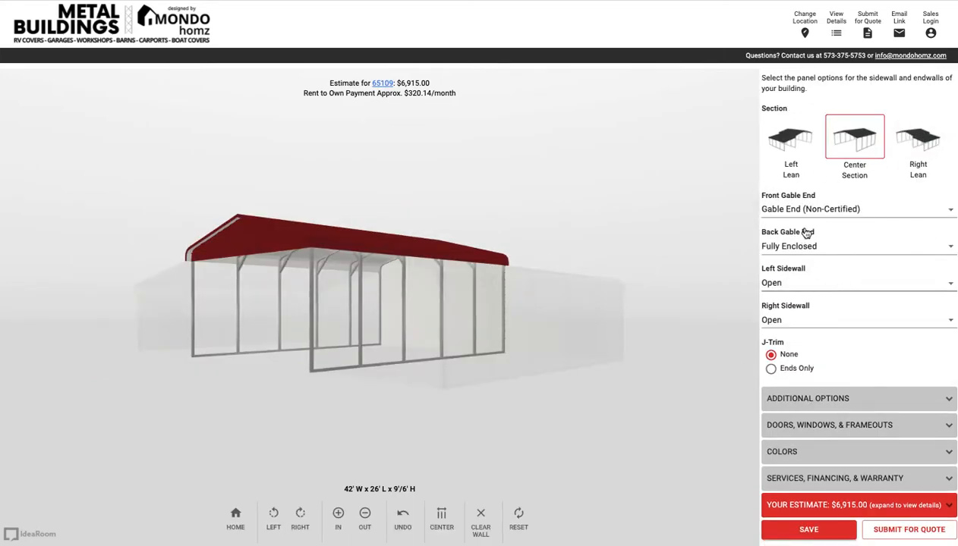
Fully enclose the center section's front gable end, raising the estimate to $7,415
click(856, 209)
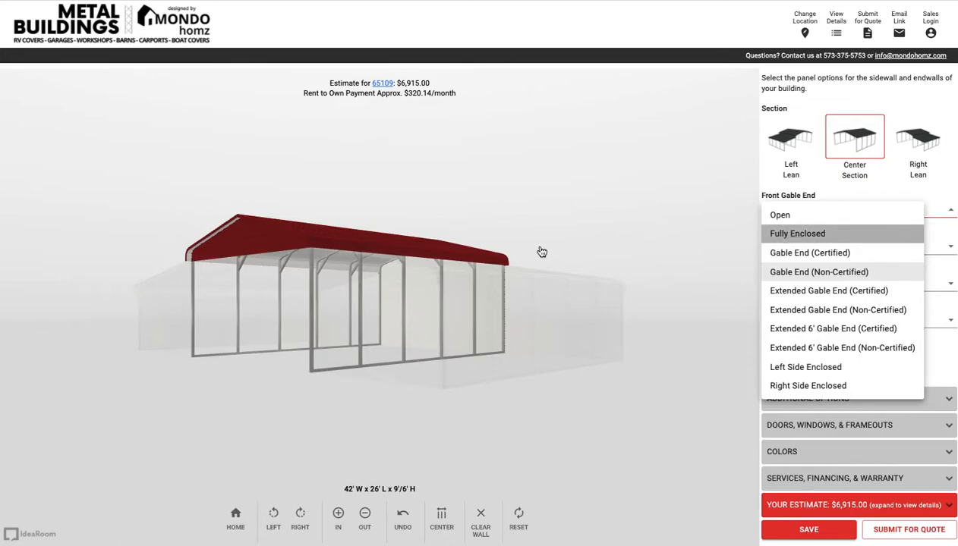
click(797, 234)
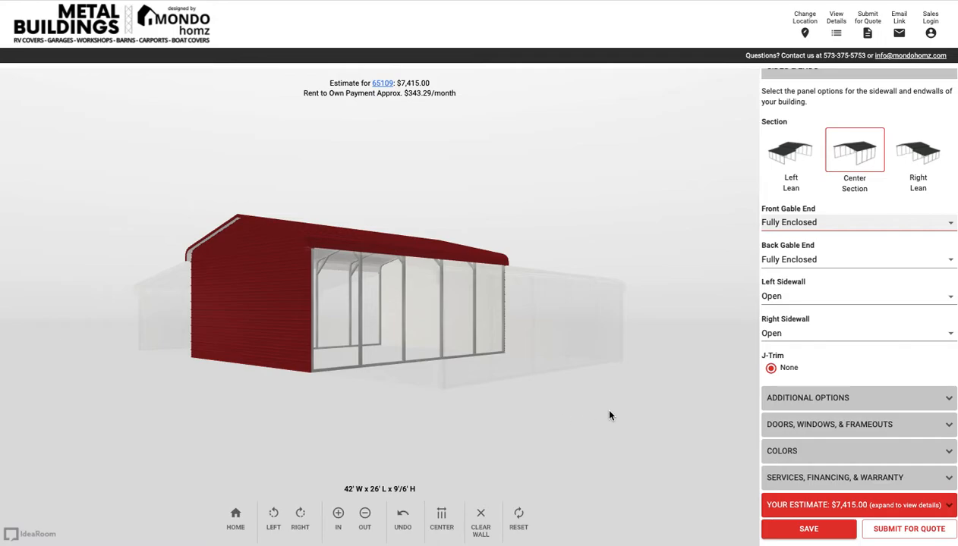
mouse_move(571, 410)
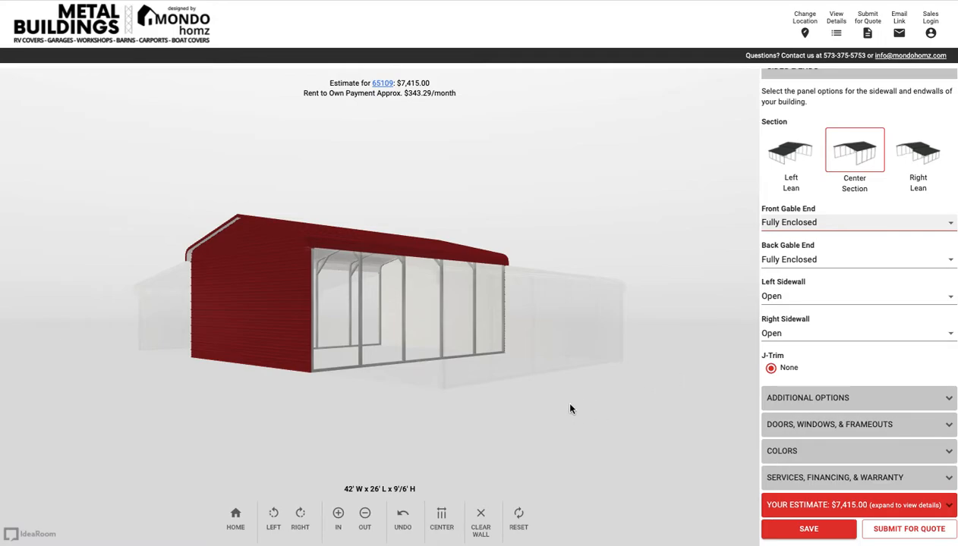
mouse_move(532, 410)
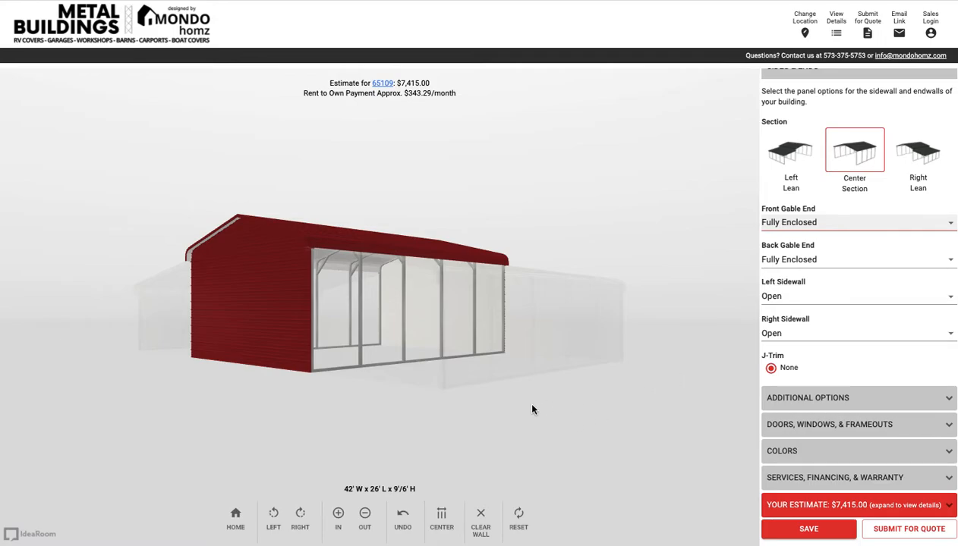
mouse_move(558, 409)
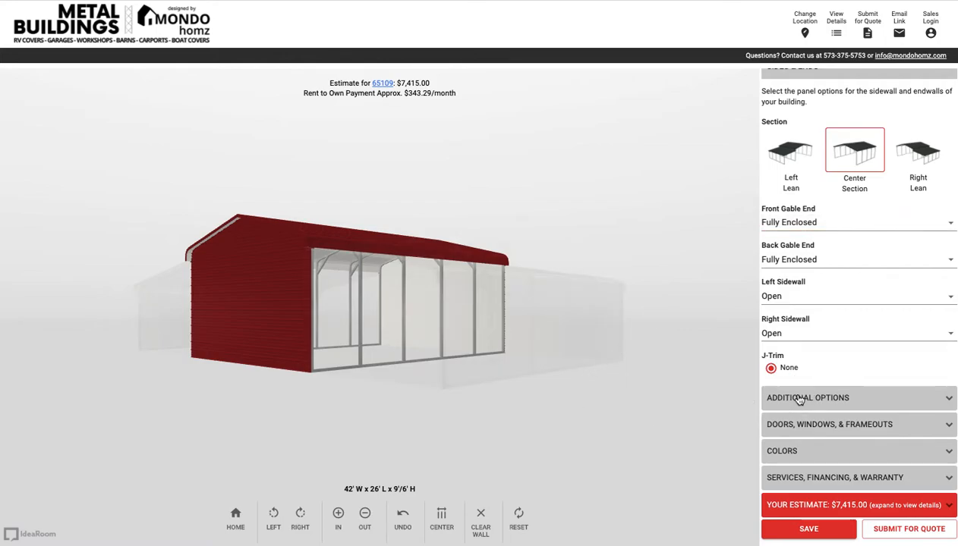
click(807, 398)
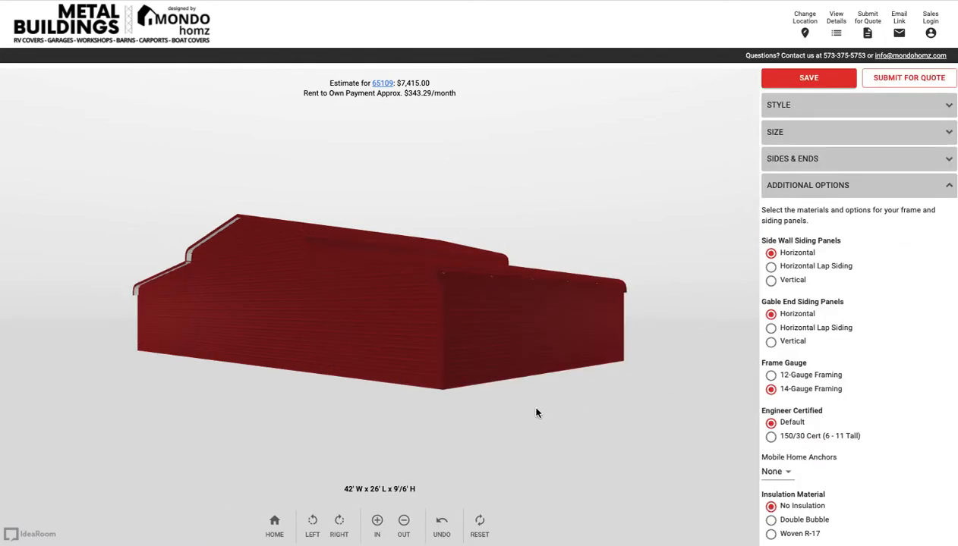
Colour the side walls and gable end walls P Beige to go with the brown roof
scroll(down, 3)
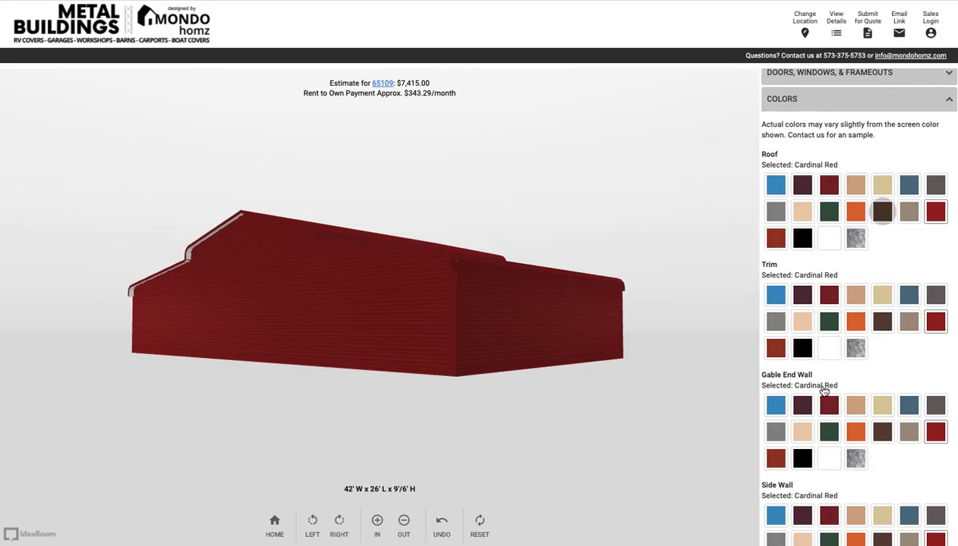
mouse_move(868, 454)
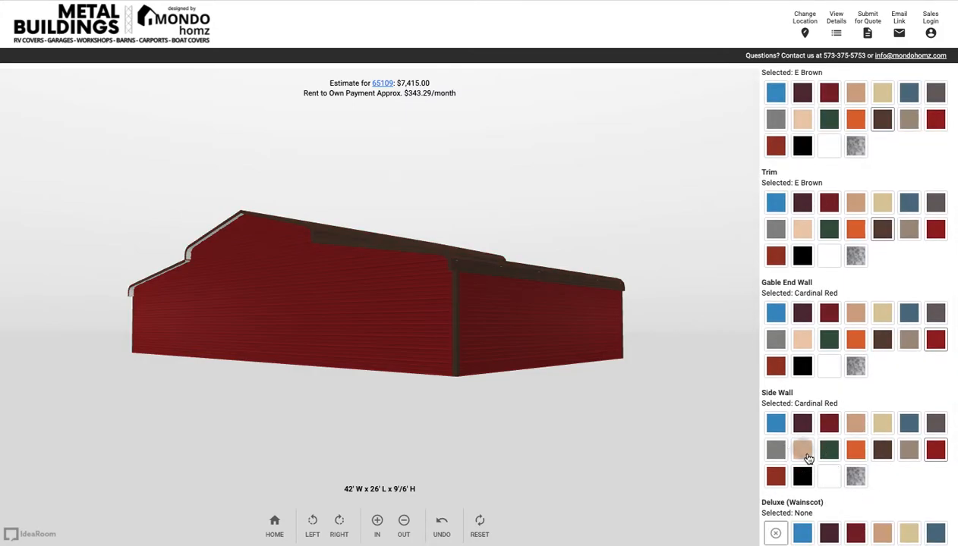
click(802, 449)
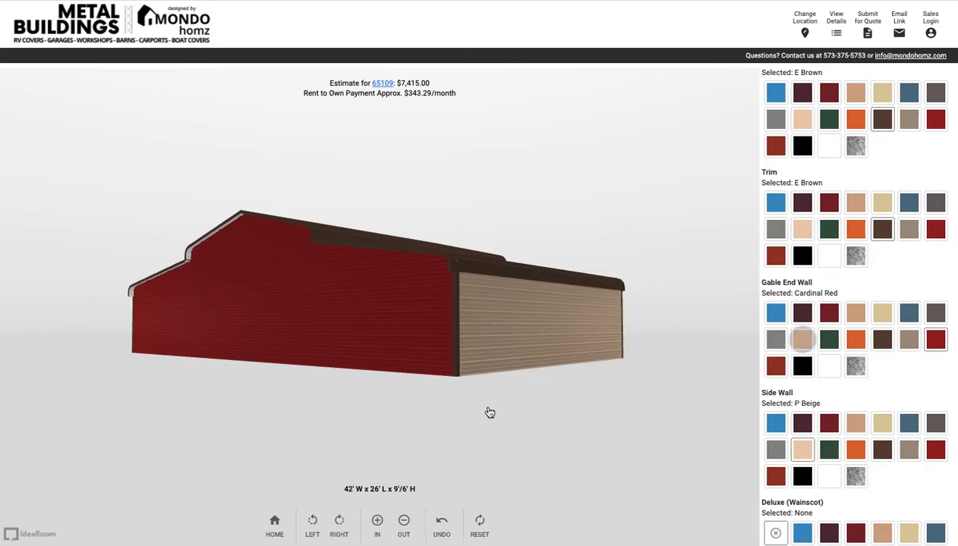
click(802, 340)
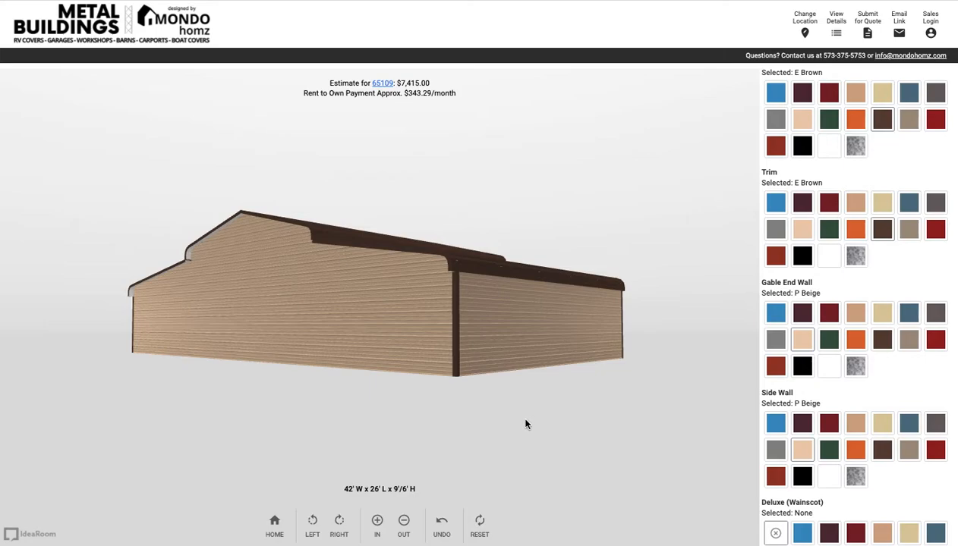
Orbit beneath the barn to inspect the roof underside and gable end
drag(527, 425, 600, 406)
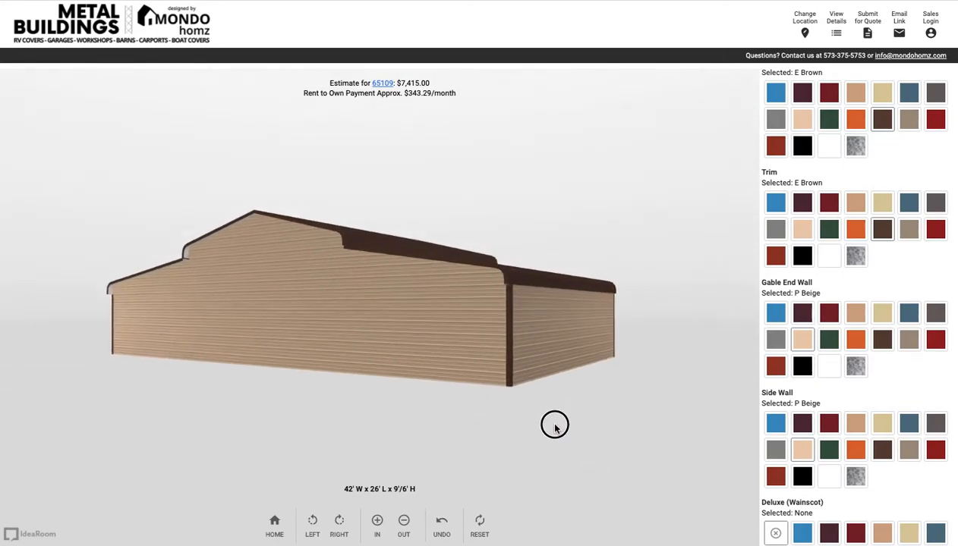
drag(554, 426, 651, 358)
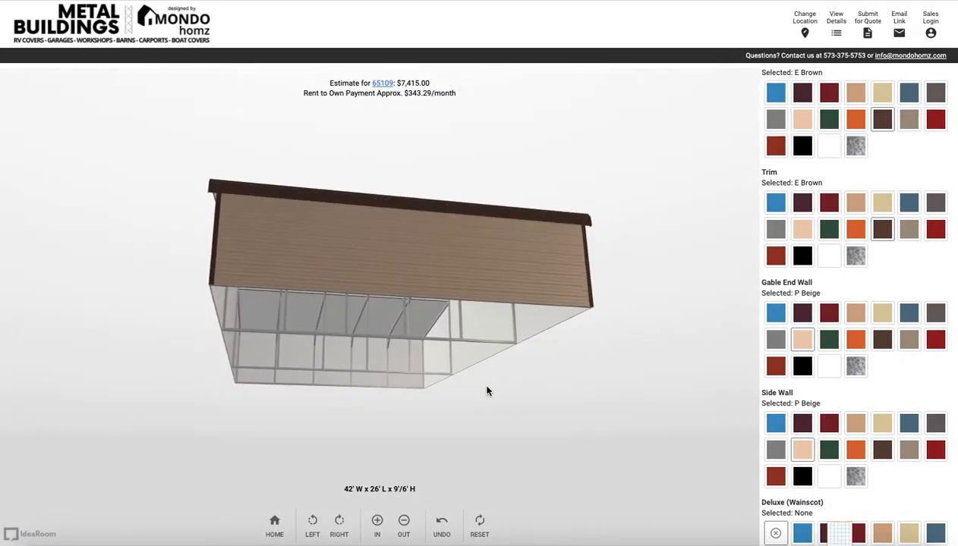
drag(487, 392, 618, 380)
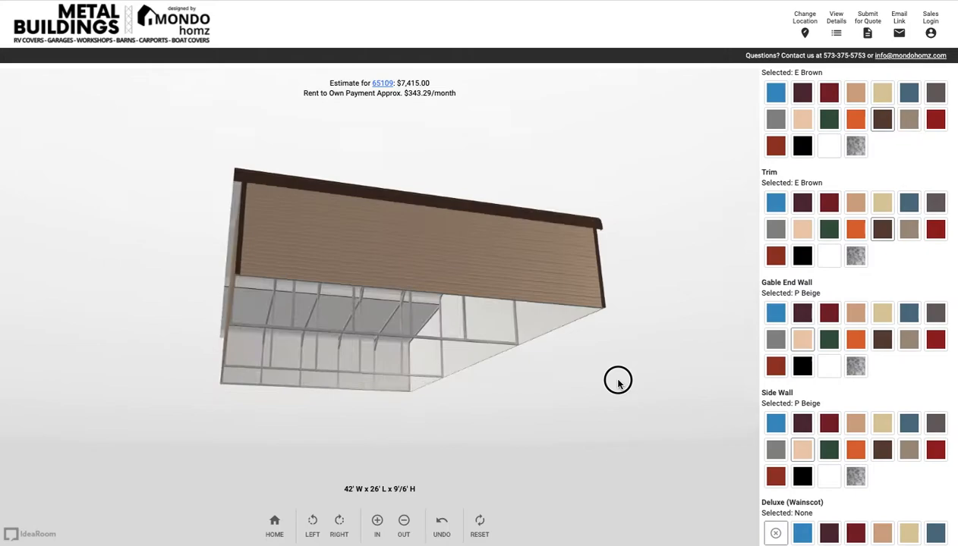
drag(619, 380, 592, 392)
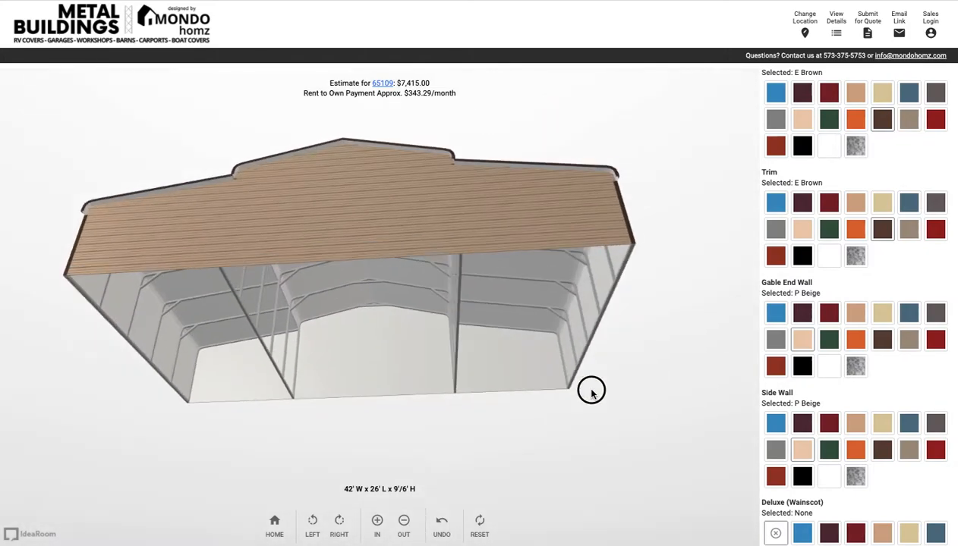
drag(592, 392, 372, 292)
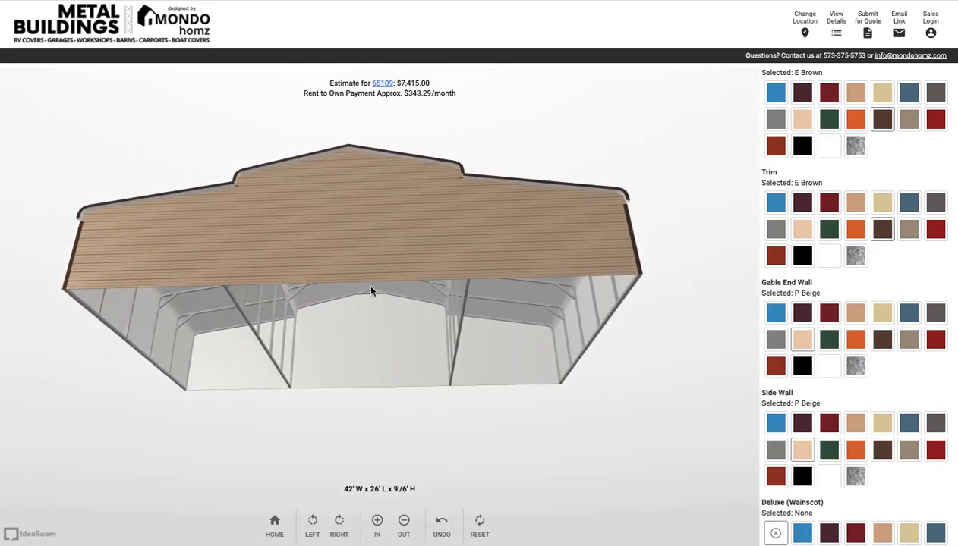
drag(372, 292, 586, 190)
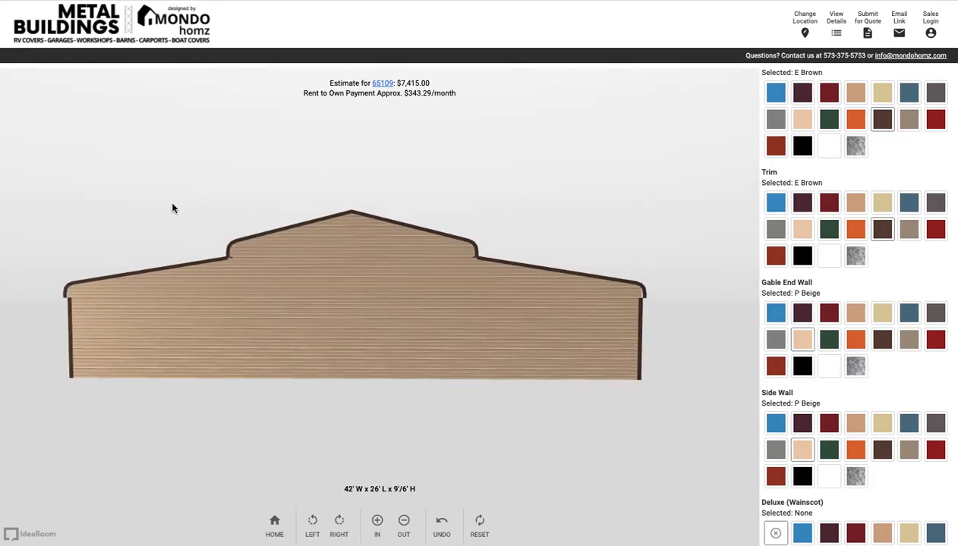
mouse_move(741, 322)
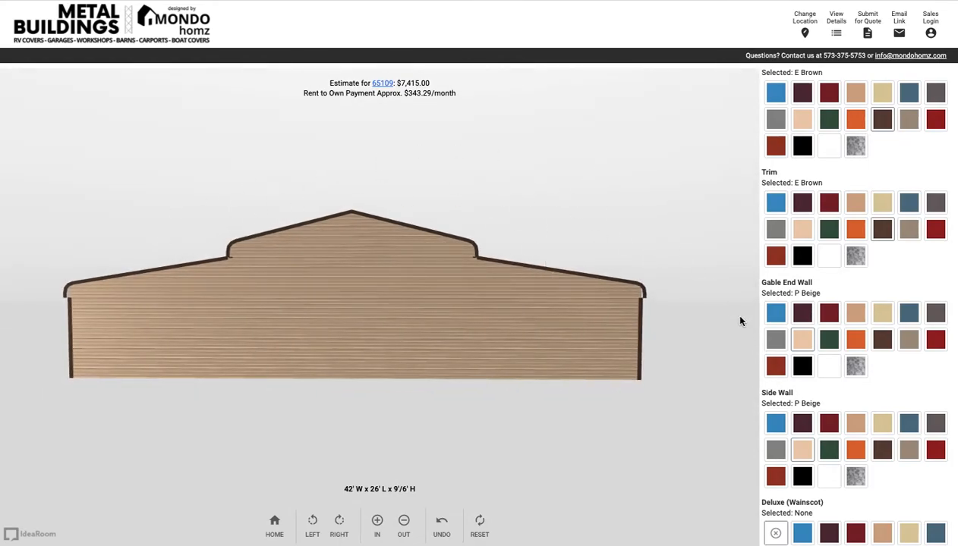
scroll(up, 3)
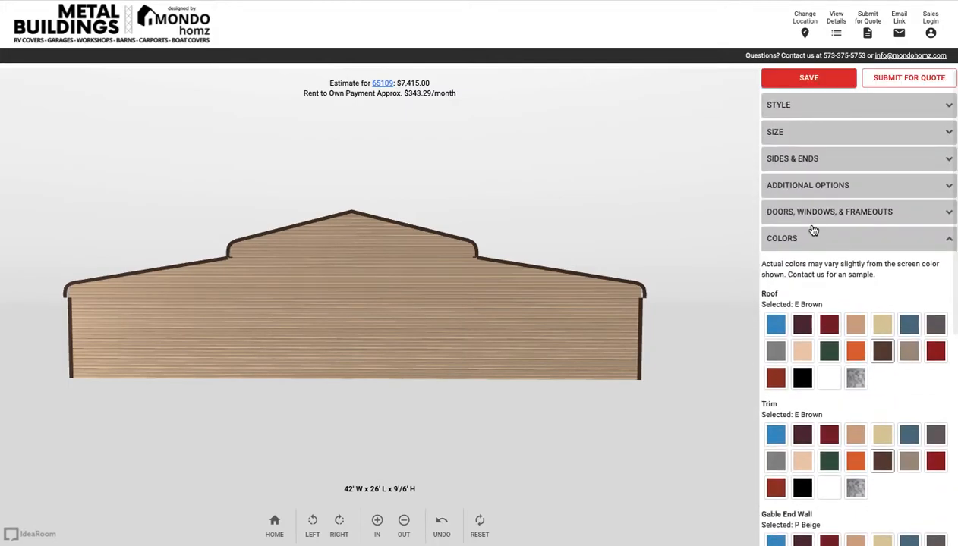
Choose 150/30 engineer certification in Additional Options, raising the estimate to $7,765
click(808, 186)
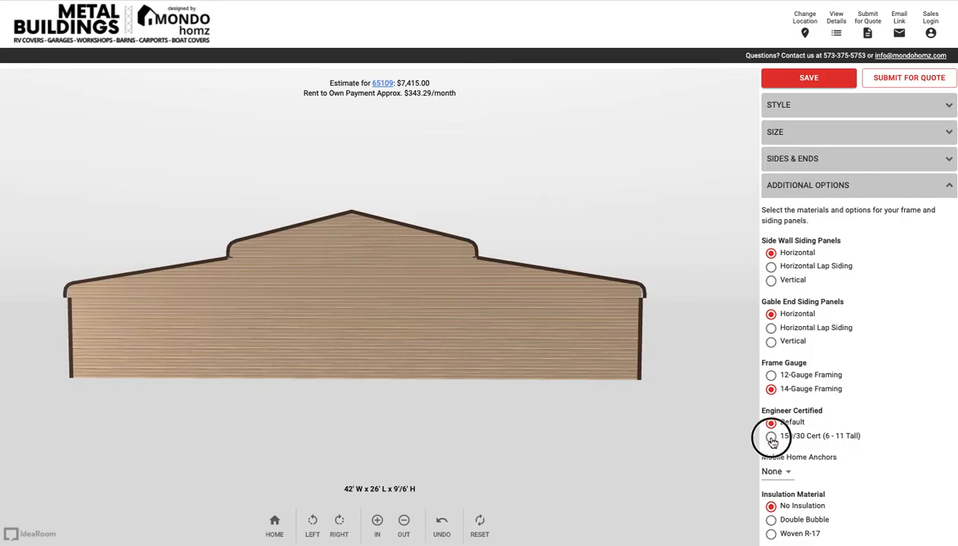
click(771, 422)
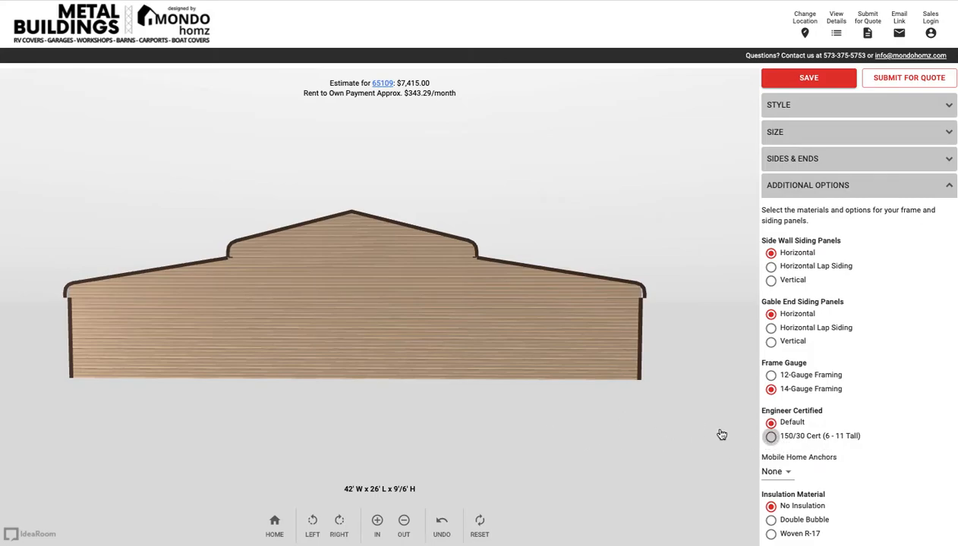
click(771, 436)
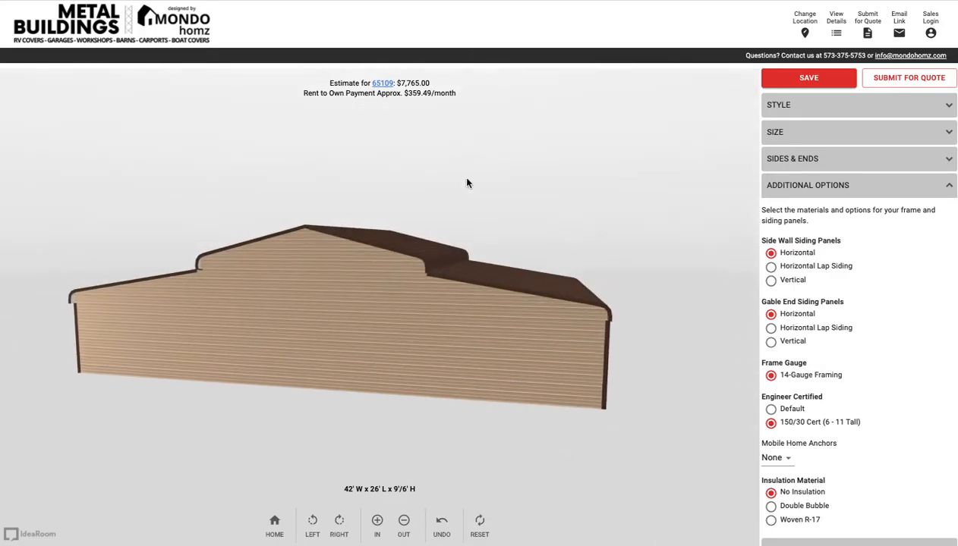
drag(468, 182, 650, 230)
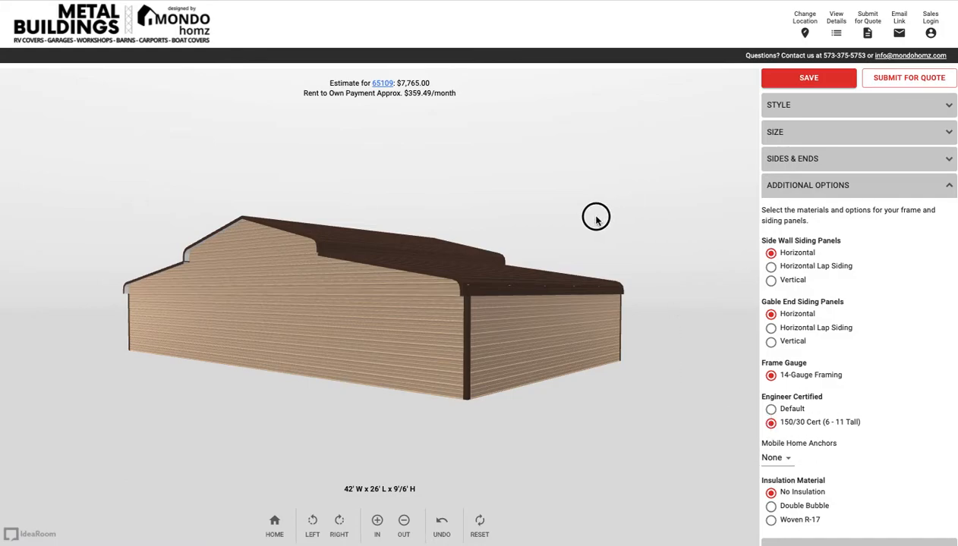
drag(595, 215, 726, 167)
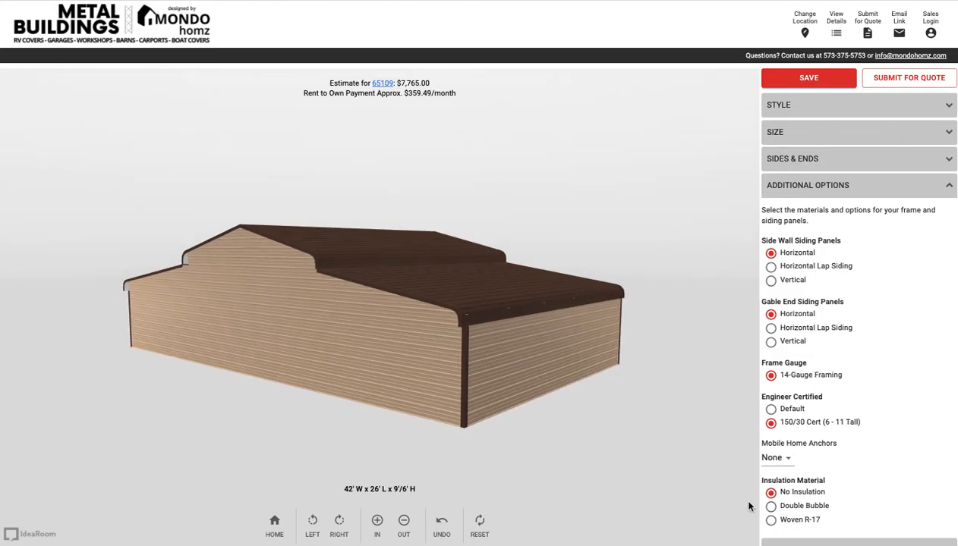
drag(380, 319, 622, 372)
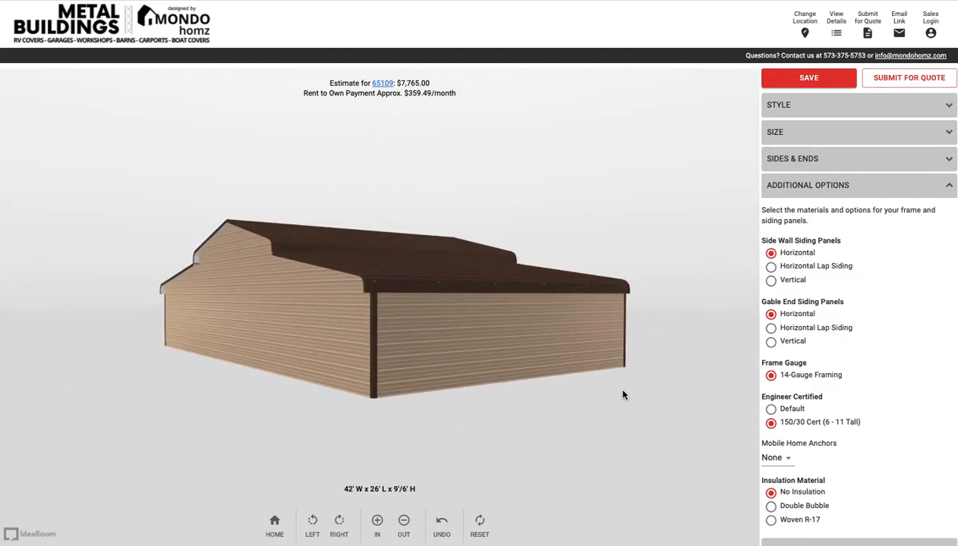
scroll(down, 3)
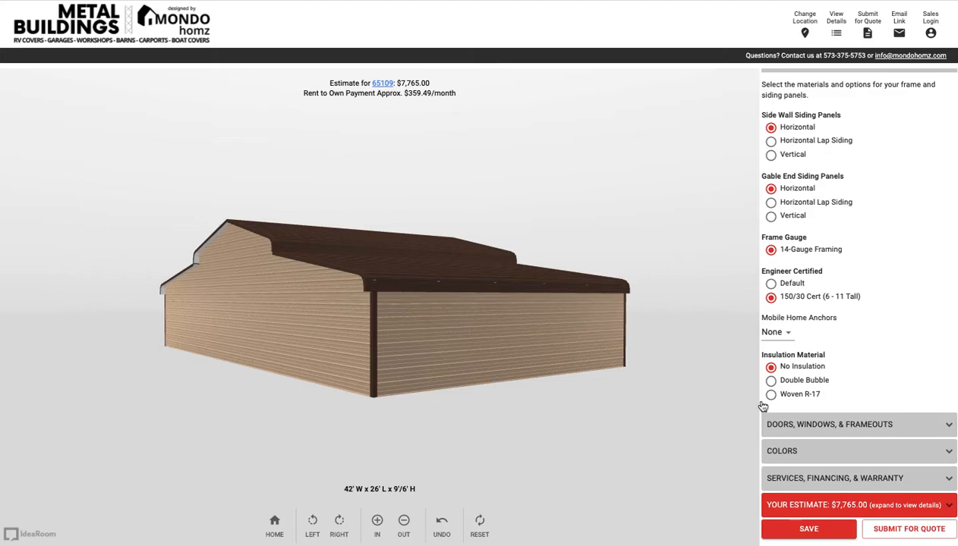
Add a 10'x8' certified roll-up garage door to the center section's front wall
click(829, 425)
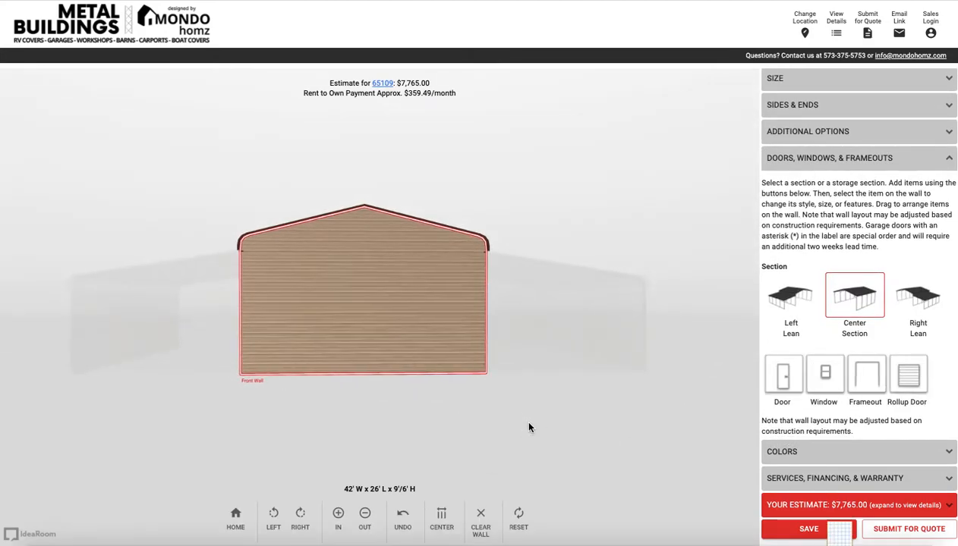
click(908, 376)
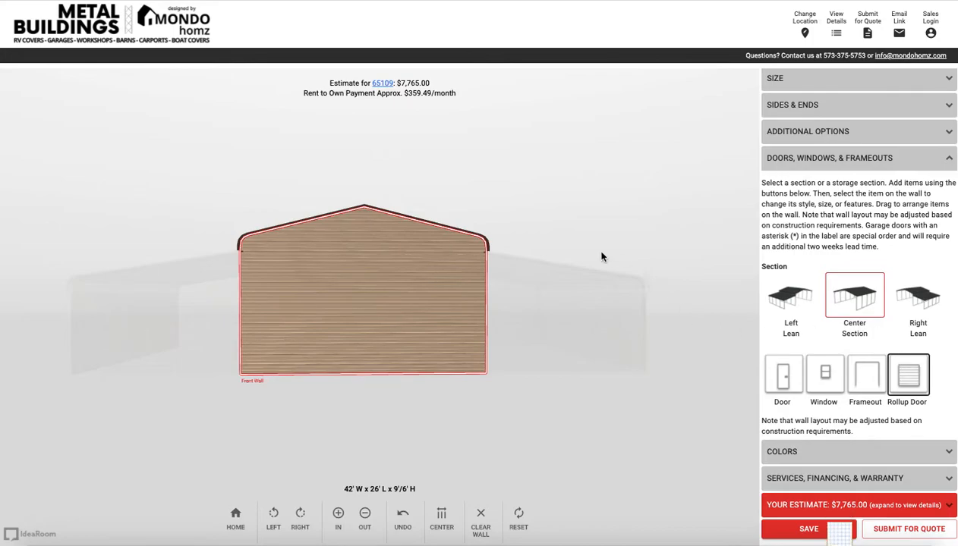
click(908, 376)
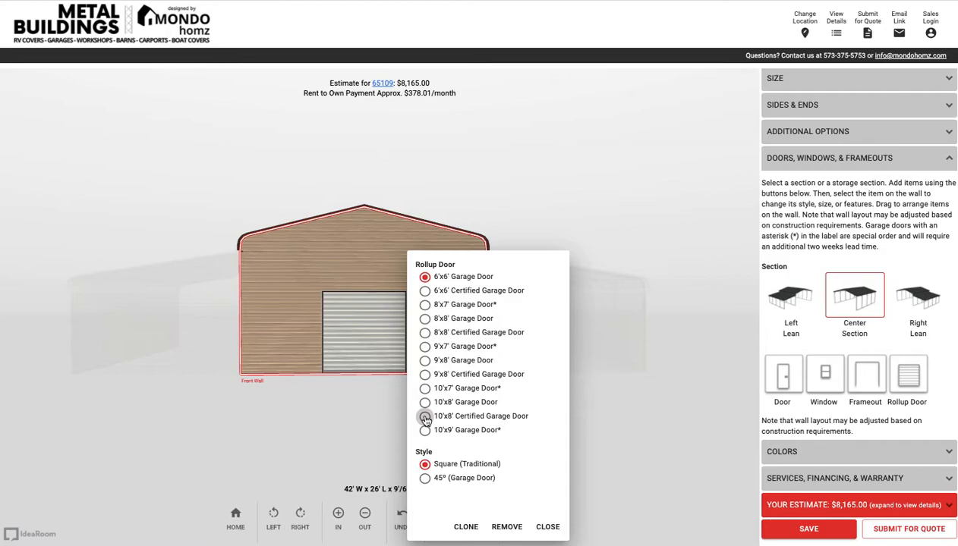
click(425, 416)
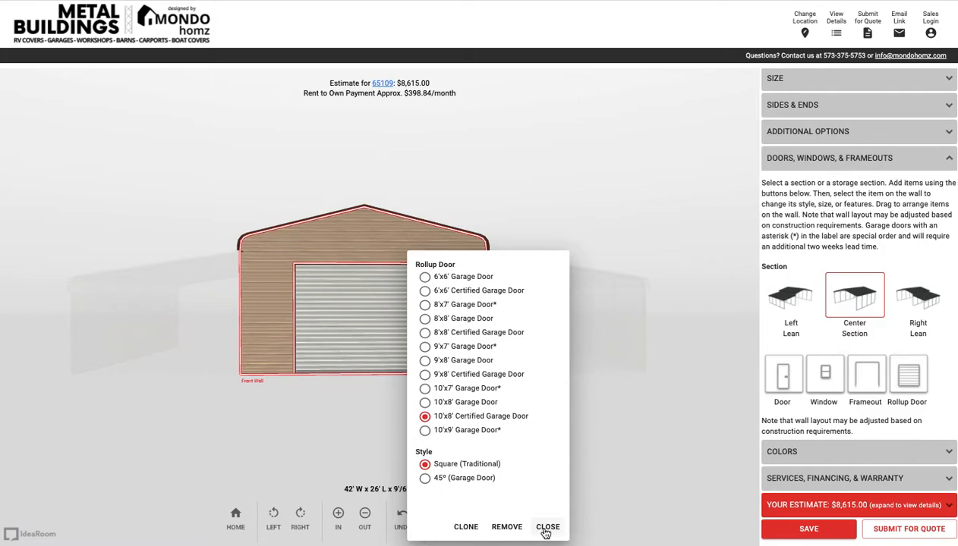
click(546, 526)
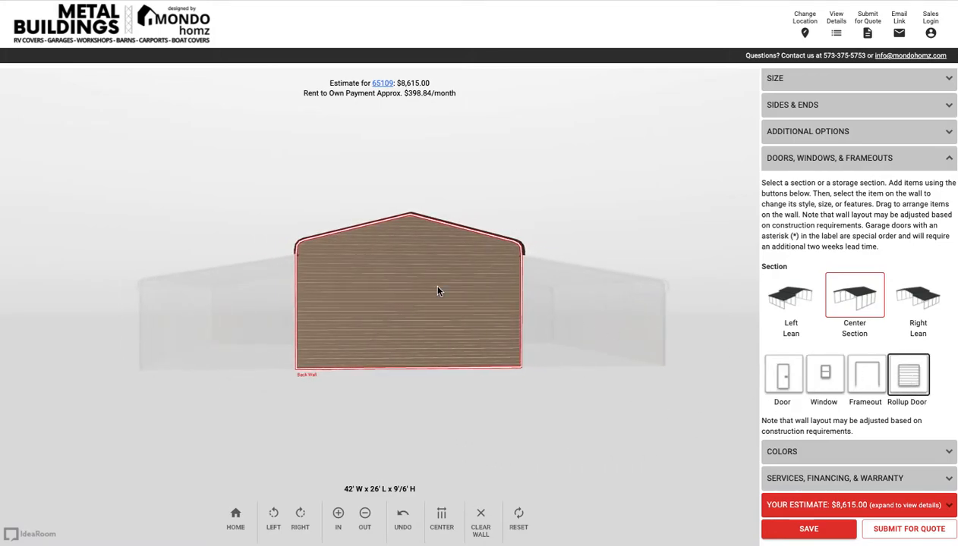
Add a roll-up door to the back wall, enlarge it and slide it left
click(908, 377)
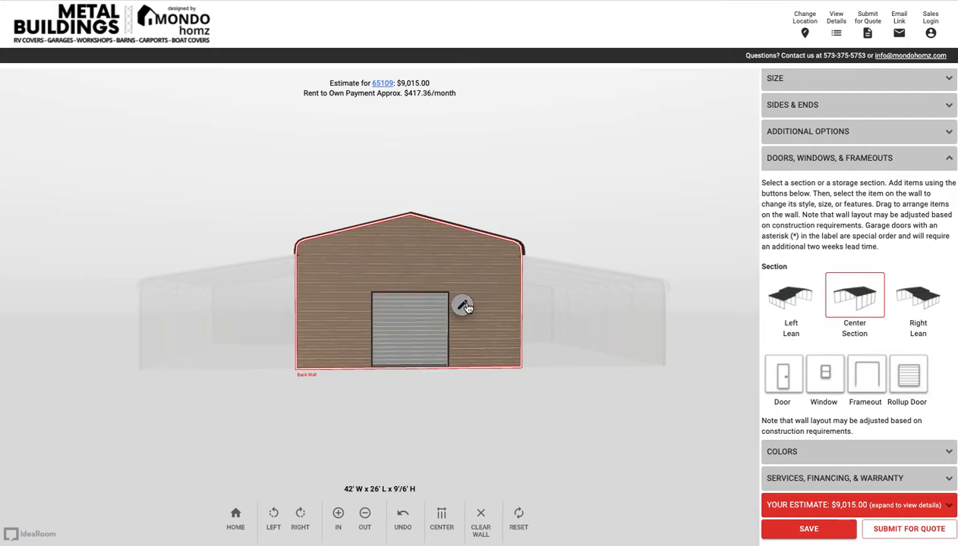
click(463, 307)
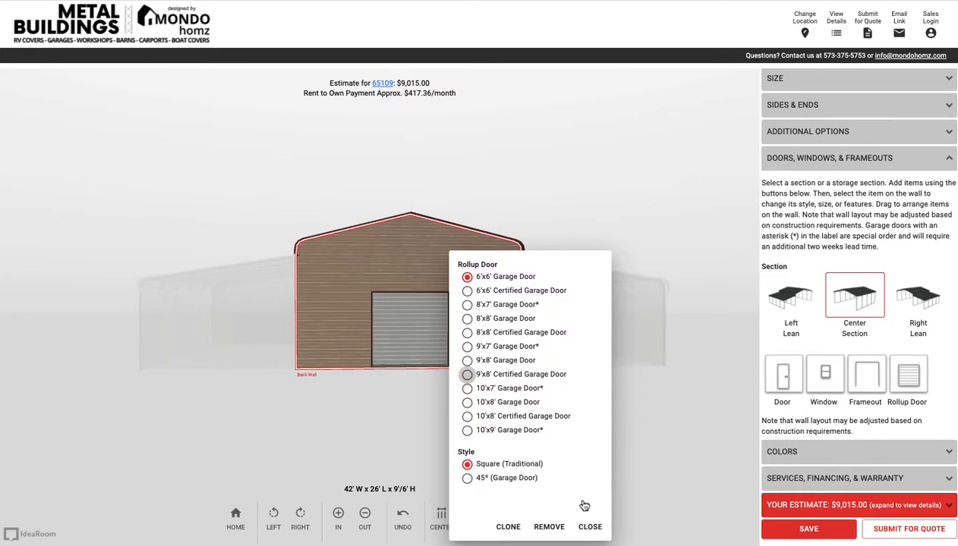
click(589, 527)
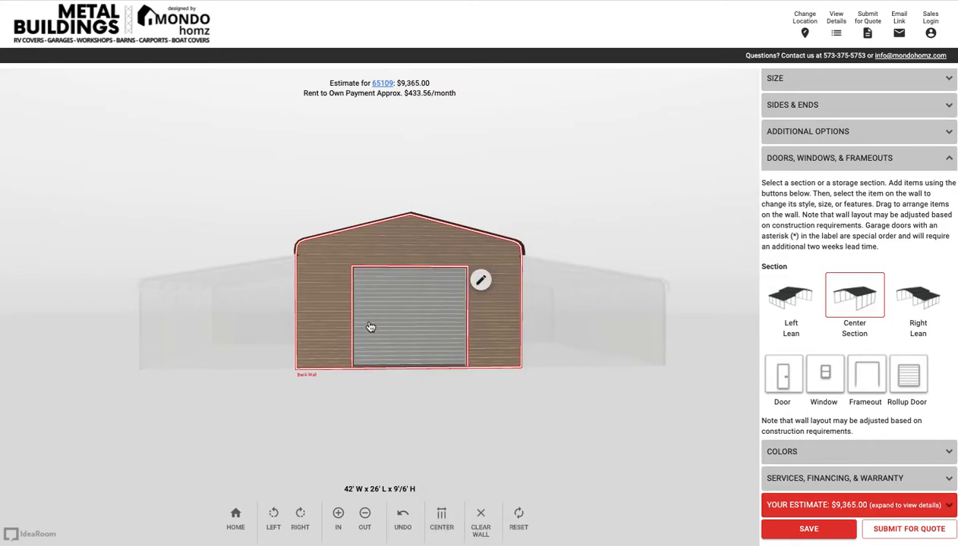
drag(410, 319, 357, 312)
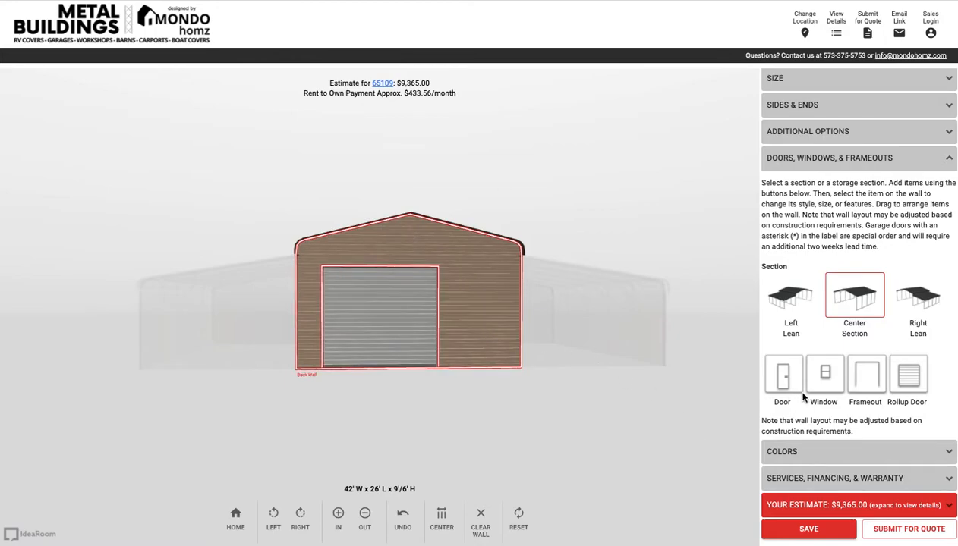
Place a walk-in door on the back wall beside the roll-up door
click(782, 377)
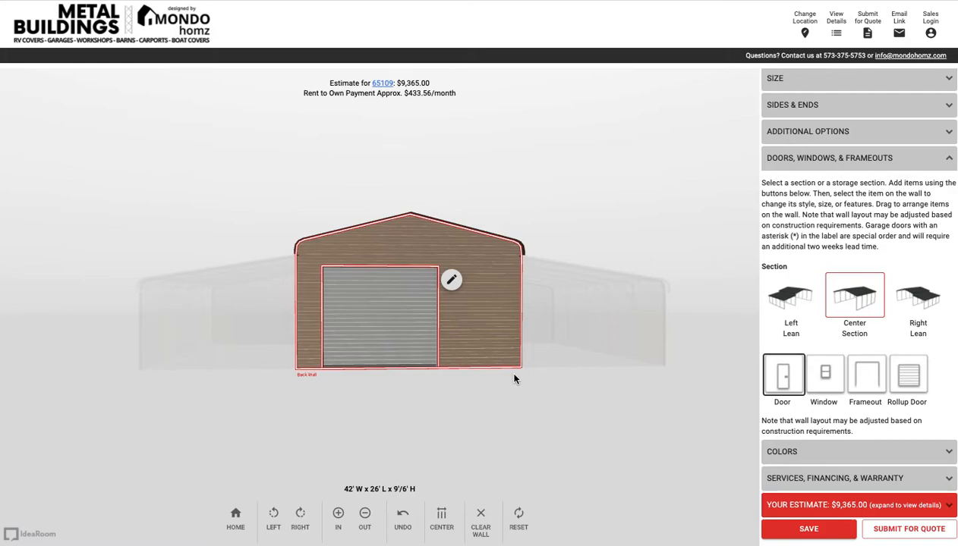
click(784, 373)
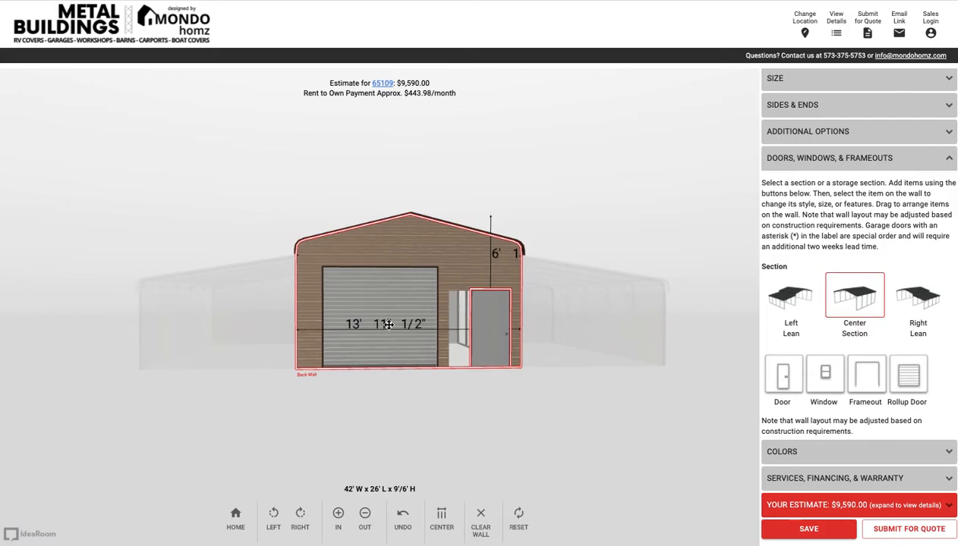
drag(387, 325, 396, 299)
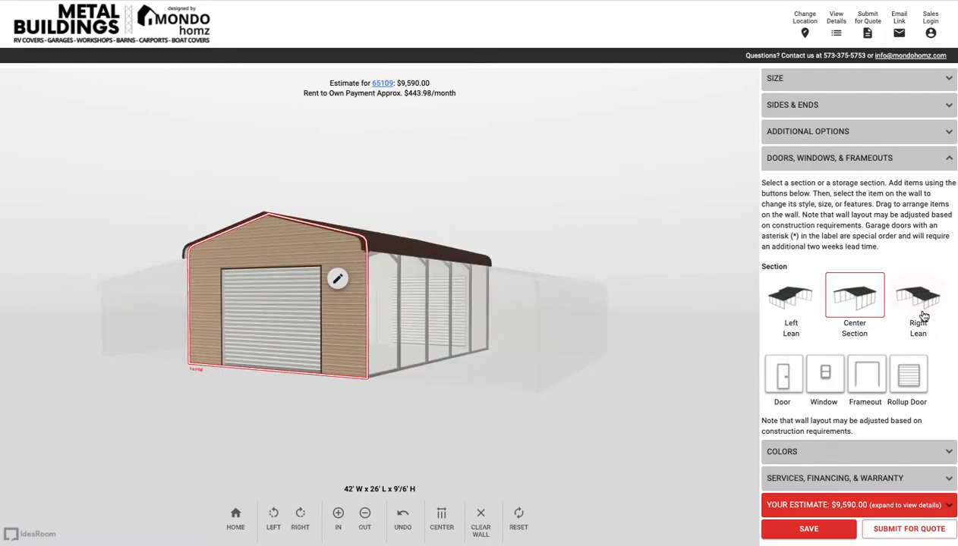
Add a window to the right lean-to
click(916, 296)
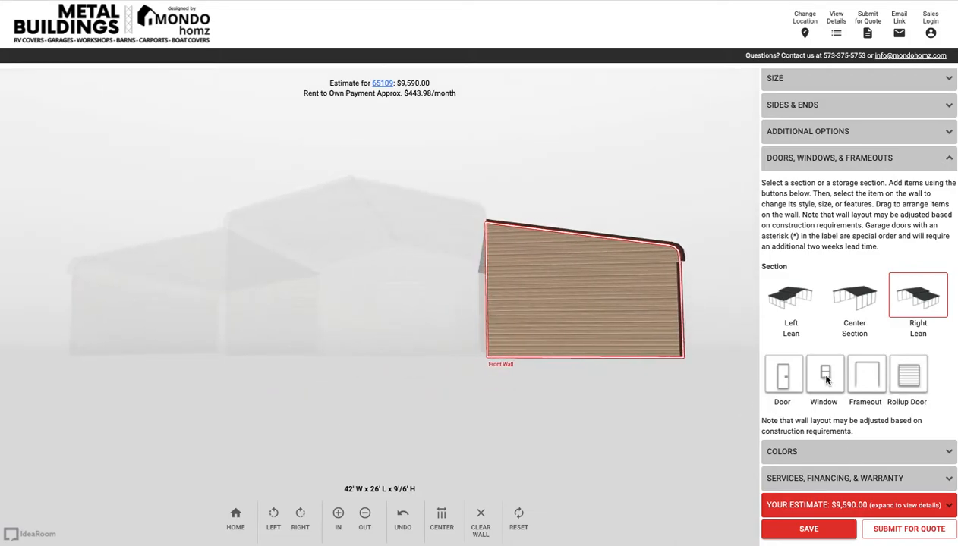
click(823, 374)
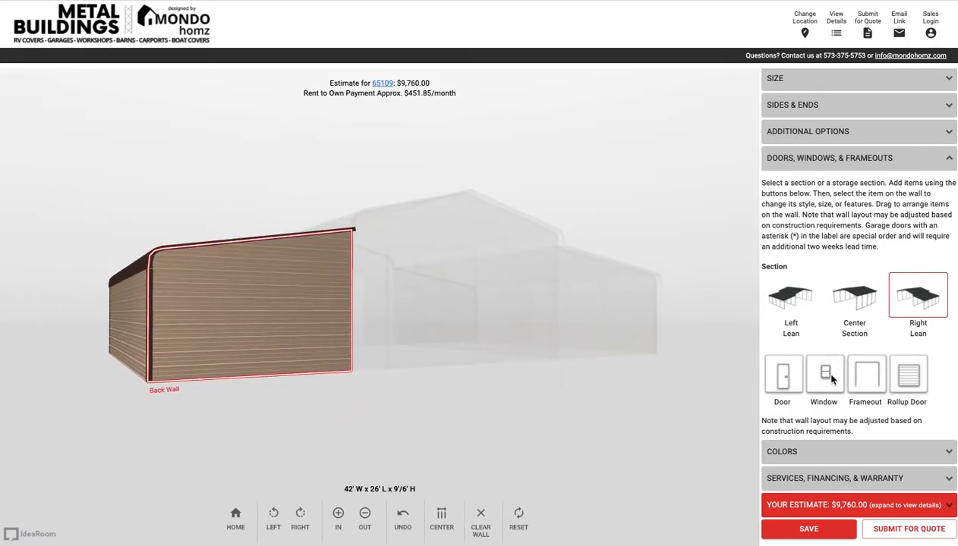
click(823, 373)
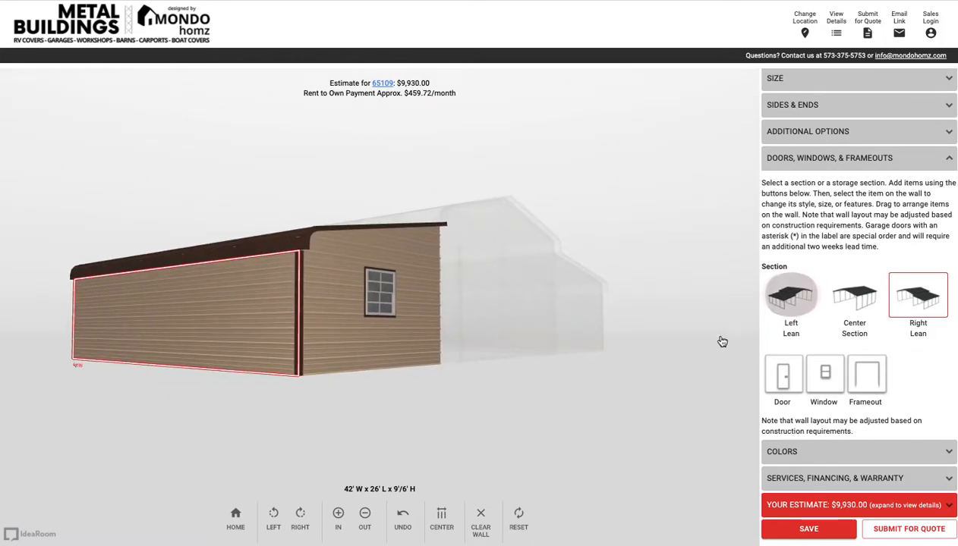
Place a window/frameout opening on the left lean-to's left wall
click(791, 296)
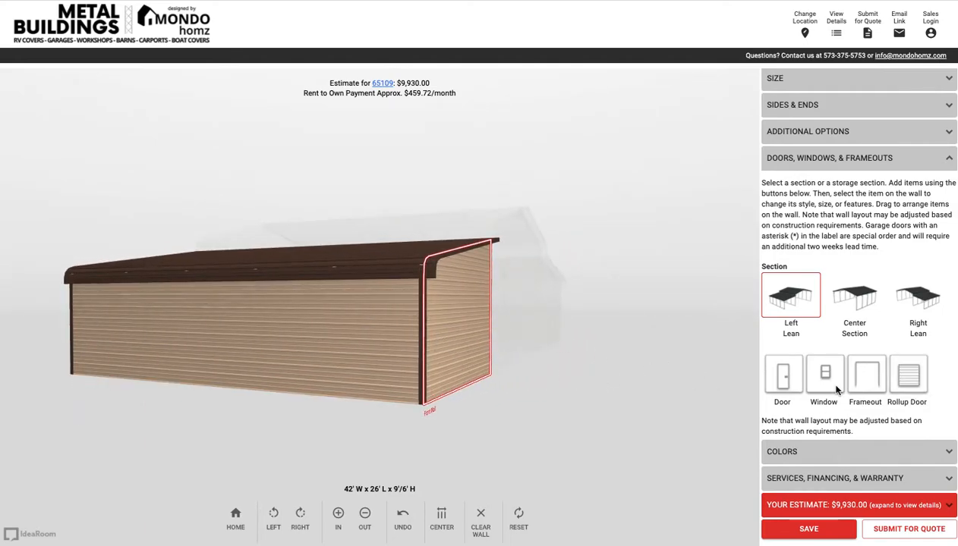
click(824, 375)
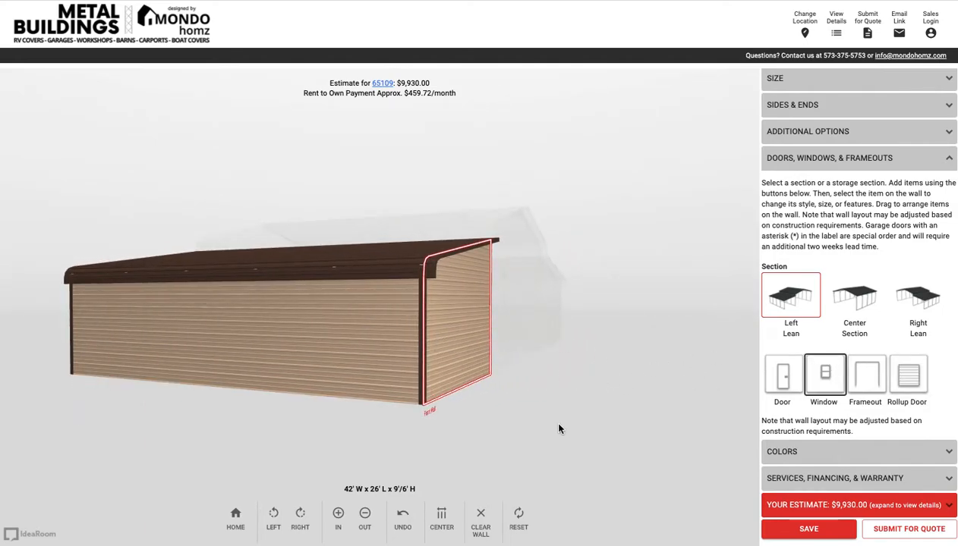
click(823, 373)
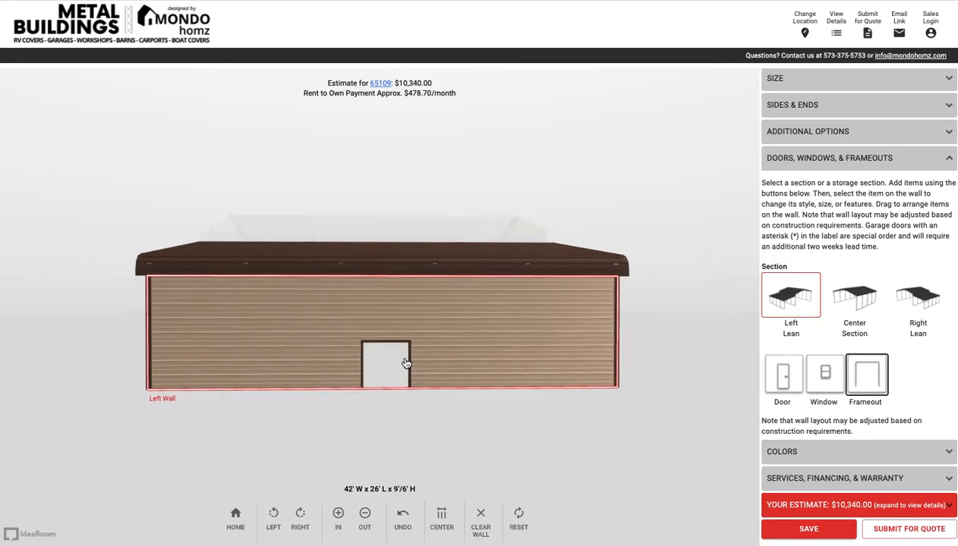
Try the left-wall frameout as a 6'x6' garage door opening, then as a custom size
click(386, 362)
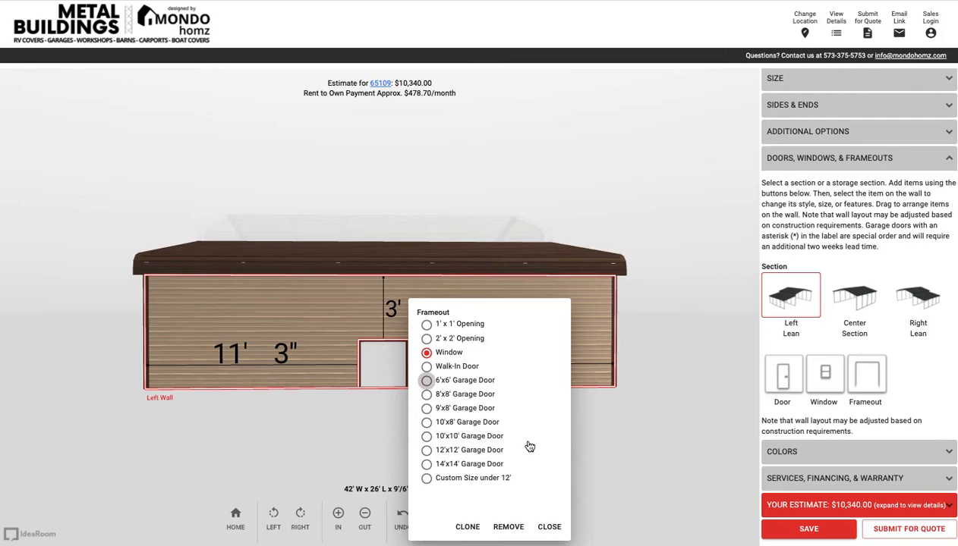
mouse_move(550, 427)
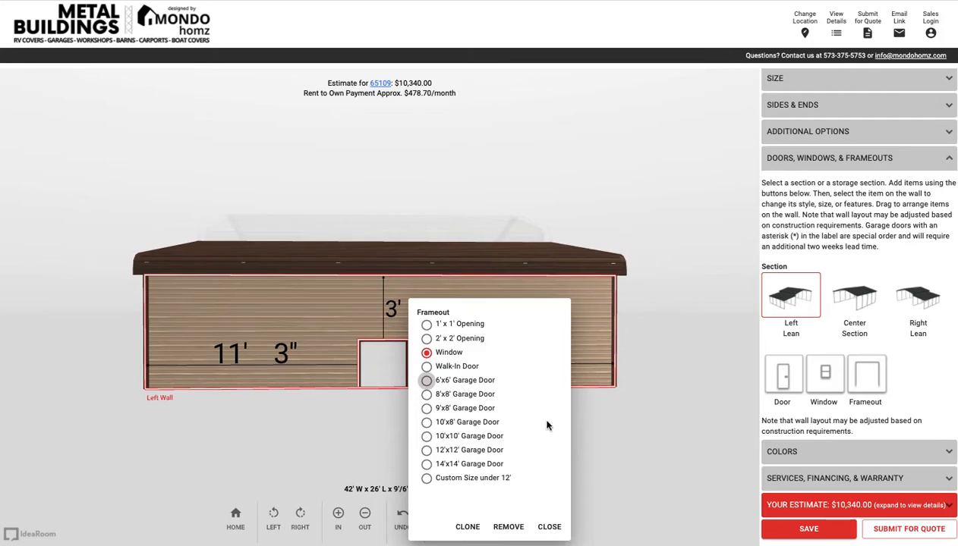
click(425, 380)
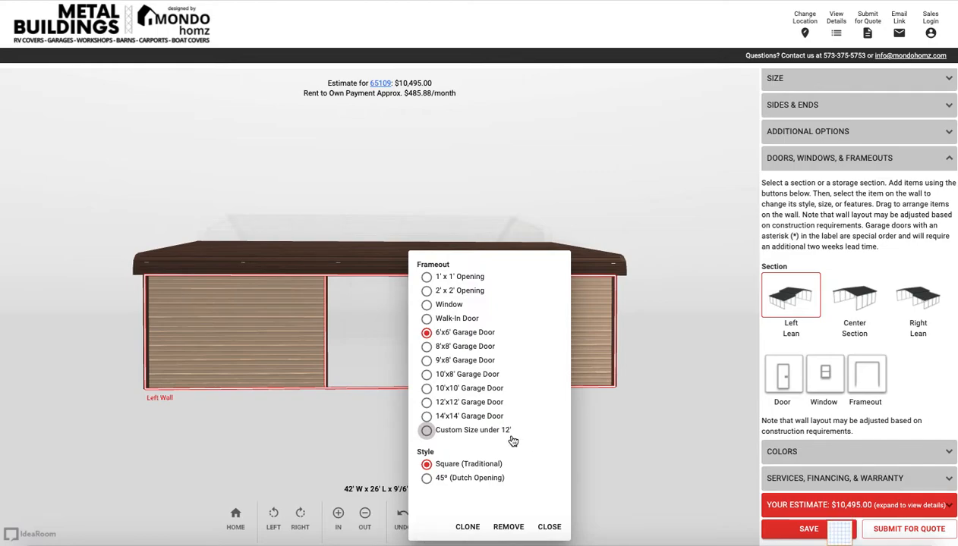
click(425, 431)
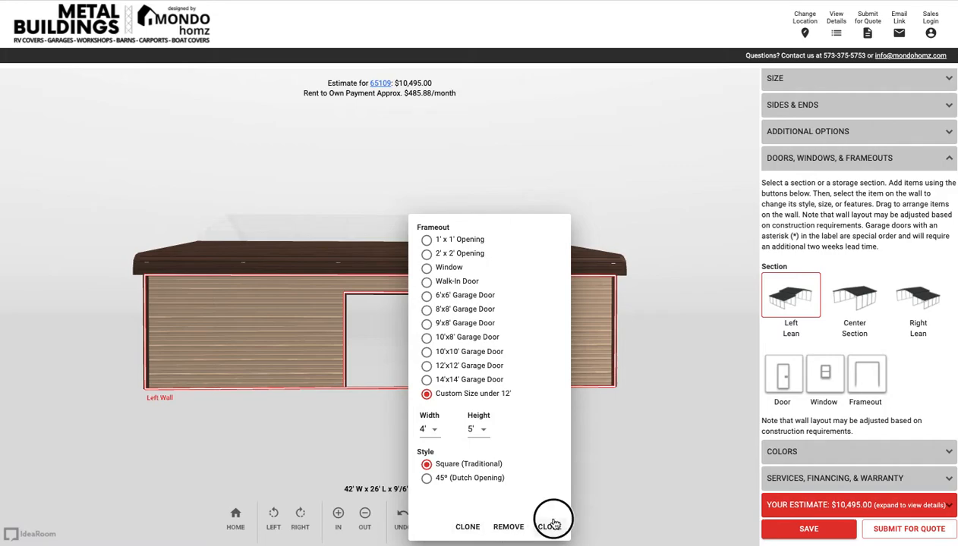
click(548, 527)
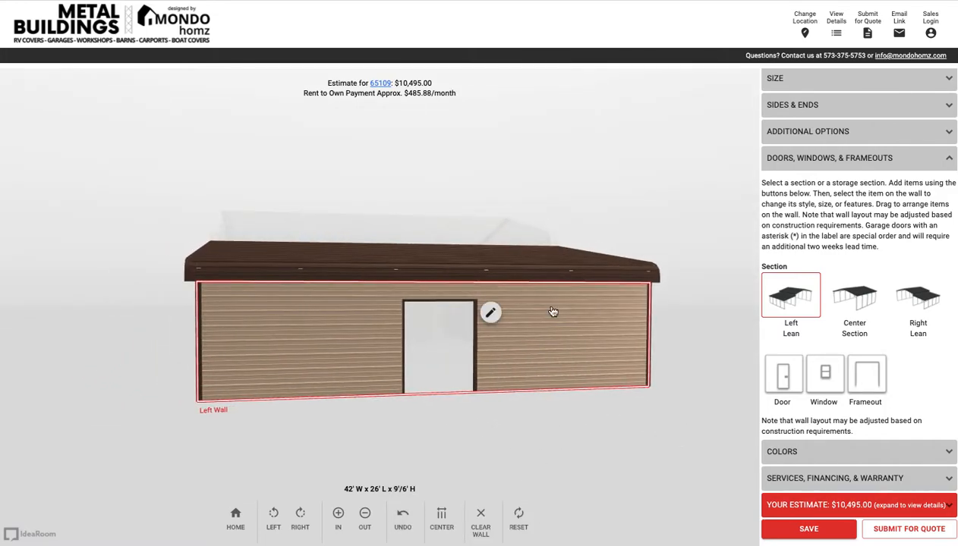
Remove the frameout from the left lean-to wall, dropping the estimate to $10,270
drag(553, 312, 604, 303)
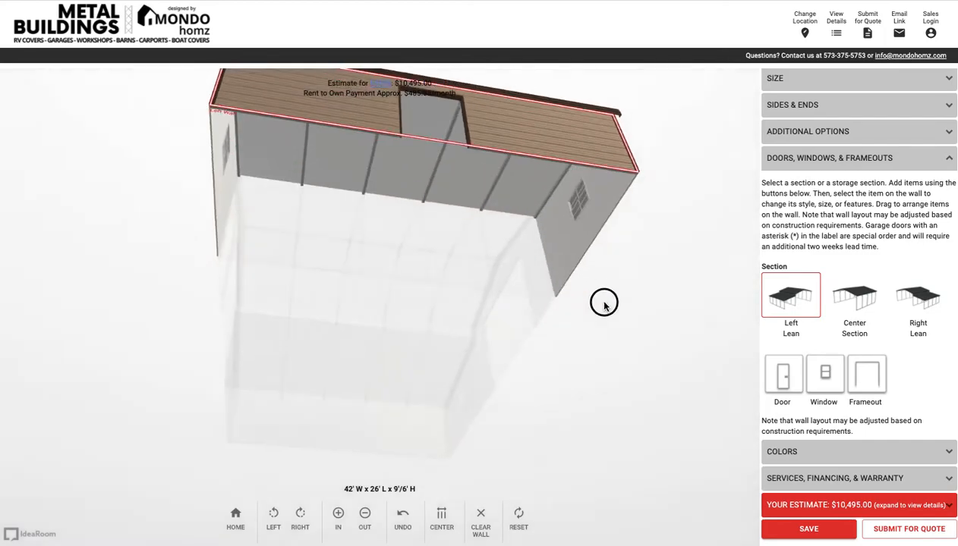
drag(604, 303, 522, 304)
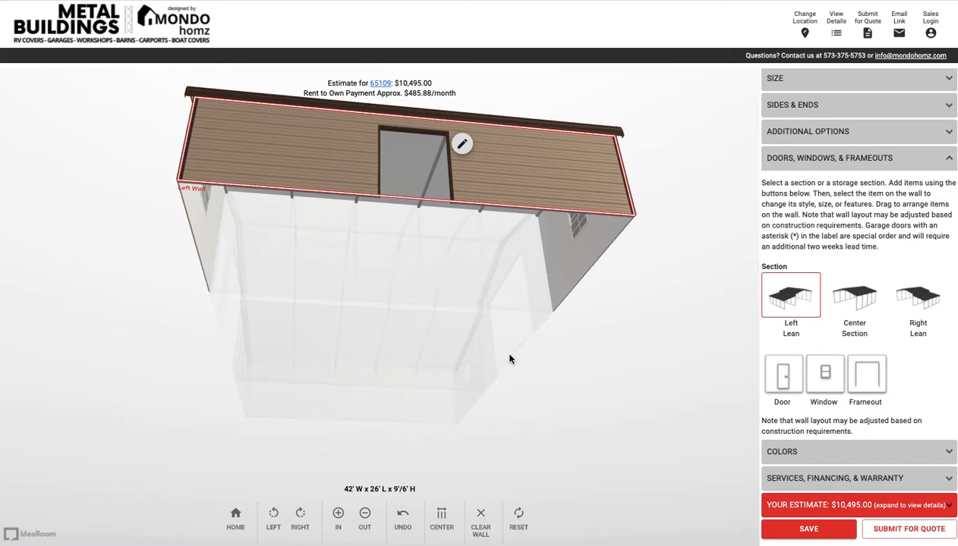
mouse_move(522, 301)
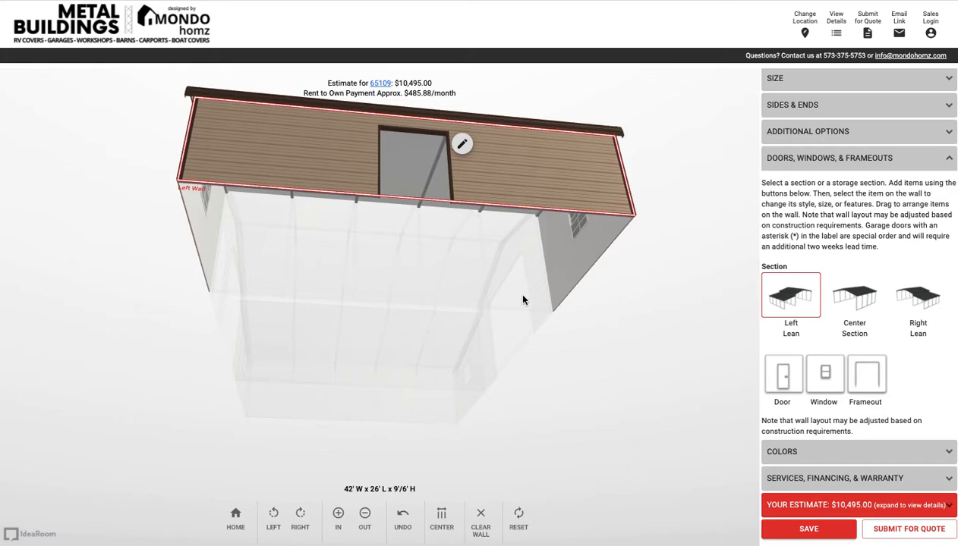
mouse_move(475, 266)
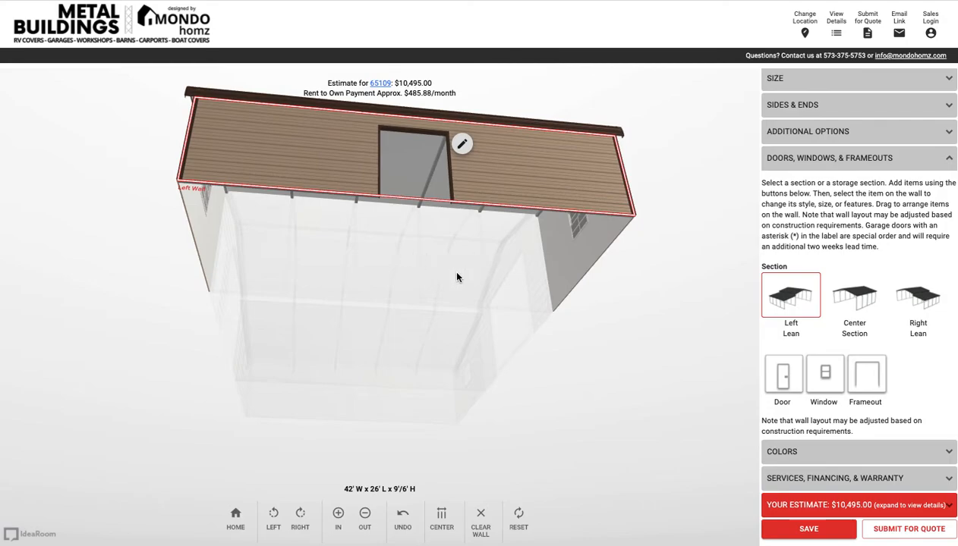
mouse_move(669, 351)
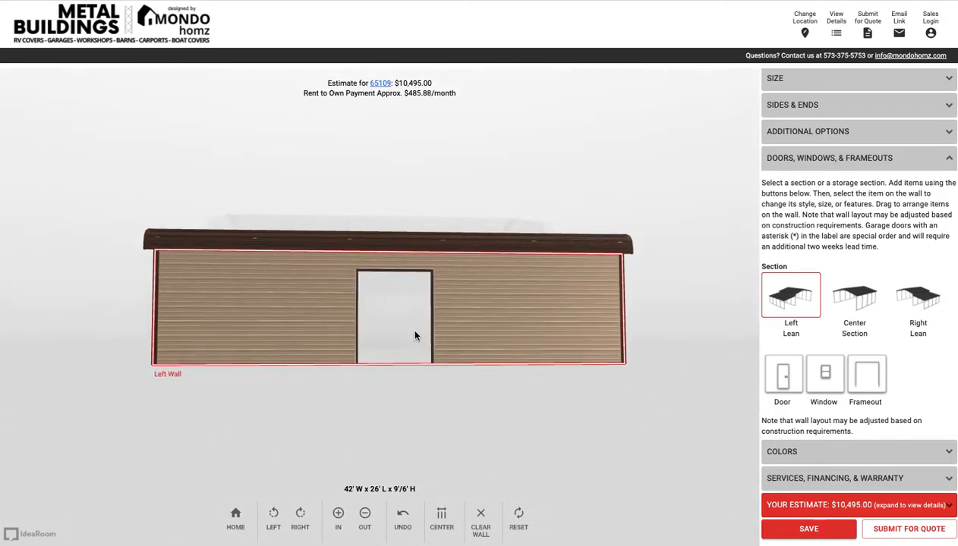
click(396, 312)
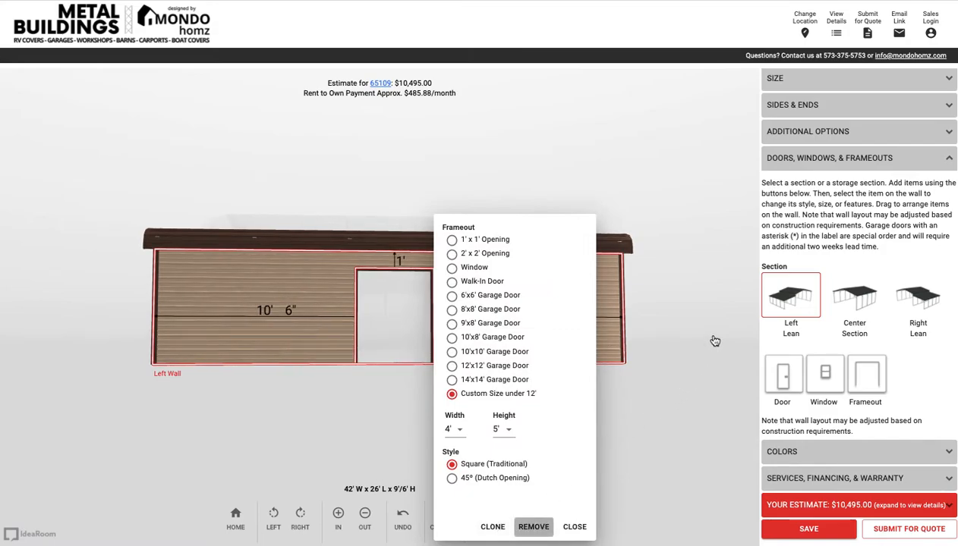
click(535, 527)
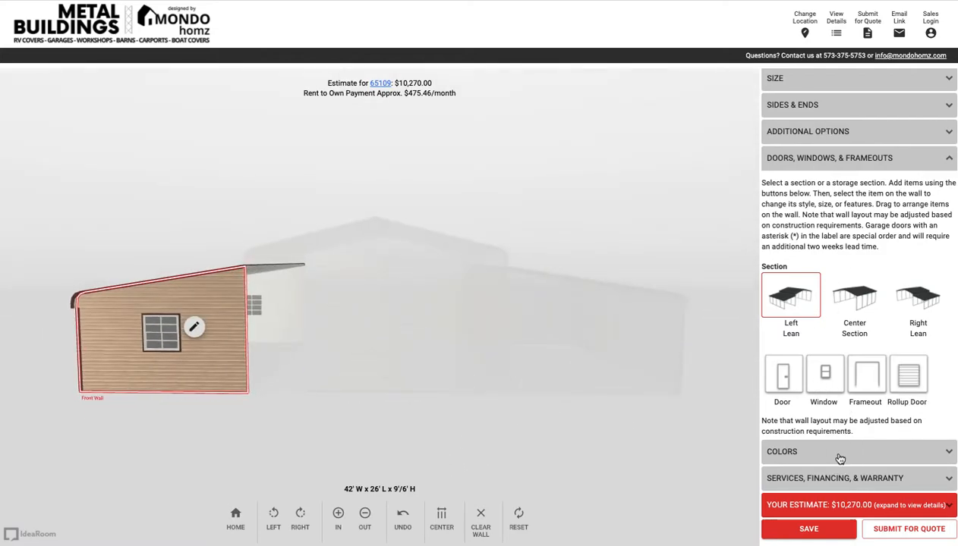
Show the colour options (E Brown roof and trim, P Beige gable ends) and orbit to view the barn from below
click(841, 452)
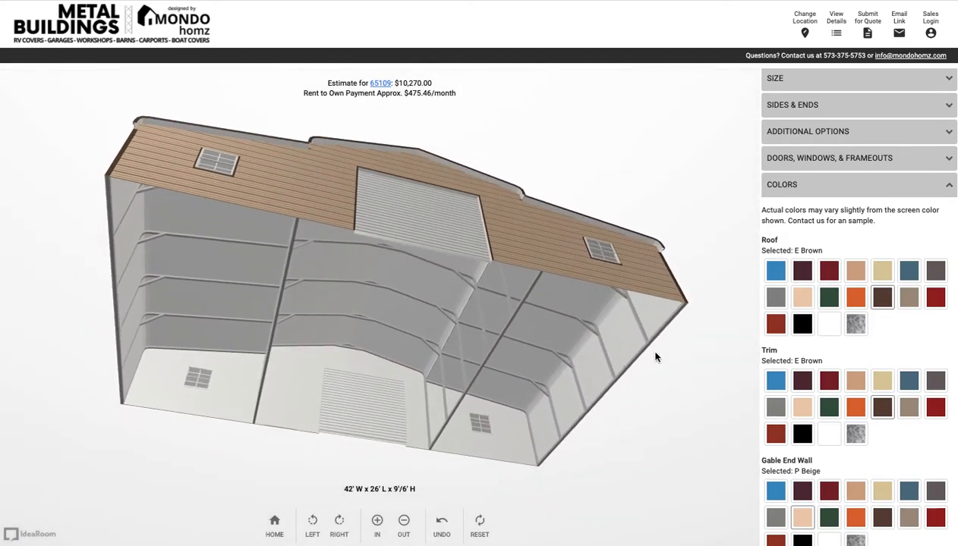
drag(656, 357, 630, 182)
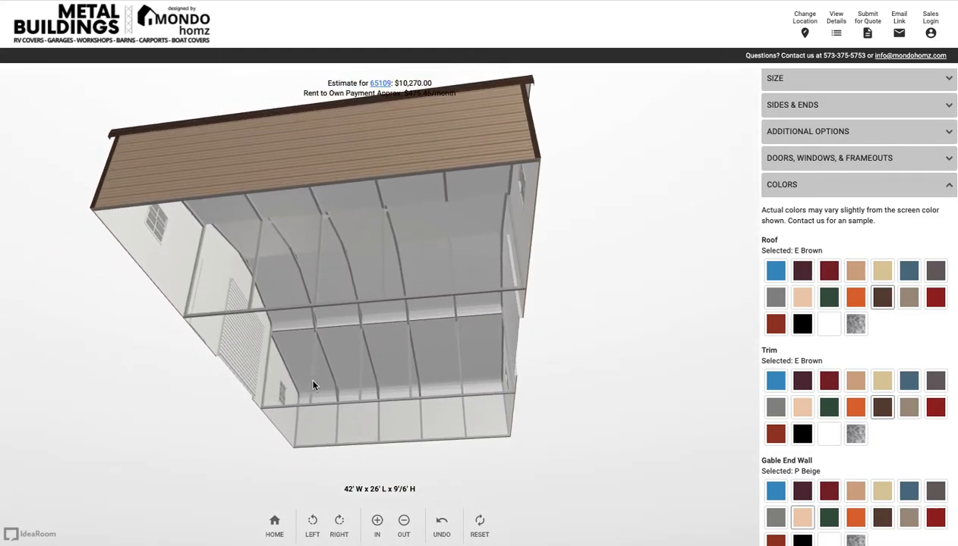
drag(315, 385, 457, 447)
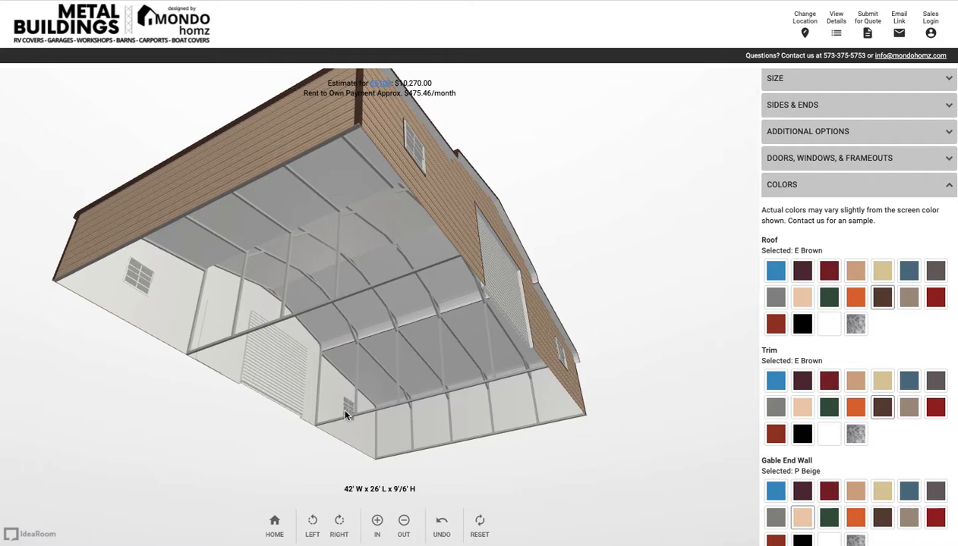
mouse_move(392, 413)
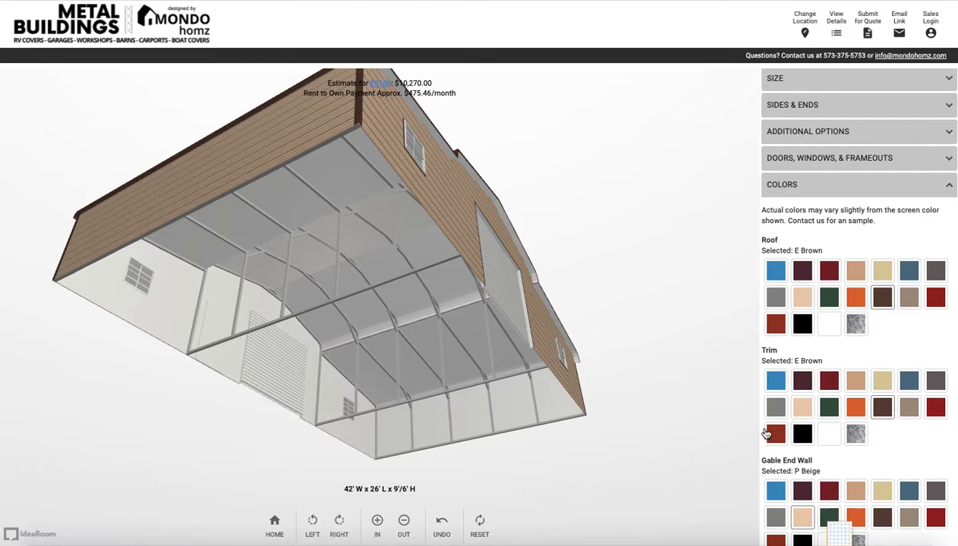
mouse_move(835, 225)
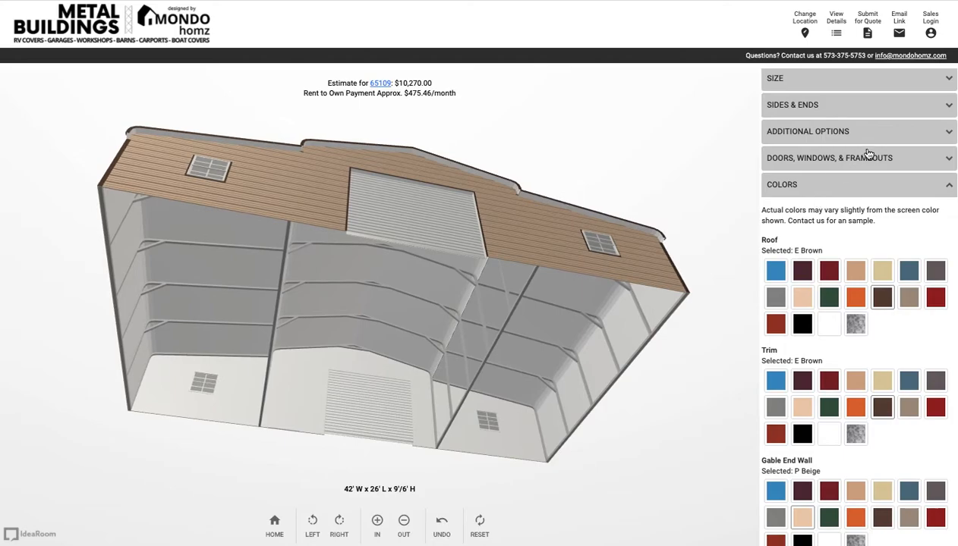
Add a frameout to the center-section storage wall and set its height to 7'
click(829, 158)
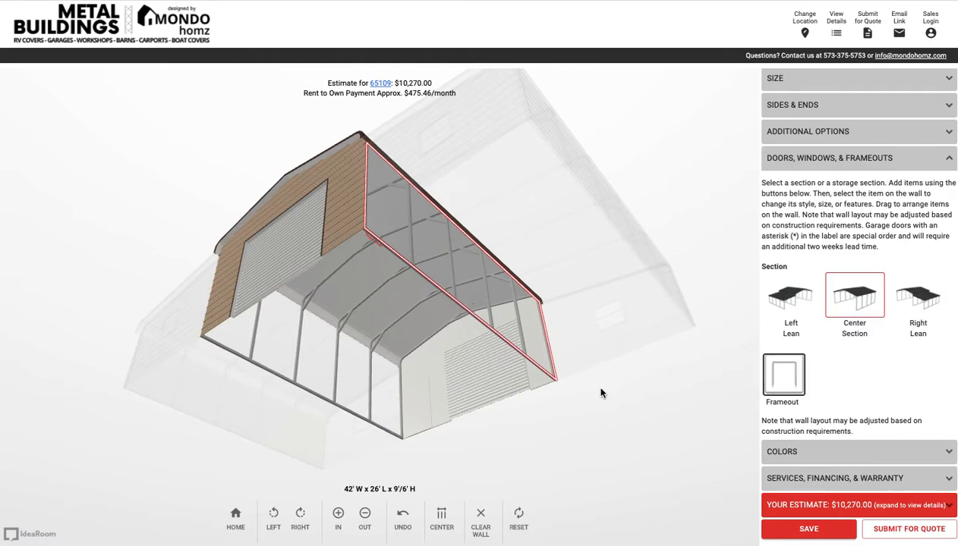
mouse_move(516, 341)
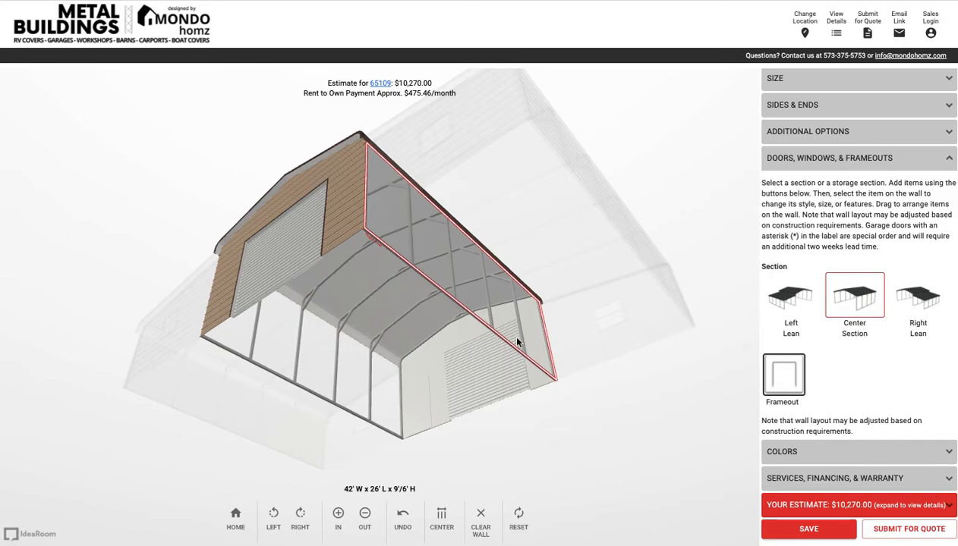
click(489, 304)
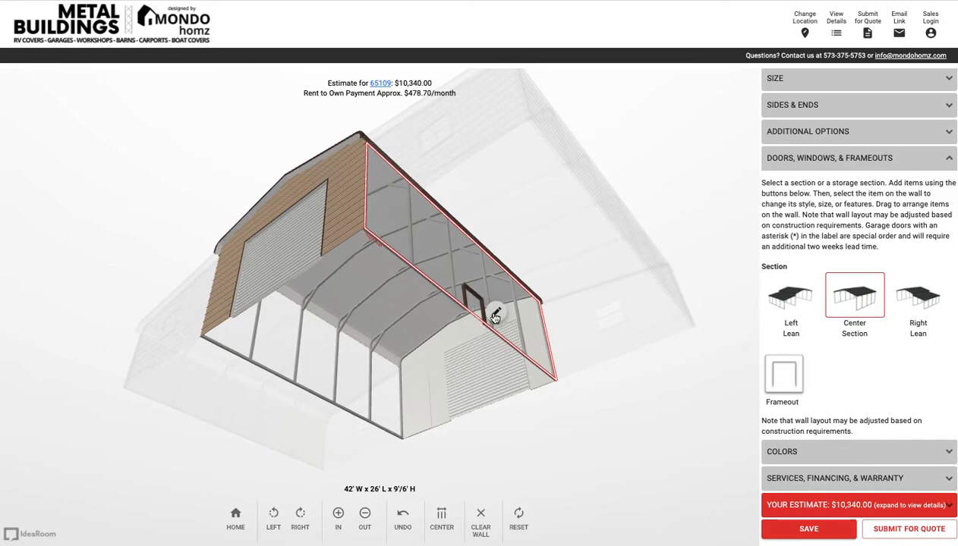
click(474, 304)
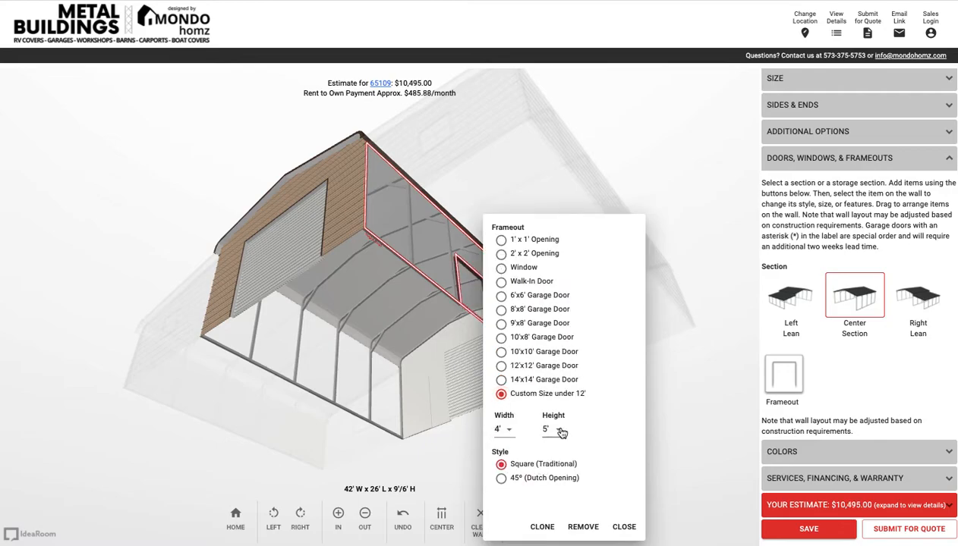
click(552, 429)
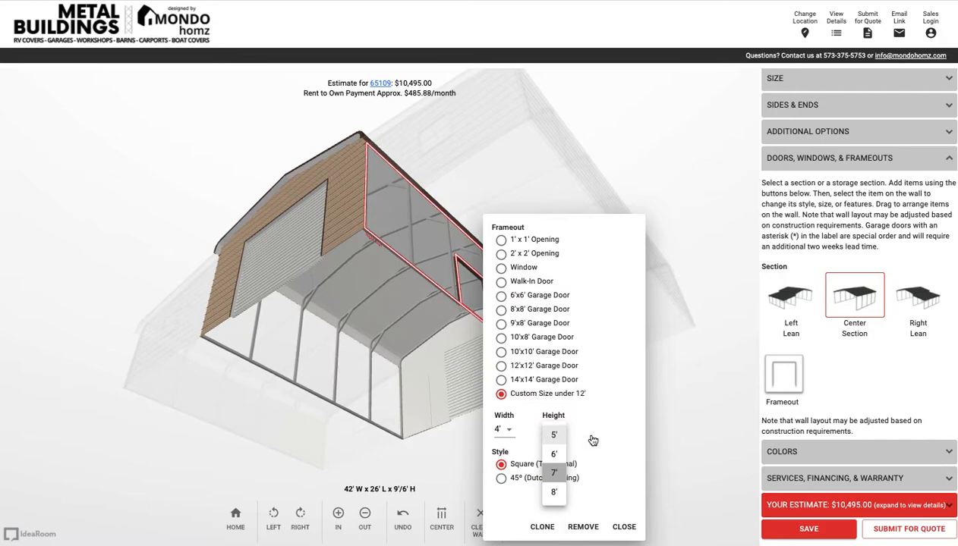
click(552, 474)
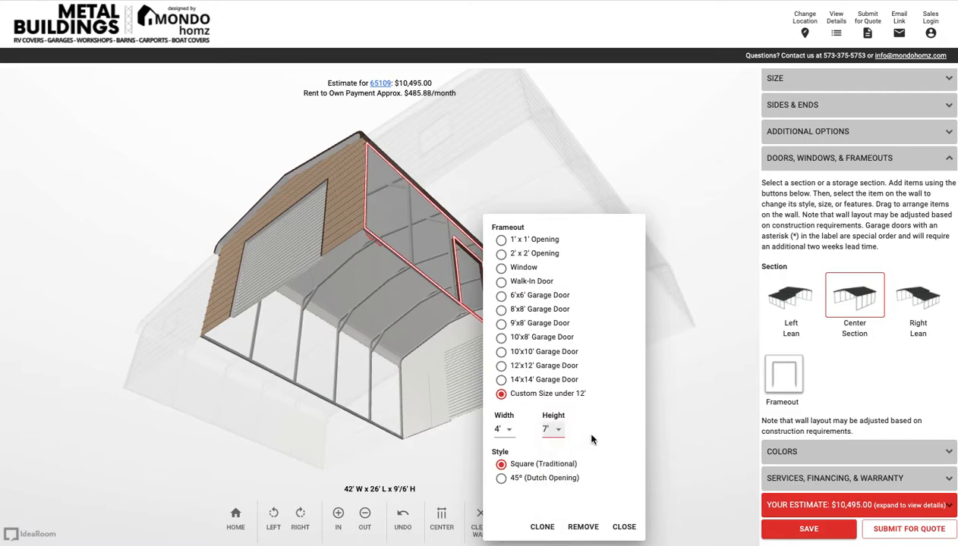
mouse_move(604, 495)
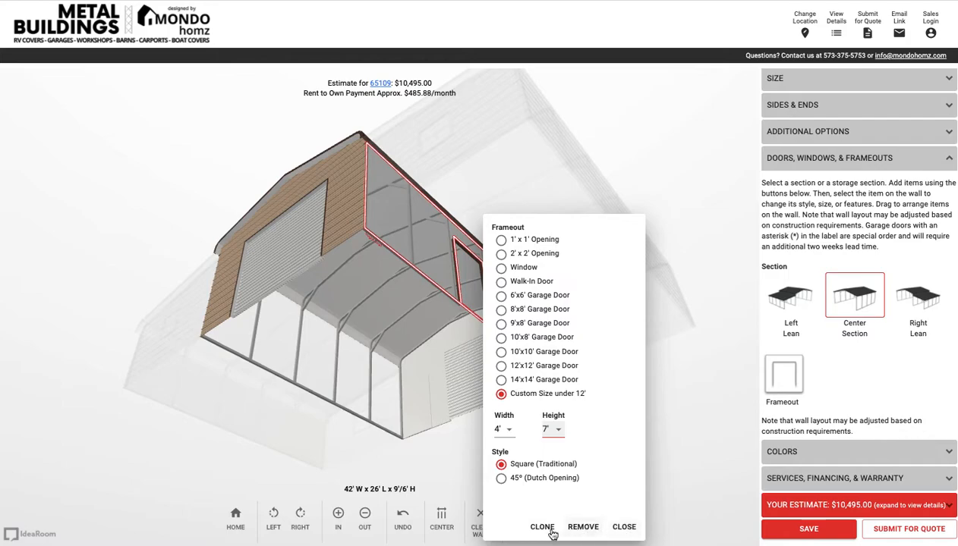
Clone the 4'x7' frameout repeatedly so five openings line the wall, estimate $11,395
click(542, 526)
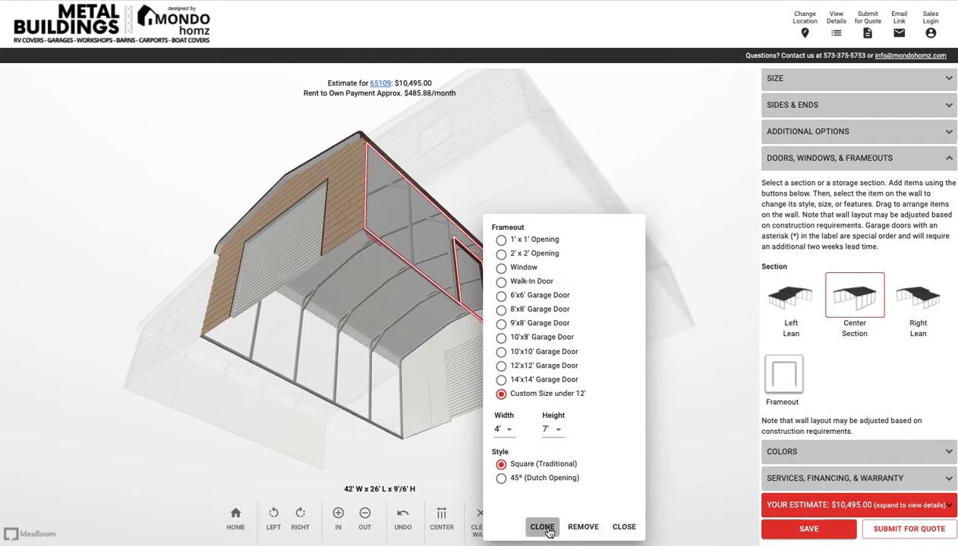
mouse_move(561, 507)
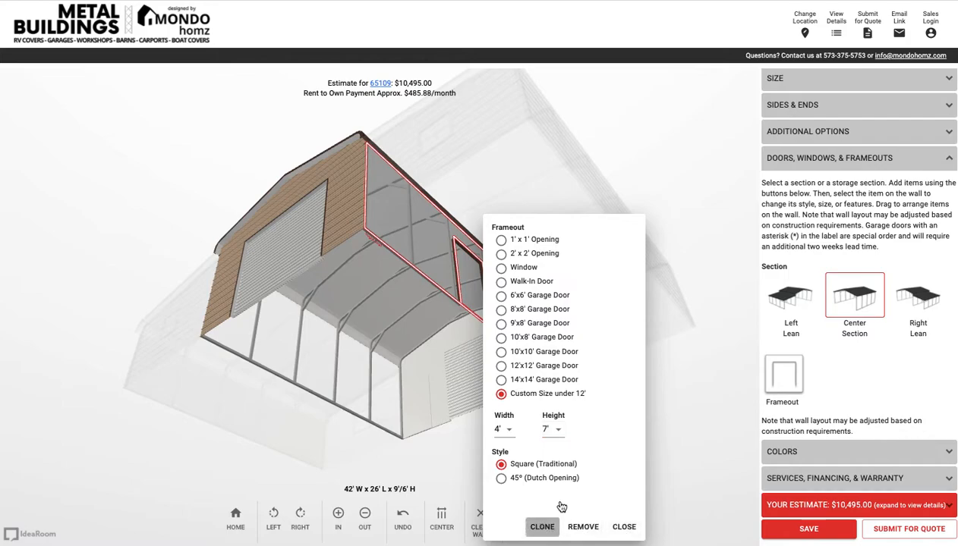
click(542, 527)
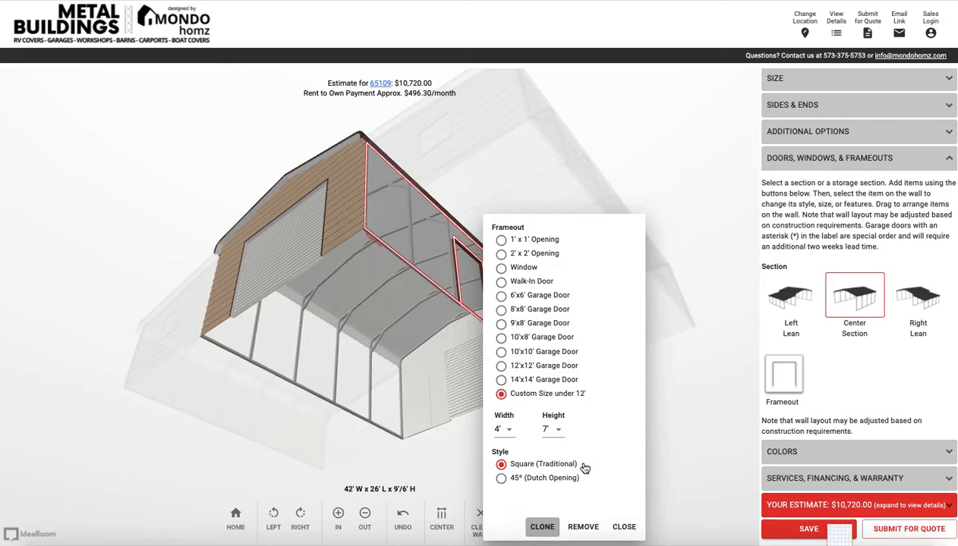
click(542, 527)
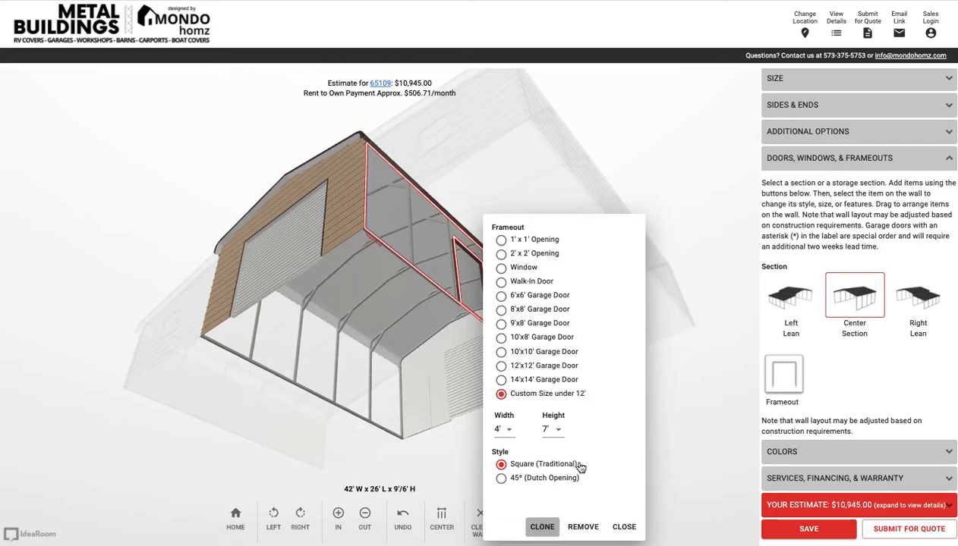
mouse_move(623, 404)
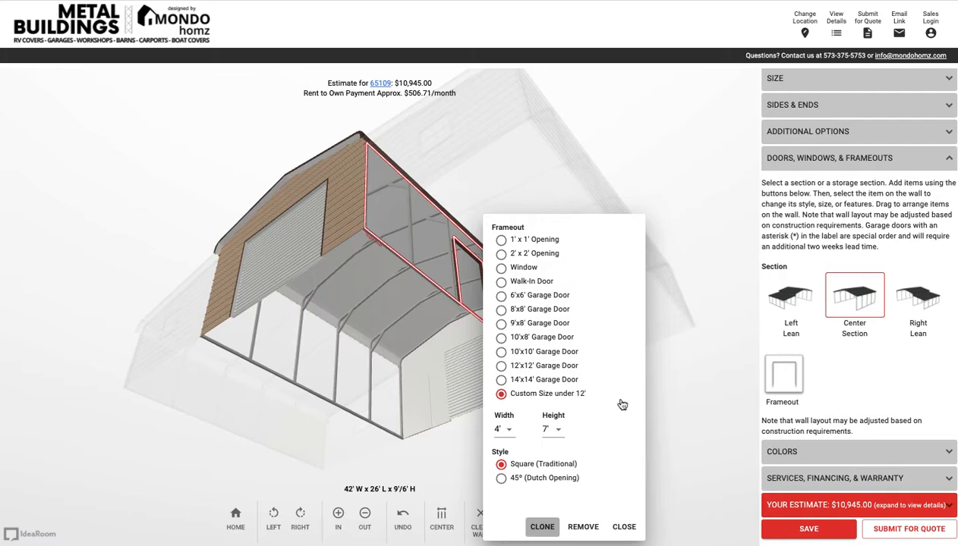
click(542, 527)
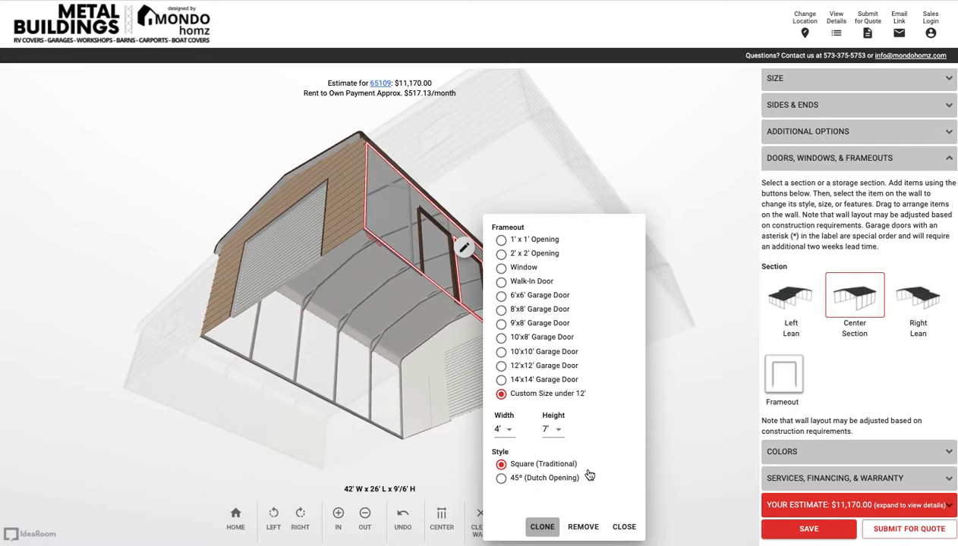
click(542, 527)
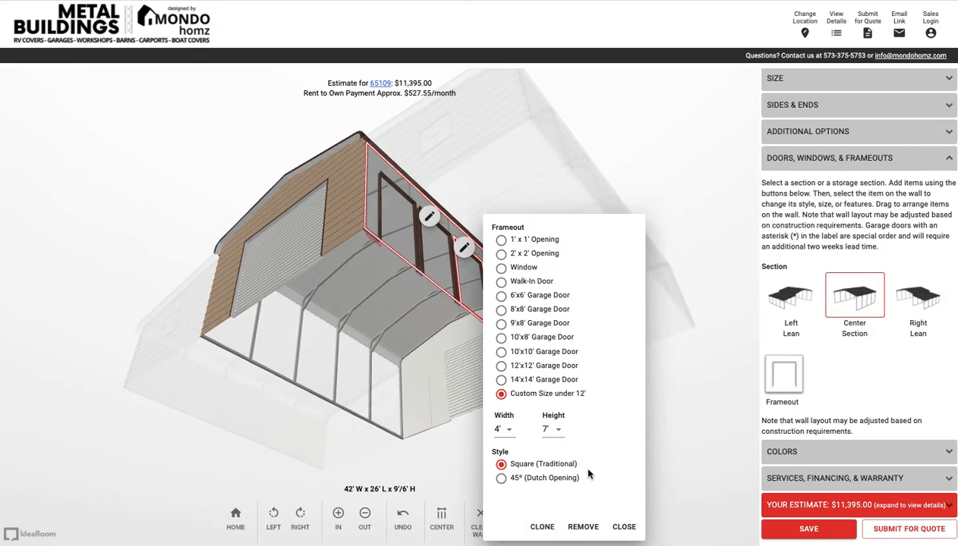
Drag the 4'x7' frameouts along the center-section wall to space out the stall openings
click(624, 527)
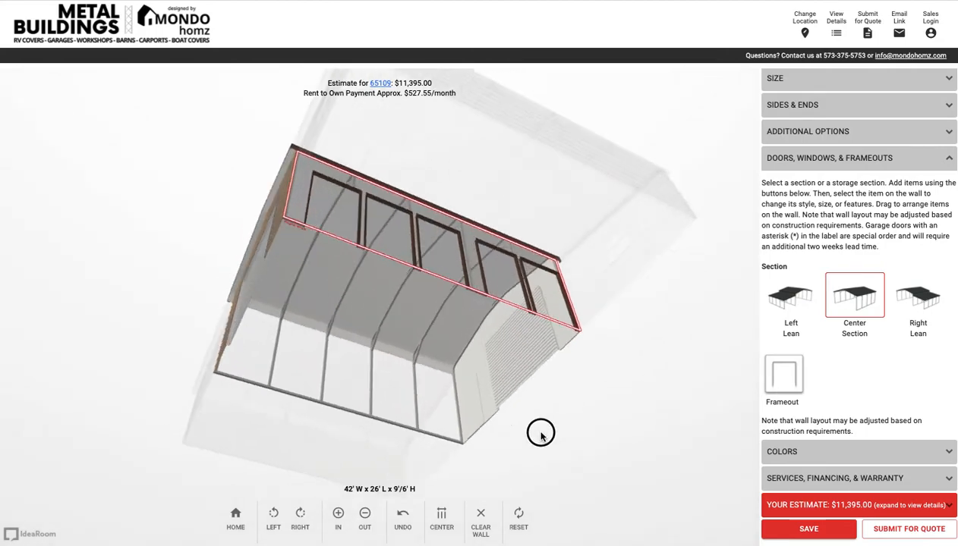
drag(541, 434, 468, 261)
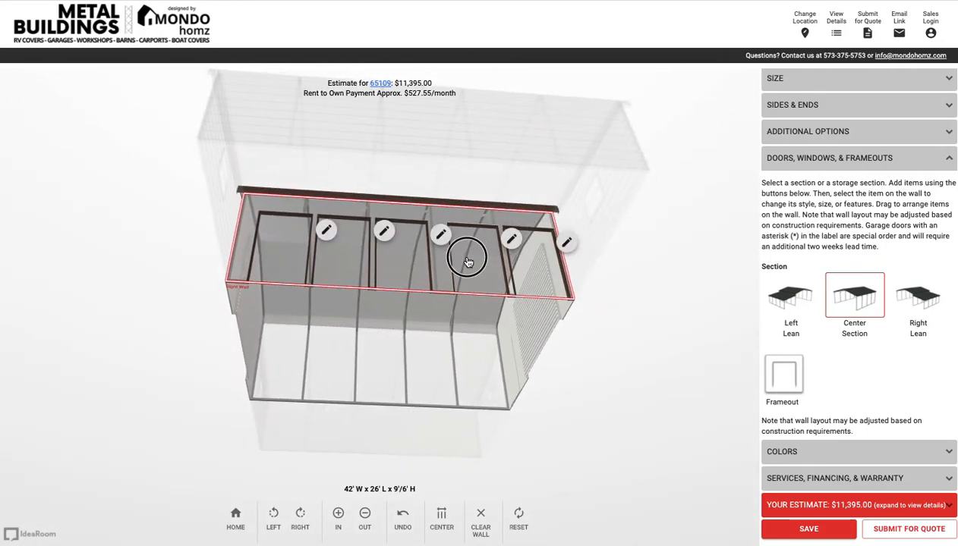
click(468, 261)
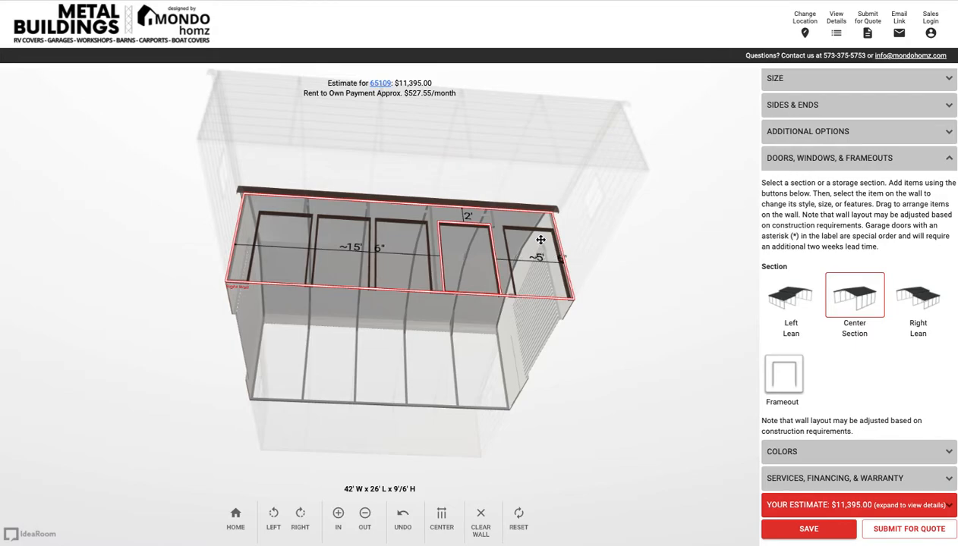
drag(541, 240, 539, 237)
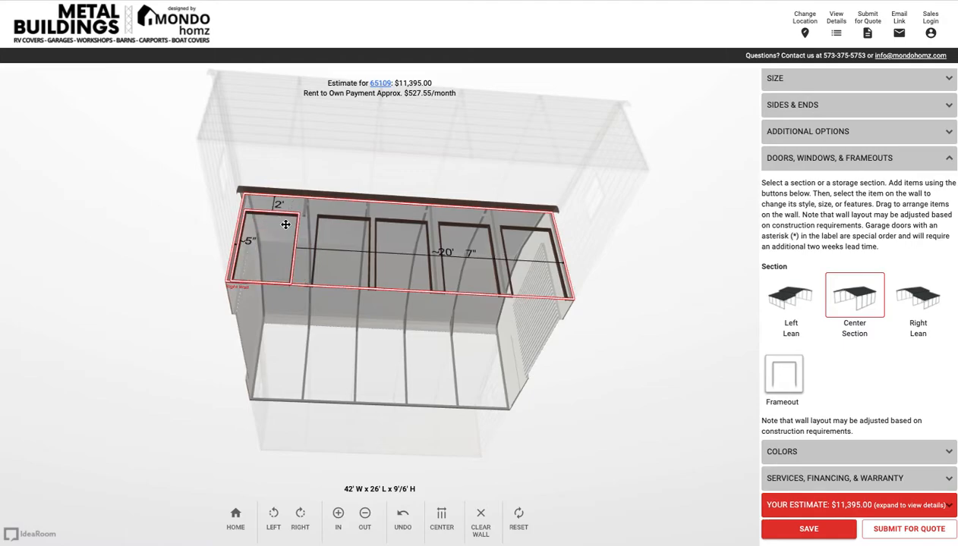
mouse_move(365, 228)
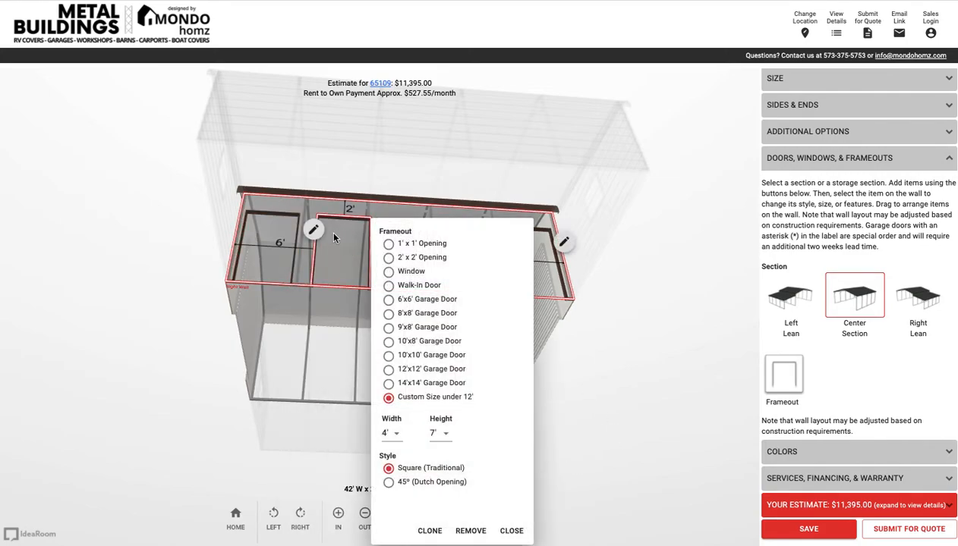
click(512, 532)
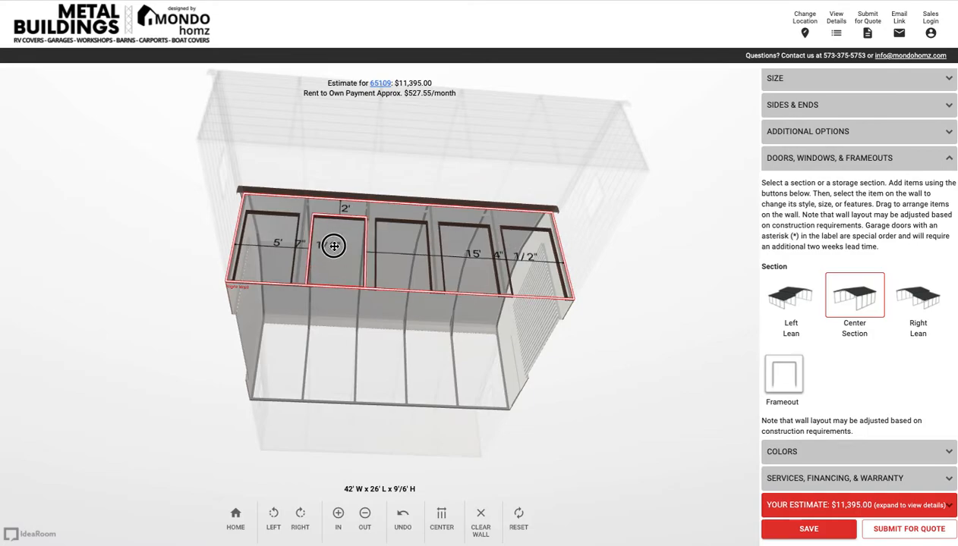
drag(332, 246, 541, 292)
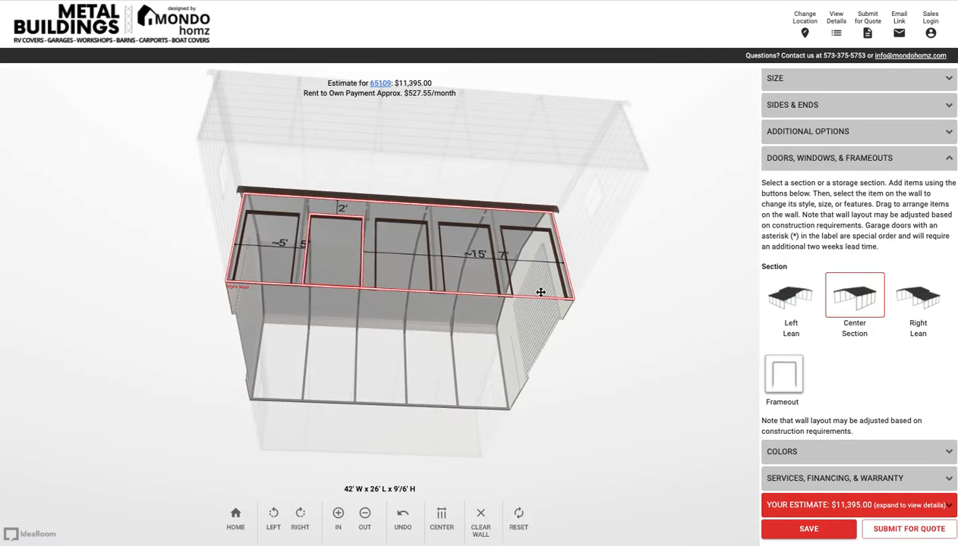
mouse_move(656, 392)
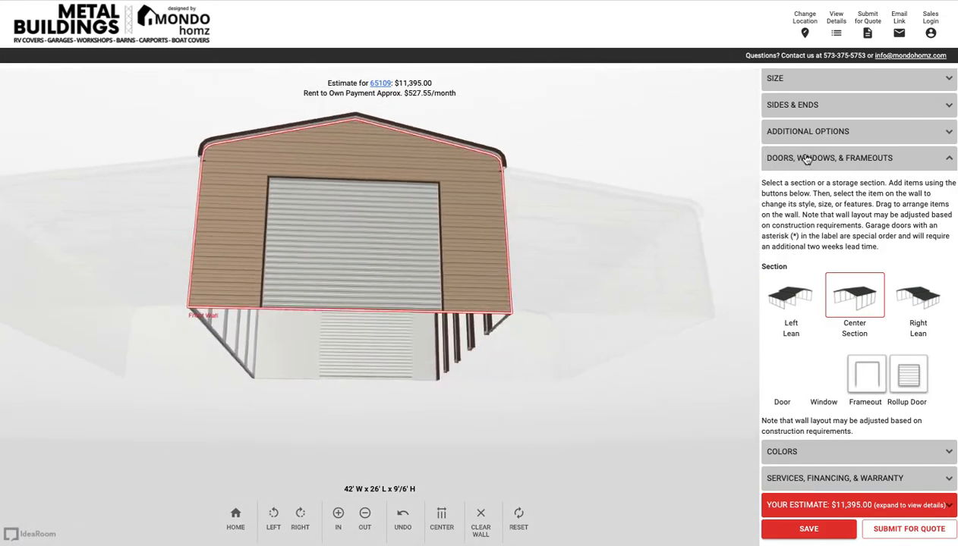
Add a custom 10'x7' frameout on the center storage wall, placed about 1'8" from the left end
click(853, 296)
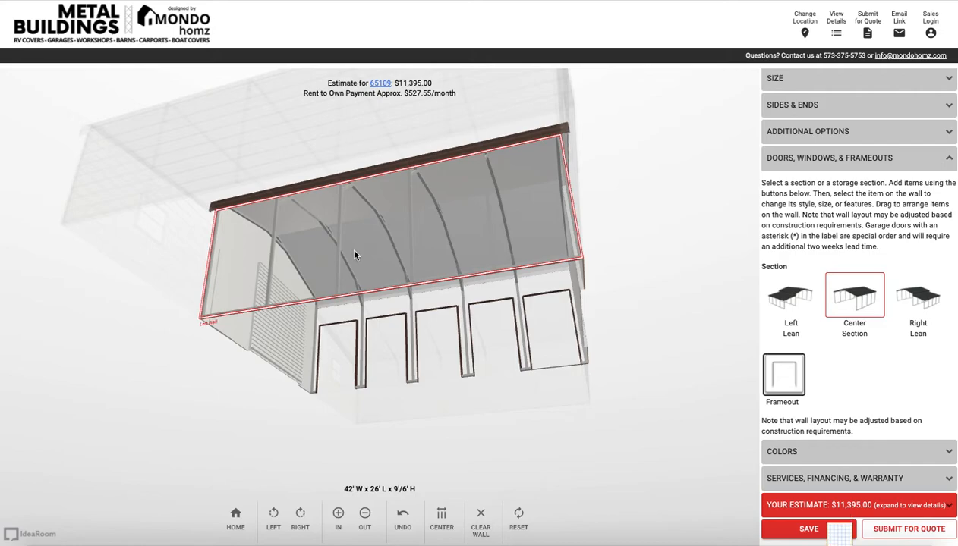
click(372, 270)
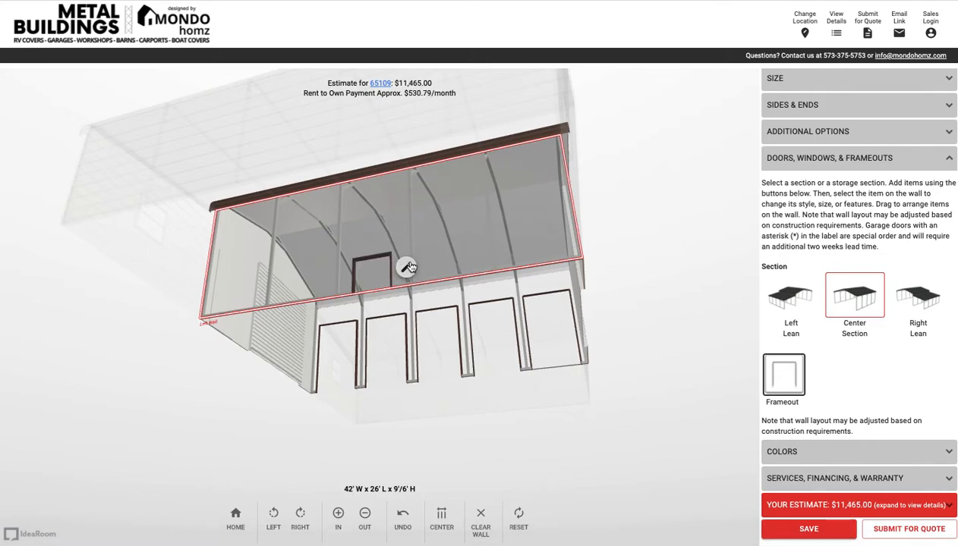
click(372, 261)
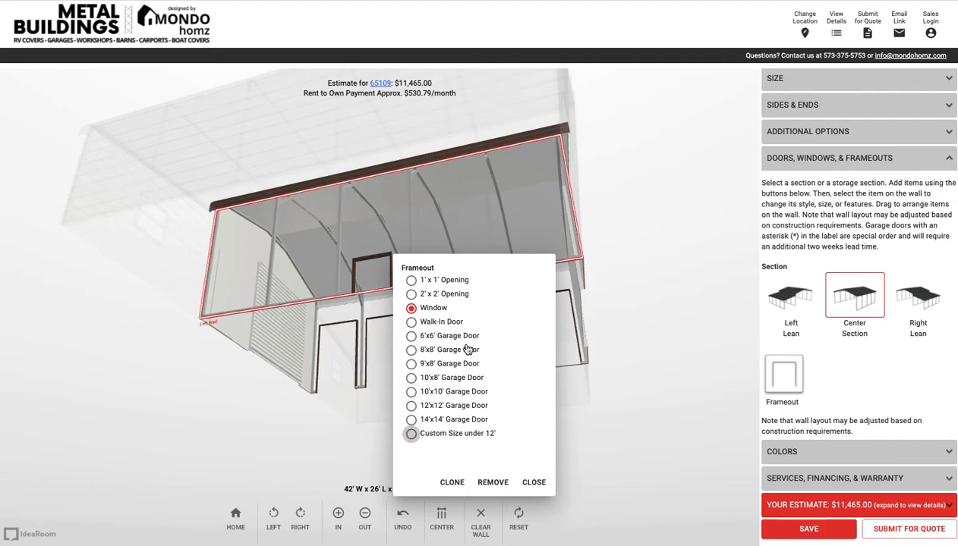
mouse_move(495, 398)
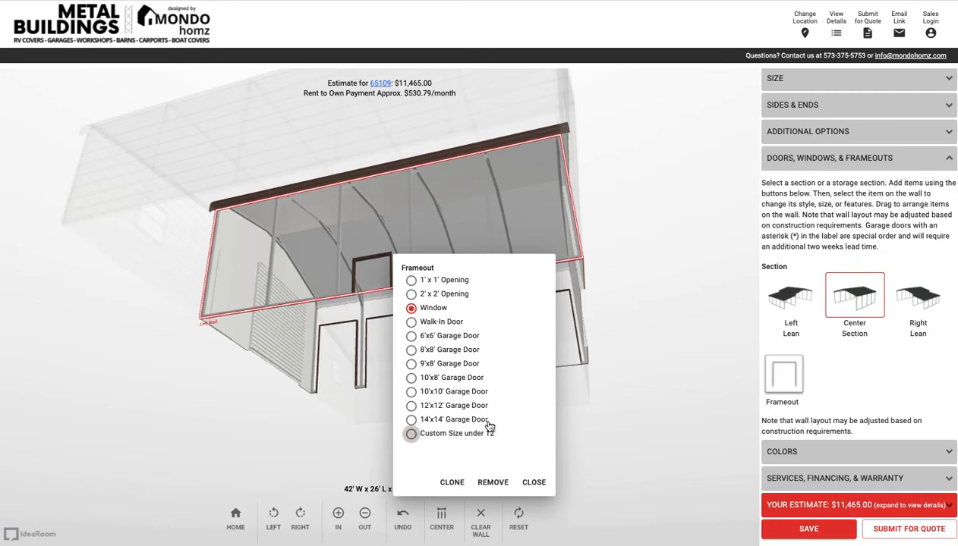
click(411, 435)
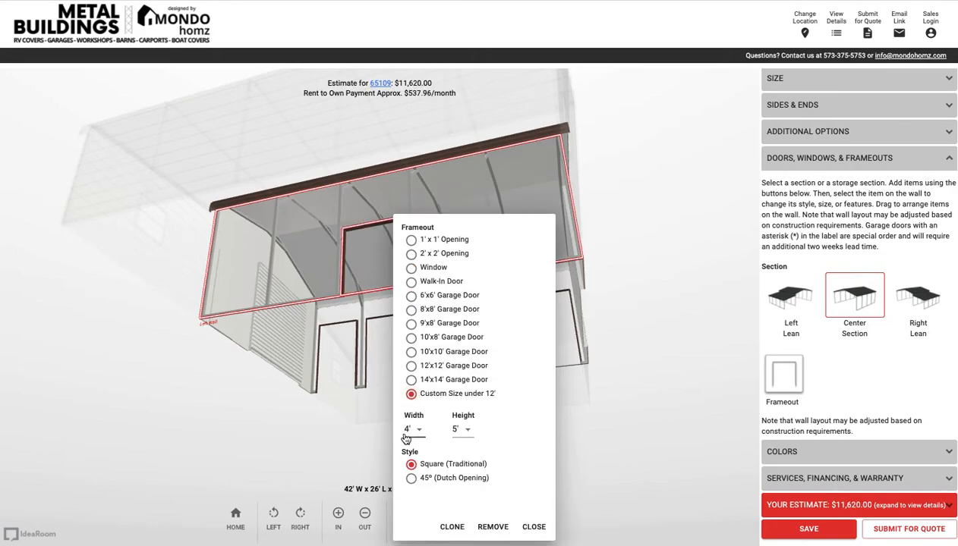
click(413, 430)
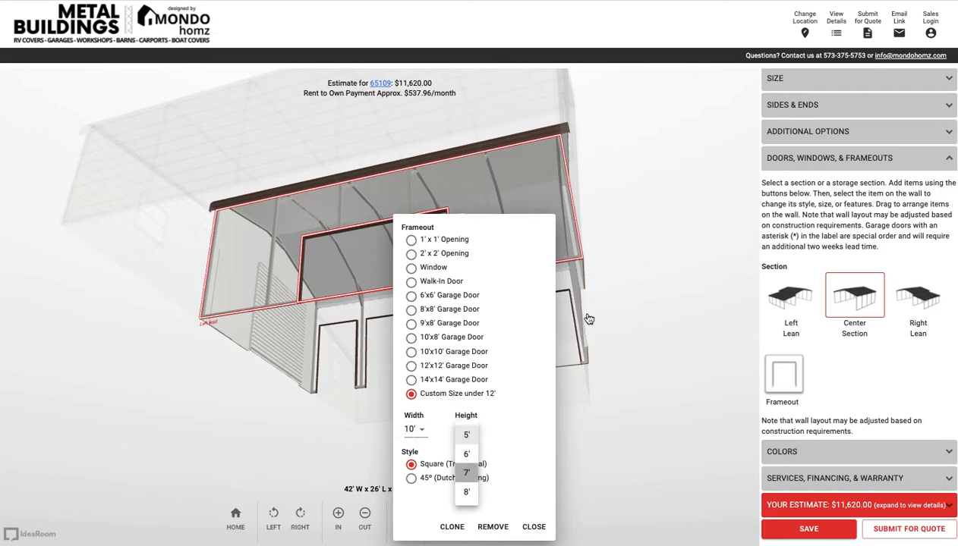
click(466, 471)
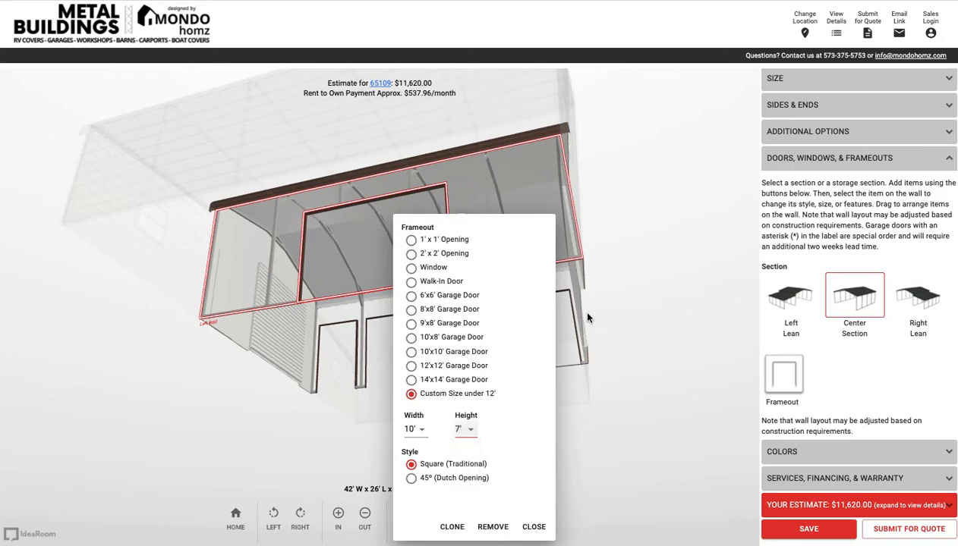
click(533, 526)
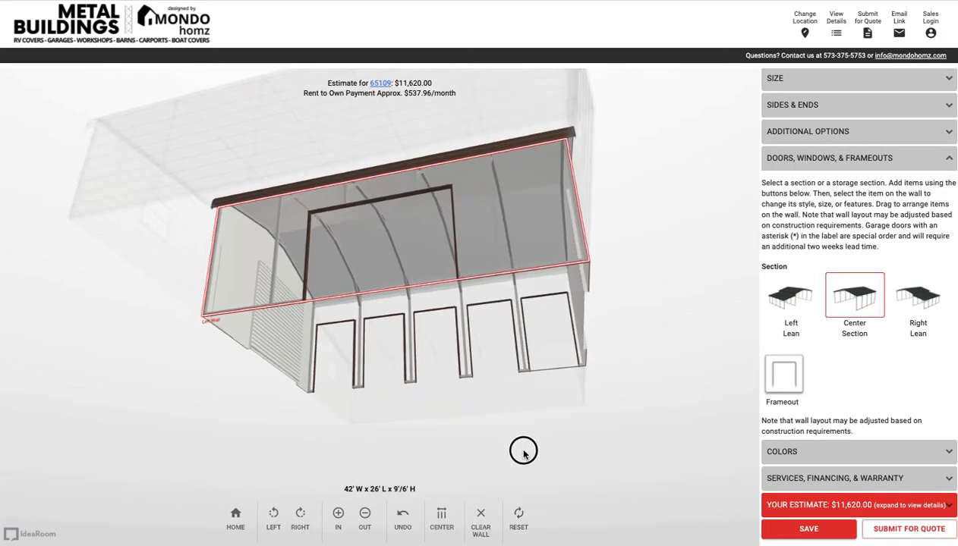
drag(524, 449, 363, 277)
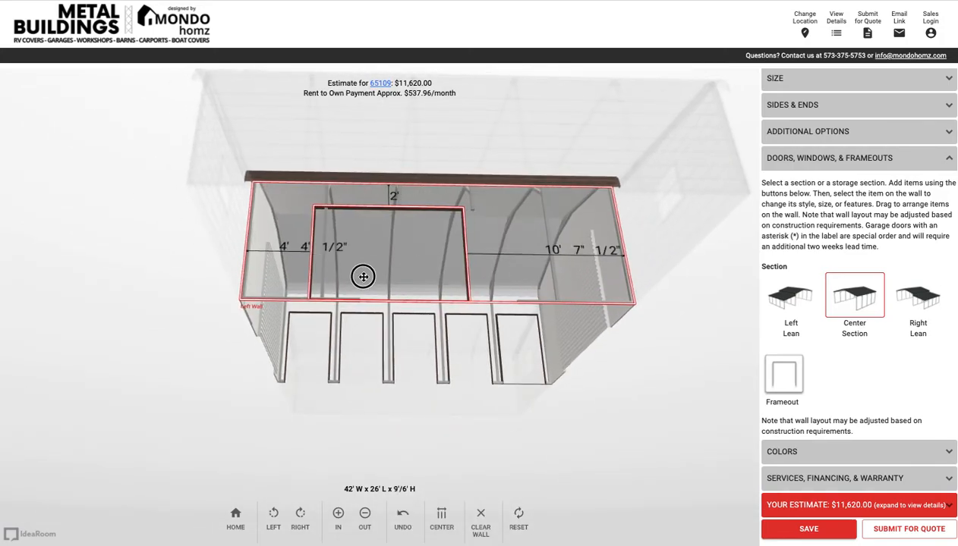
drag(363, 276, 343, 280)
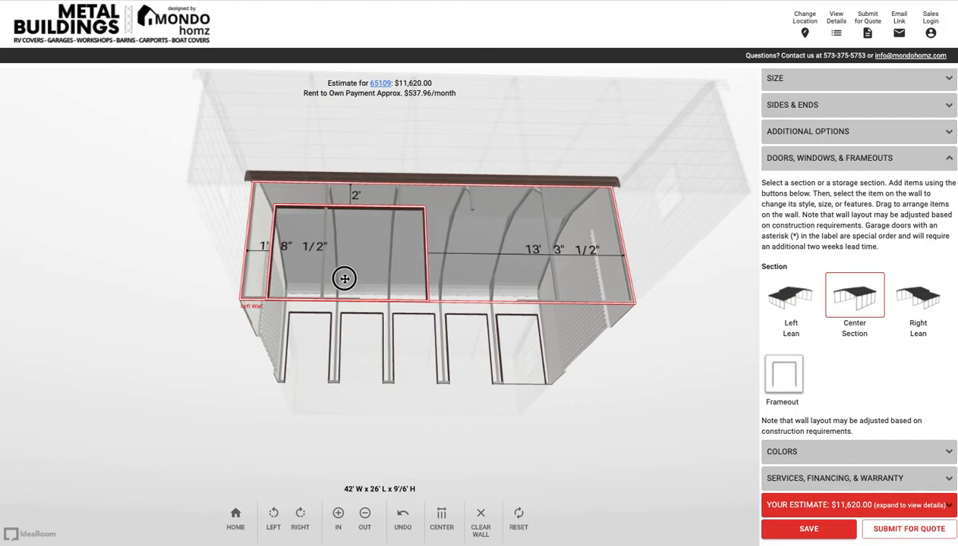
mouse_move(351, 252)
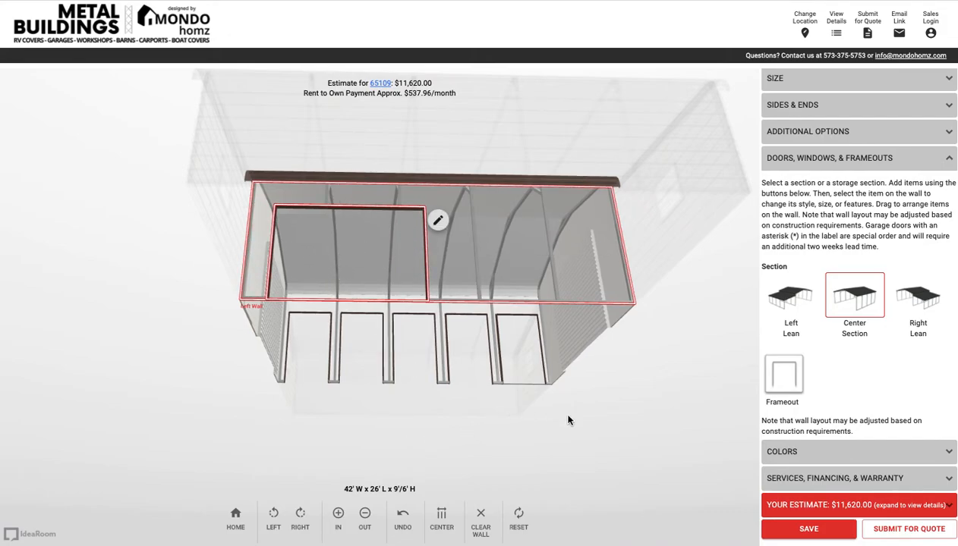
Clone the 10'x7' frameout for a second opening near the right end, estimate $11,845
click(437, 221)
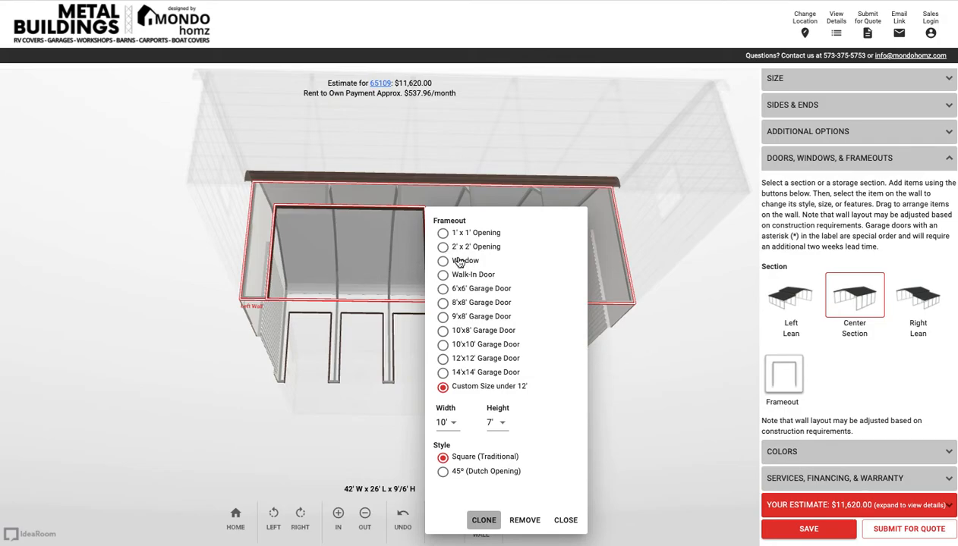
click(483, 519)
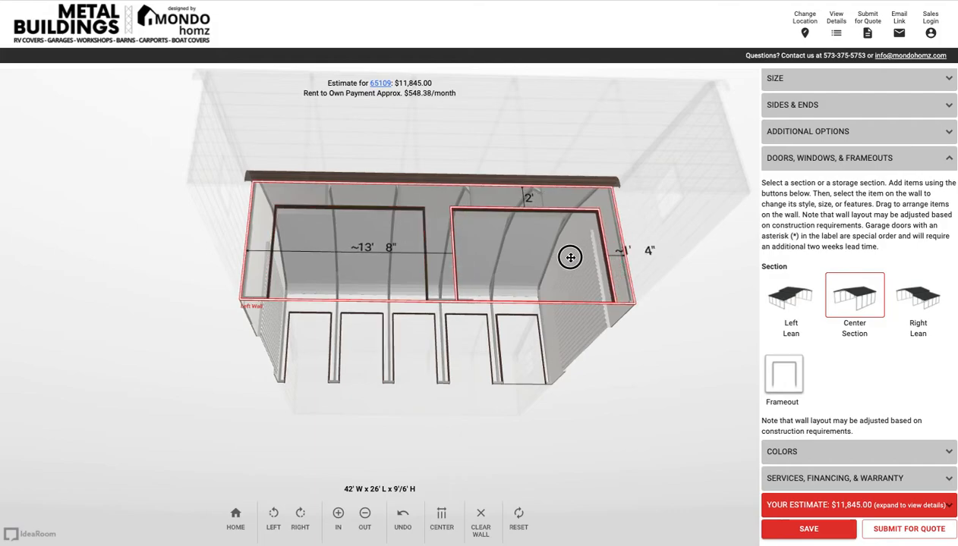
mouse_move(685, 440)
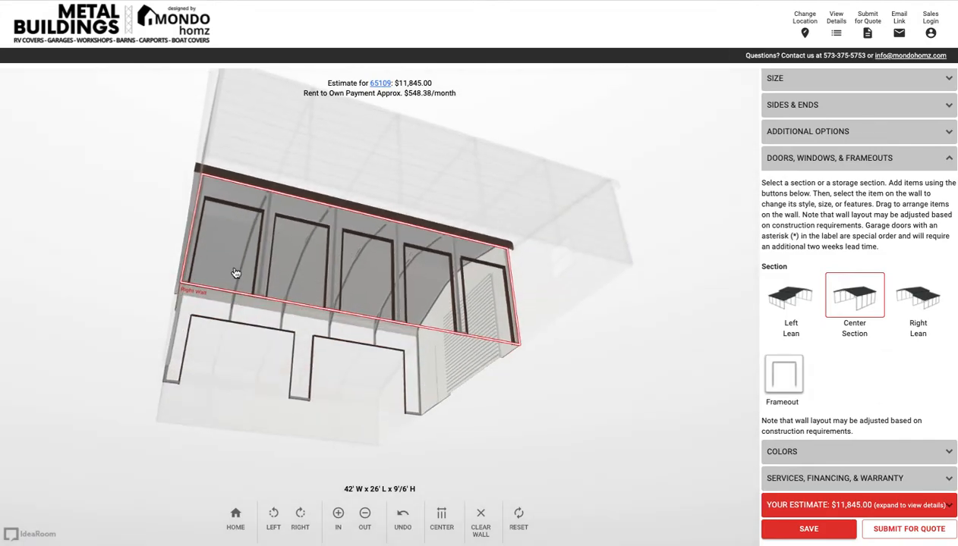
click(227, 258)
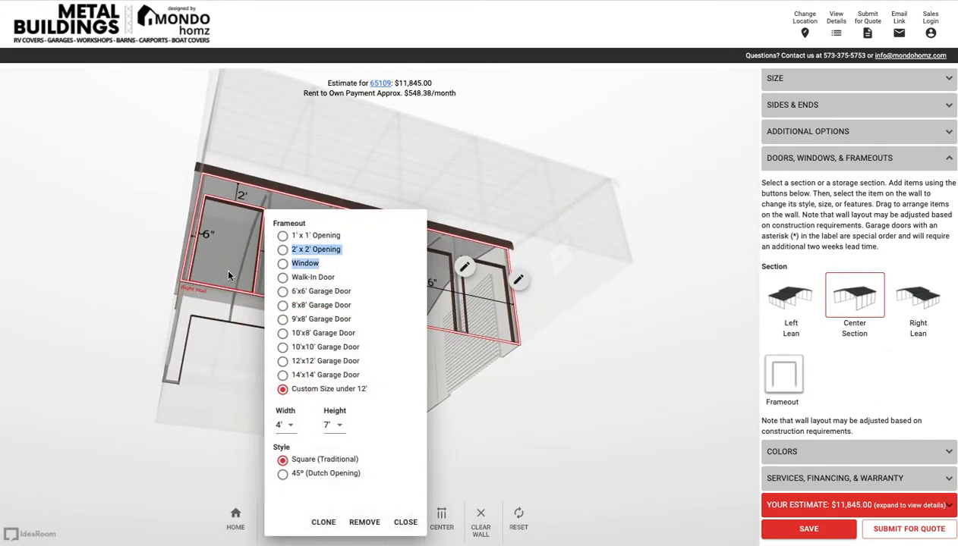
click(405, 523)
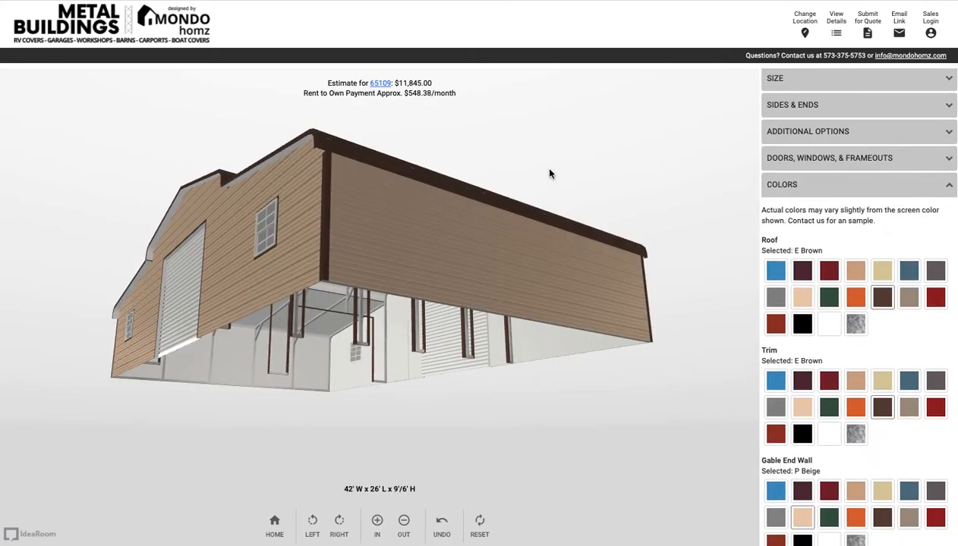
drag(549, 175, 419, 135)
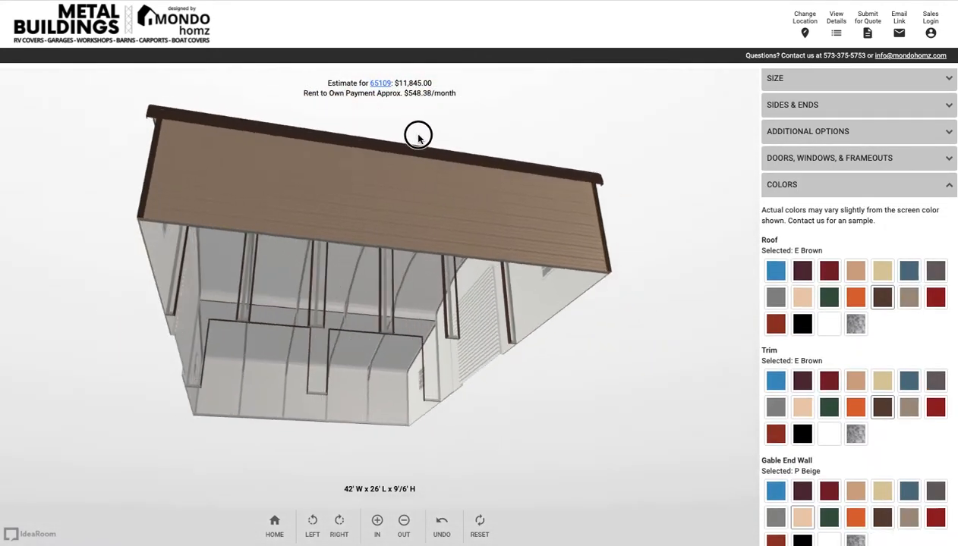
drag(418, 135, 432, 327)
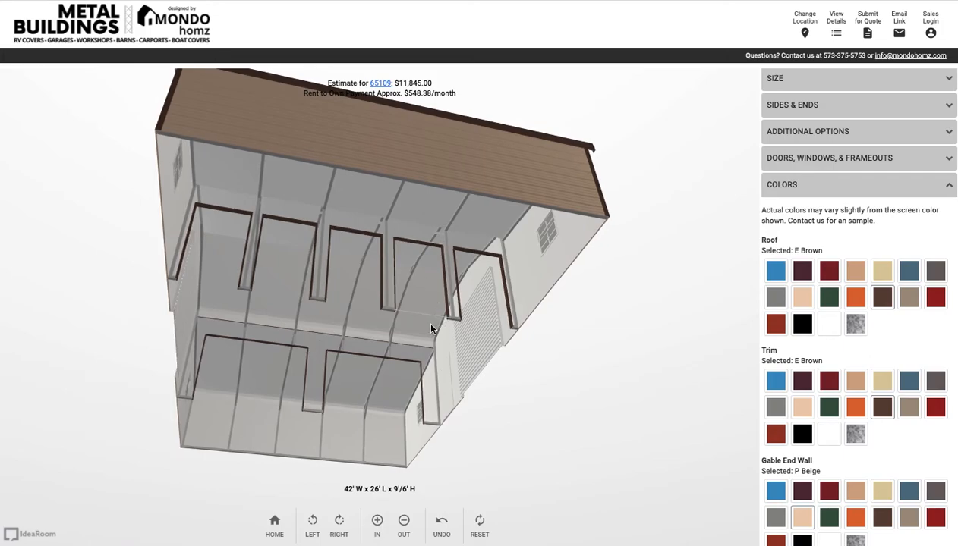
mouse_move(540, 386)
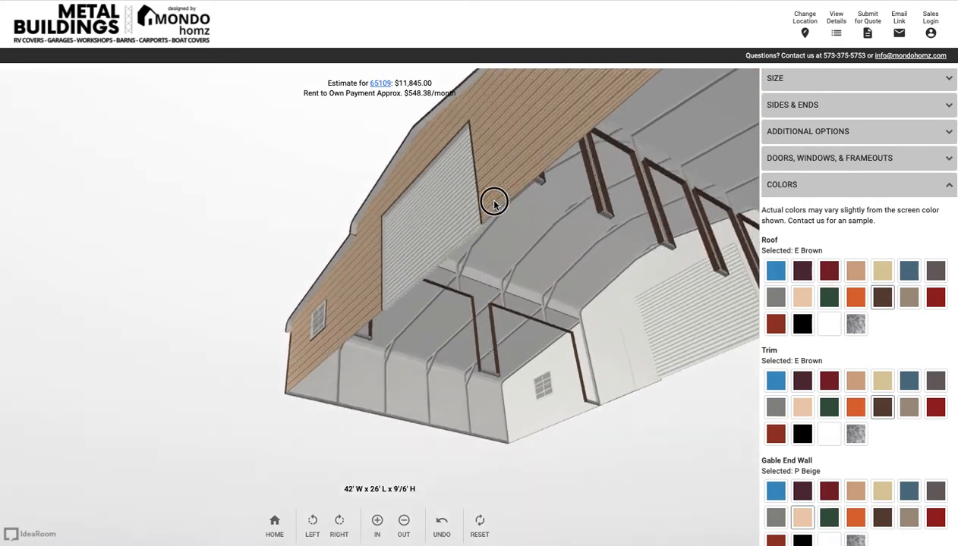
drag(493, 201, 291, 197)
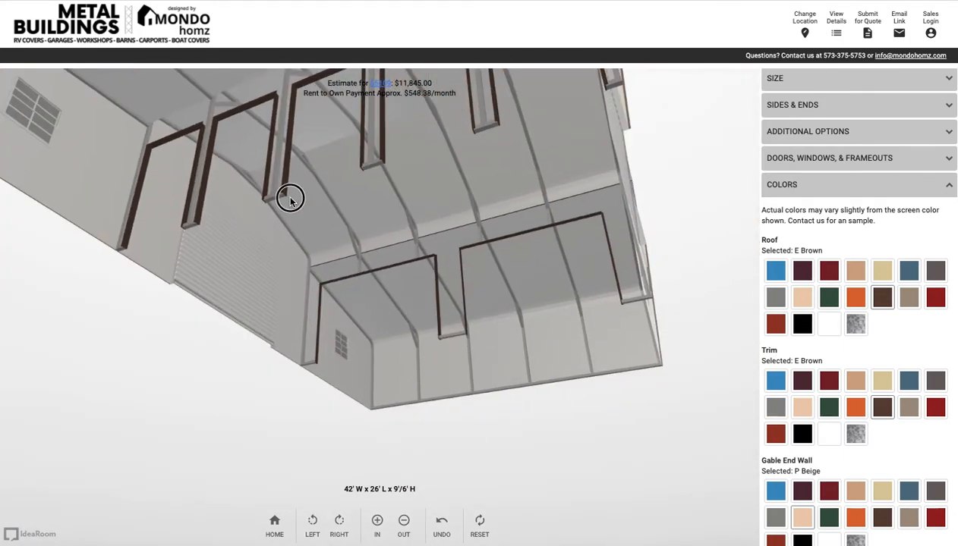
drag(292, 198, 622, 310)
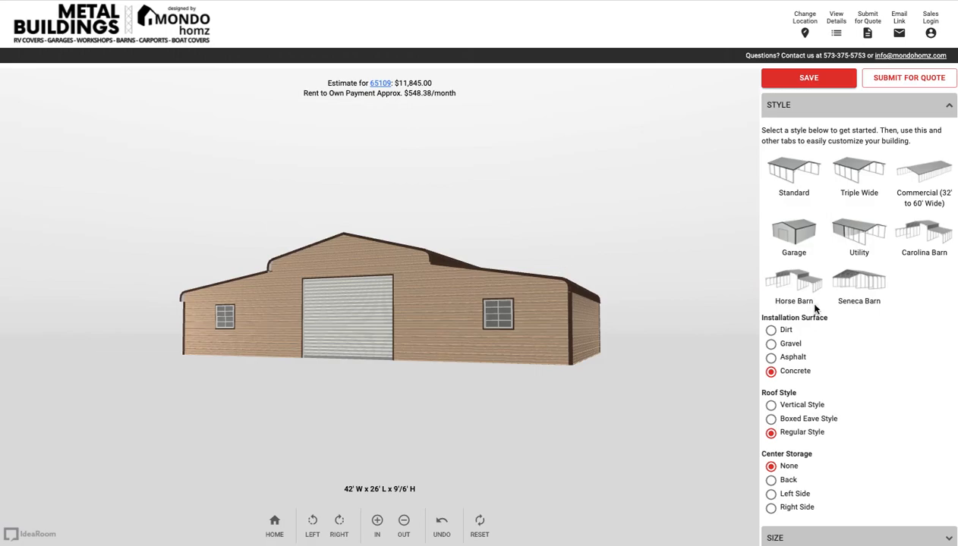
mouse_move(268, 234)
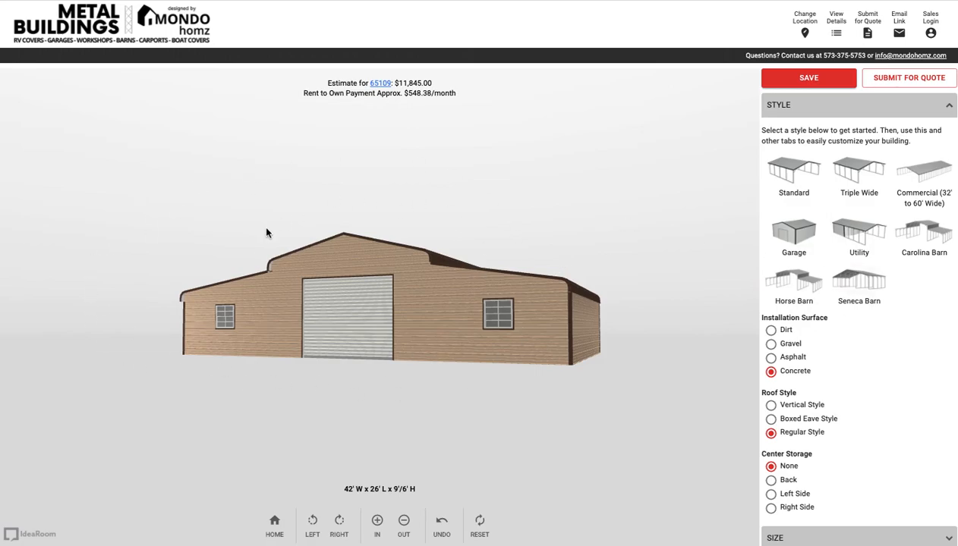
drag(266, 234, 456, 373)
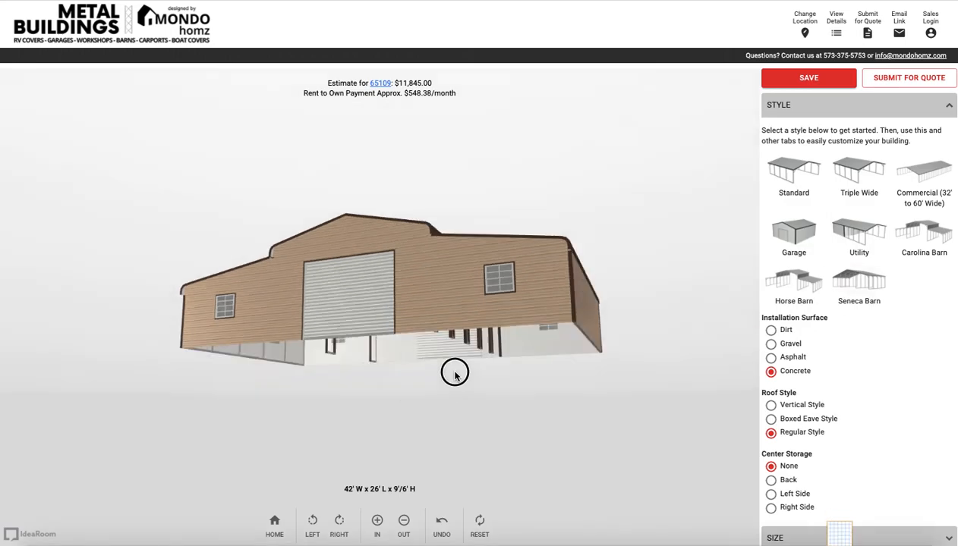
drag(455, 372, 285, 354)
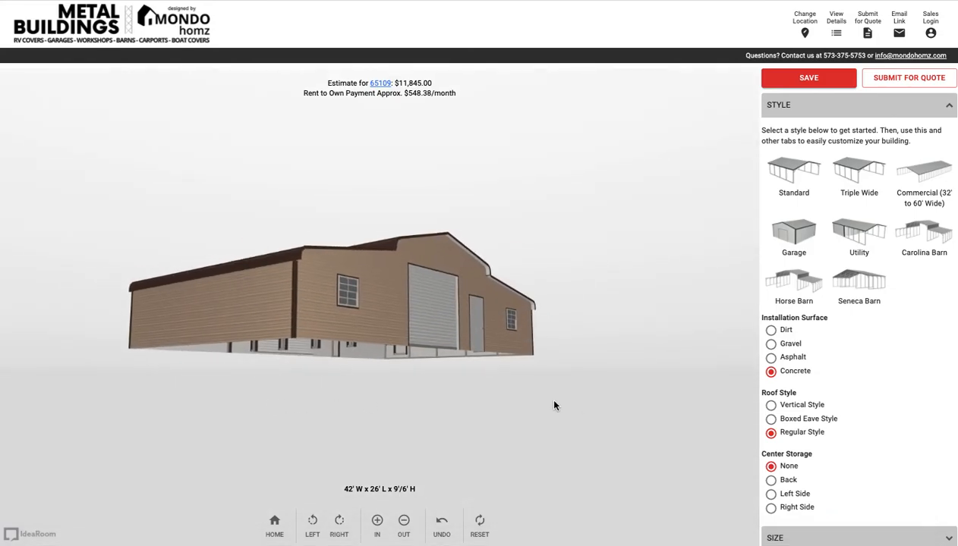
drag(554, 407, 614, 377)
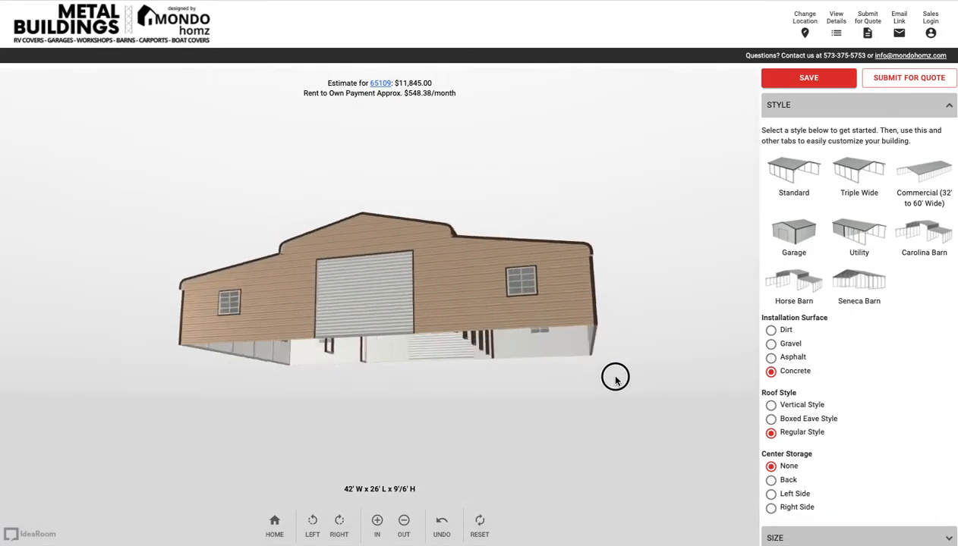